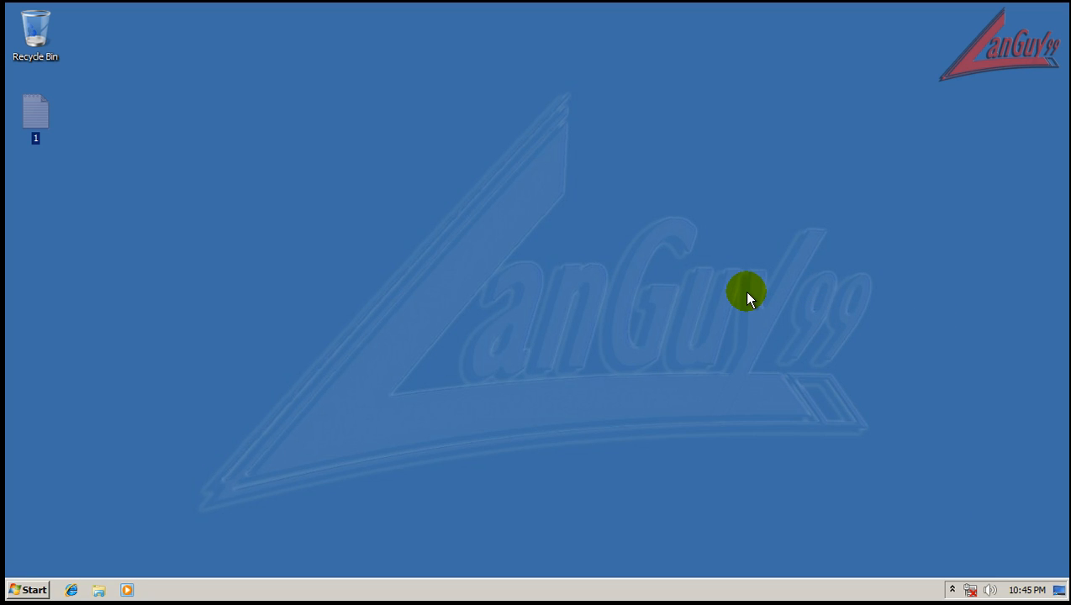
pyautogui.moveTo(885, 420)
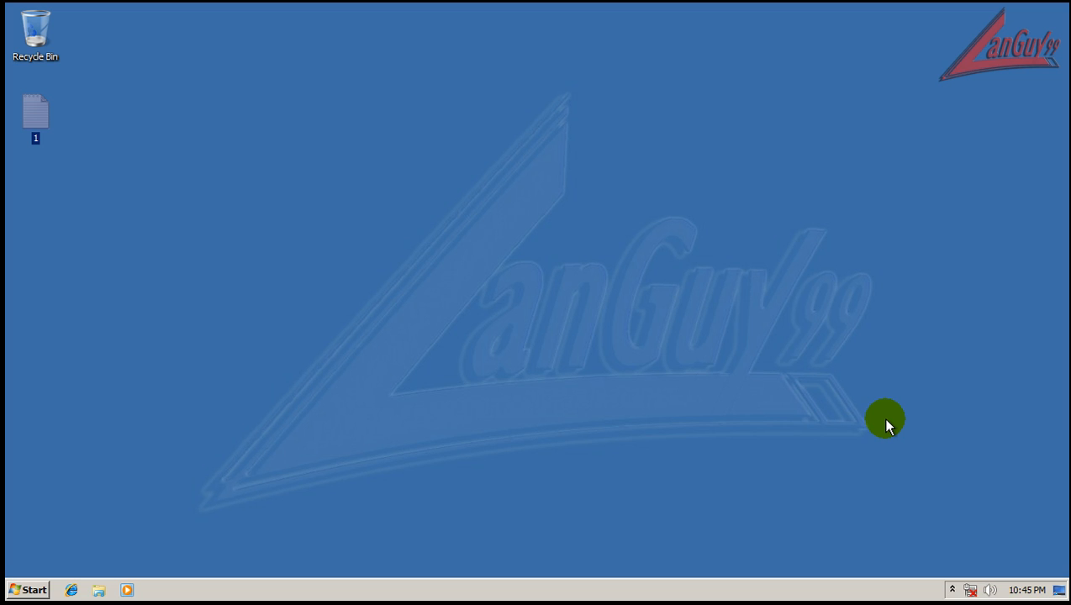
pyautogui.moveTo(330, 137)
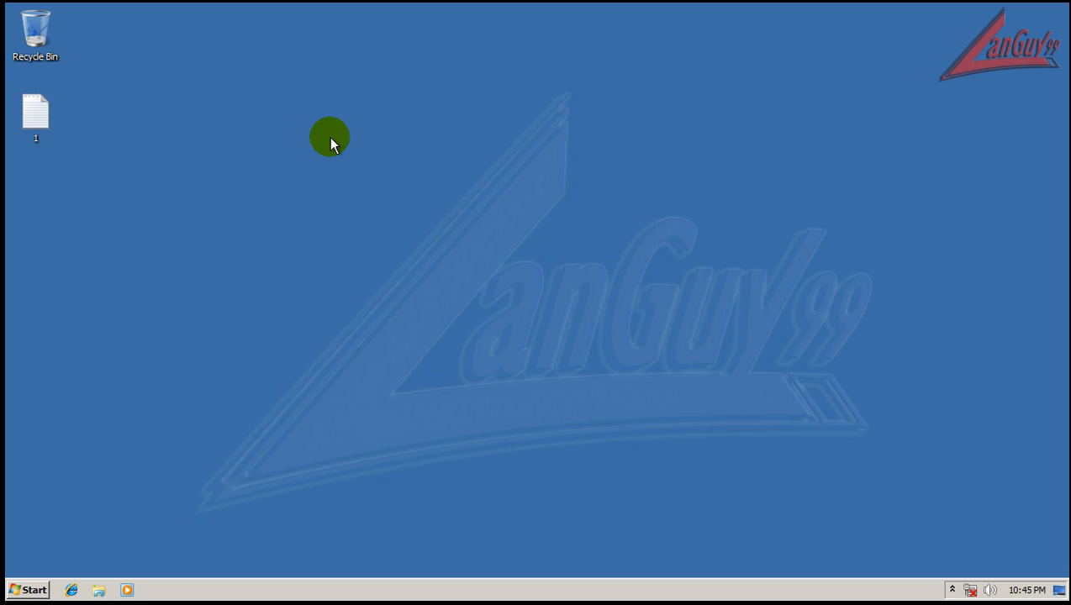
pyautogui.moveTo(419, 305)
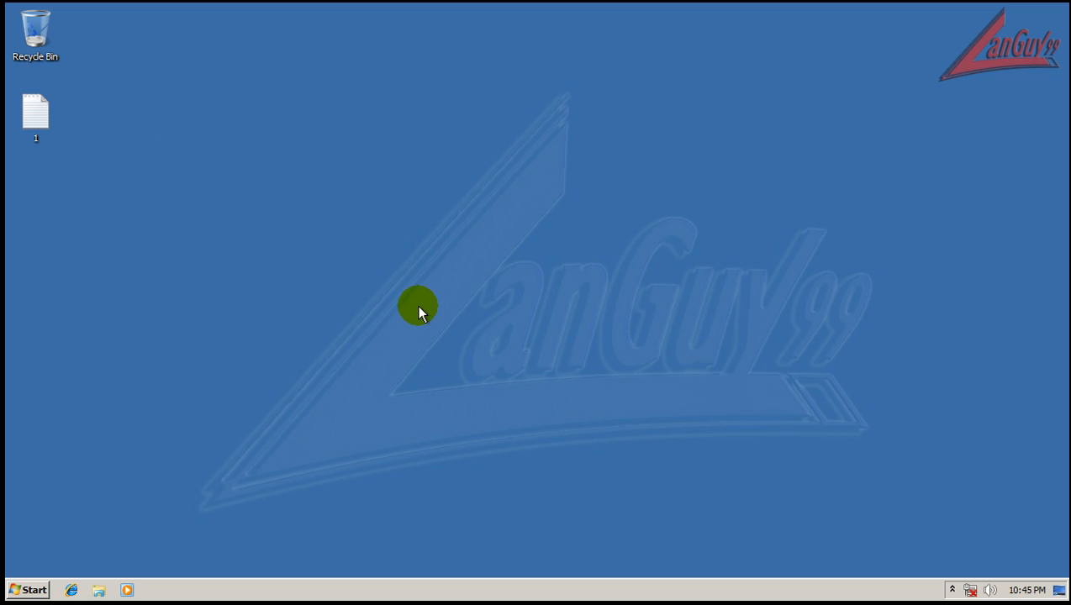
pyautogui.moveTo(72, 589)
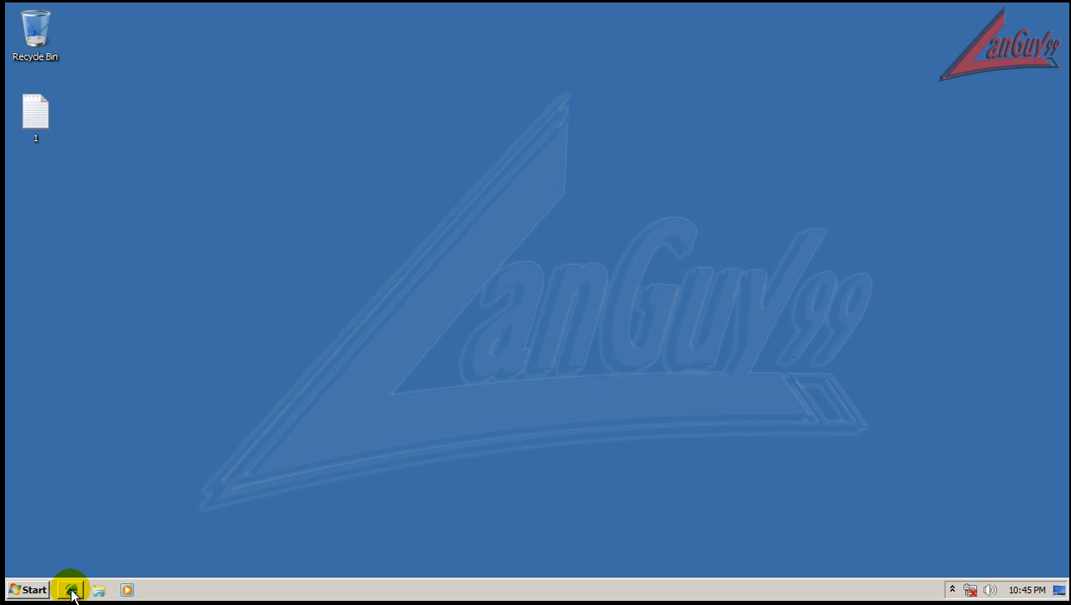
pyautogui.moveTo(71, 589)
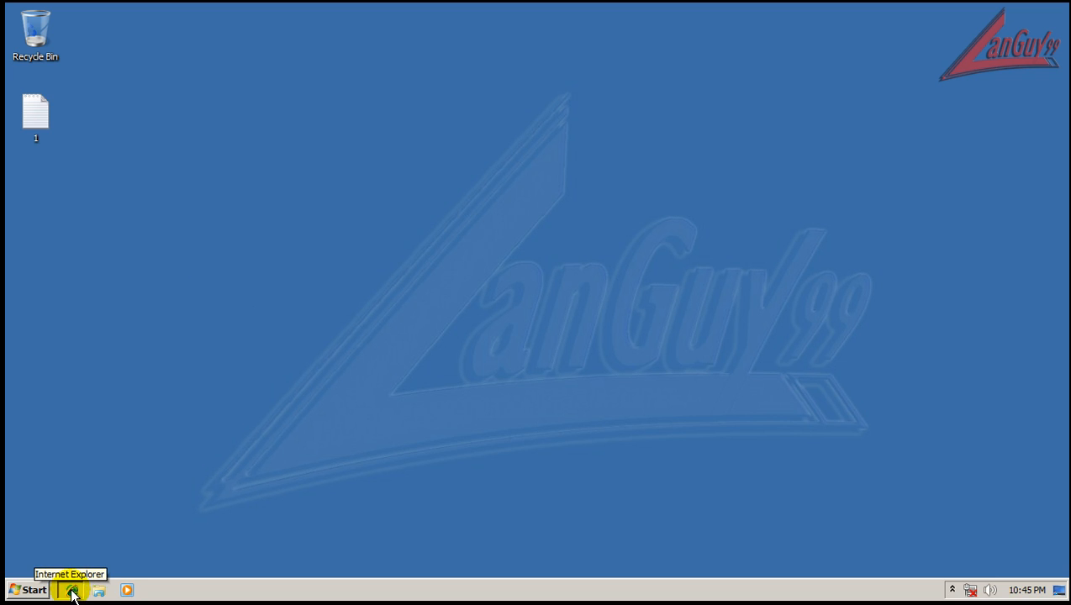
# Launch Internet Explorer, postpone first-run setup, search 'google', and widen the window
pyautogui.click(72, 590)
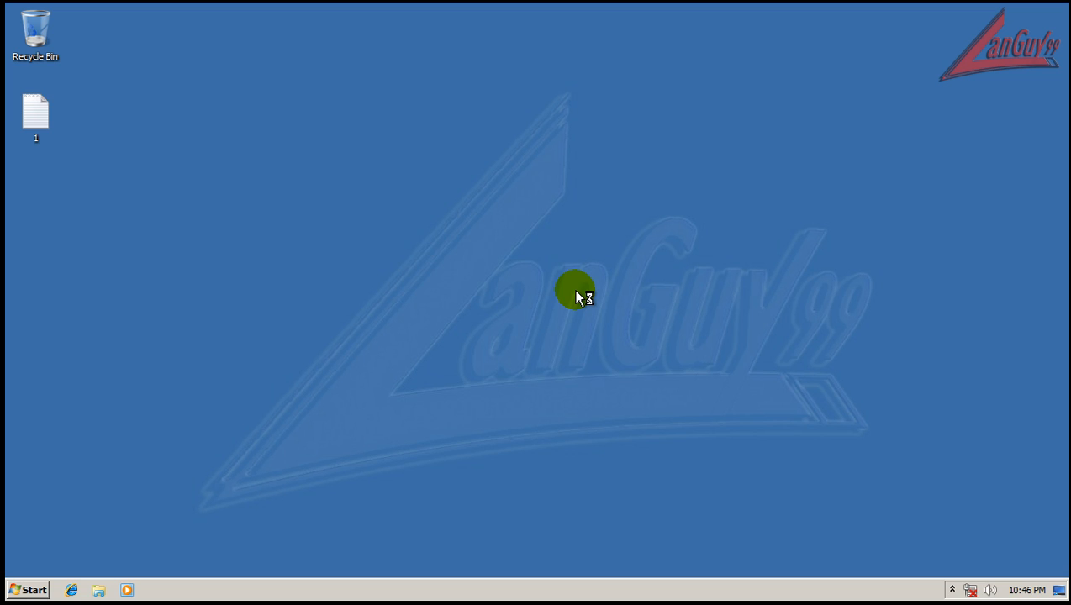
pyautogui.moveTo(486, 297)
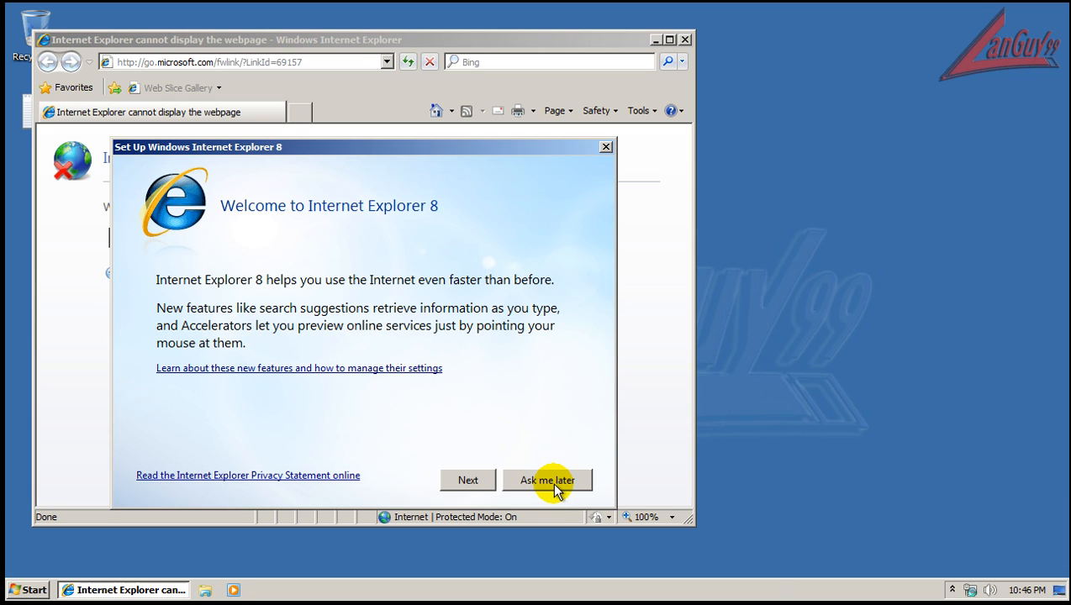
pyautogui.click(548, 481)
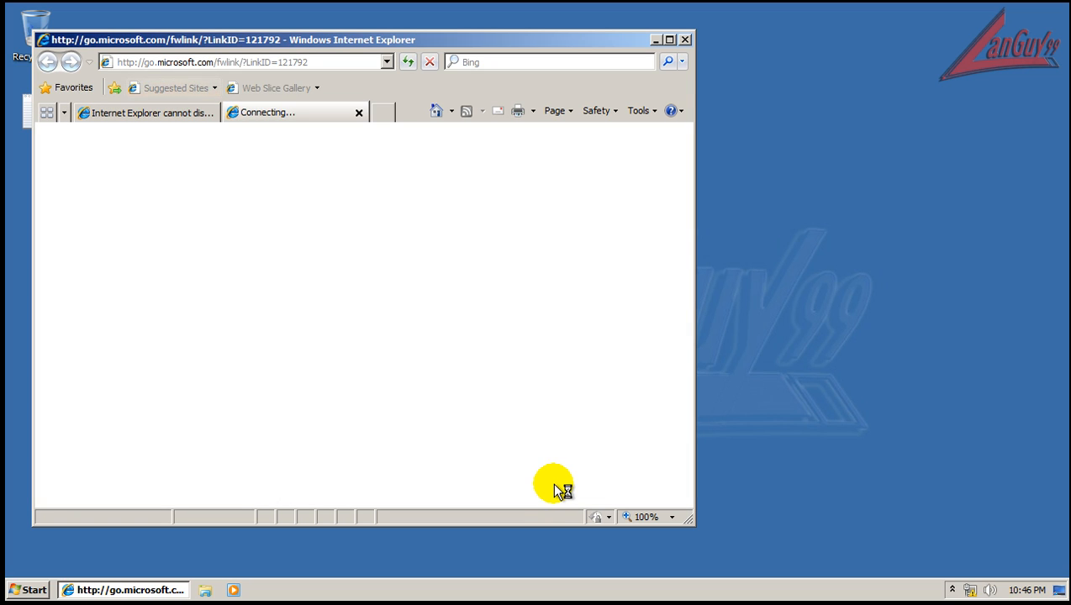
pyautogui.moveTo(358, 76)
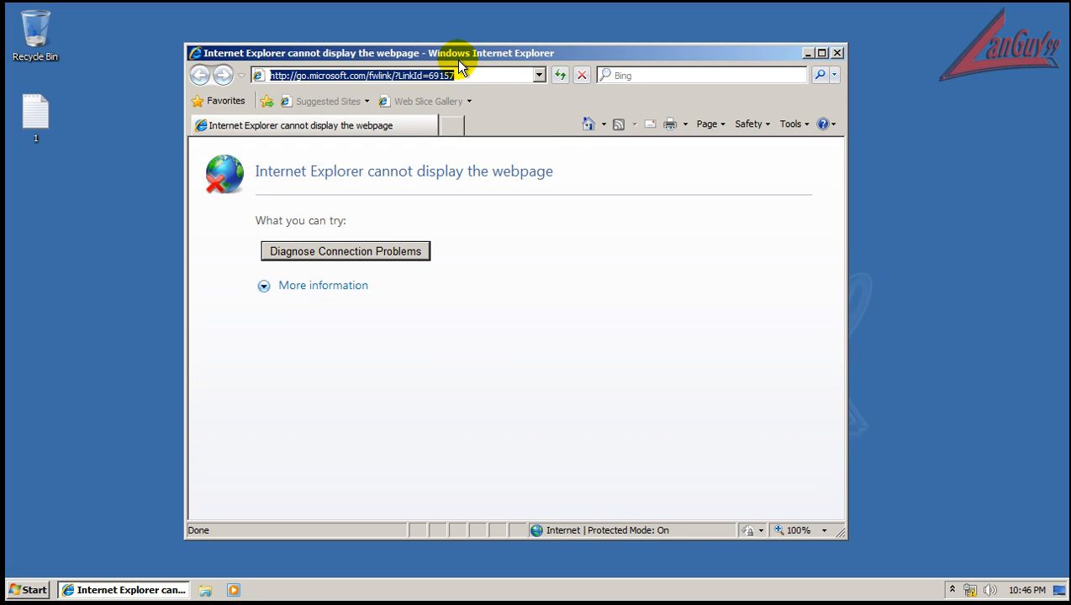
pyautogui.write('go')
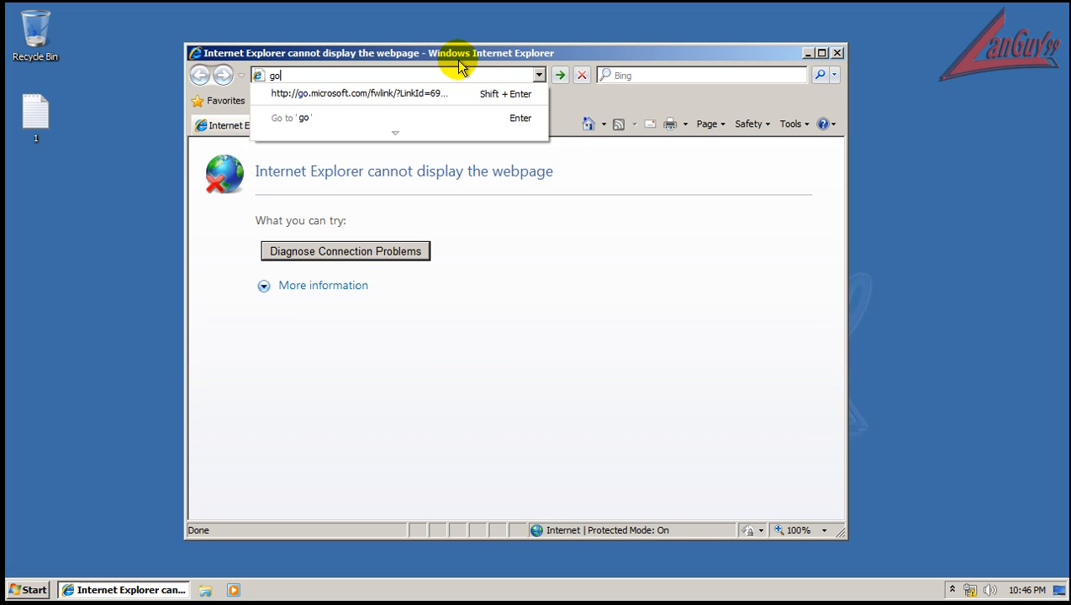
pyautogui.write('ogle&src=IE-SearchBox&FOR')
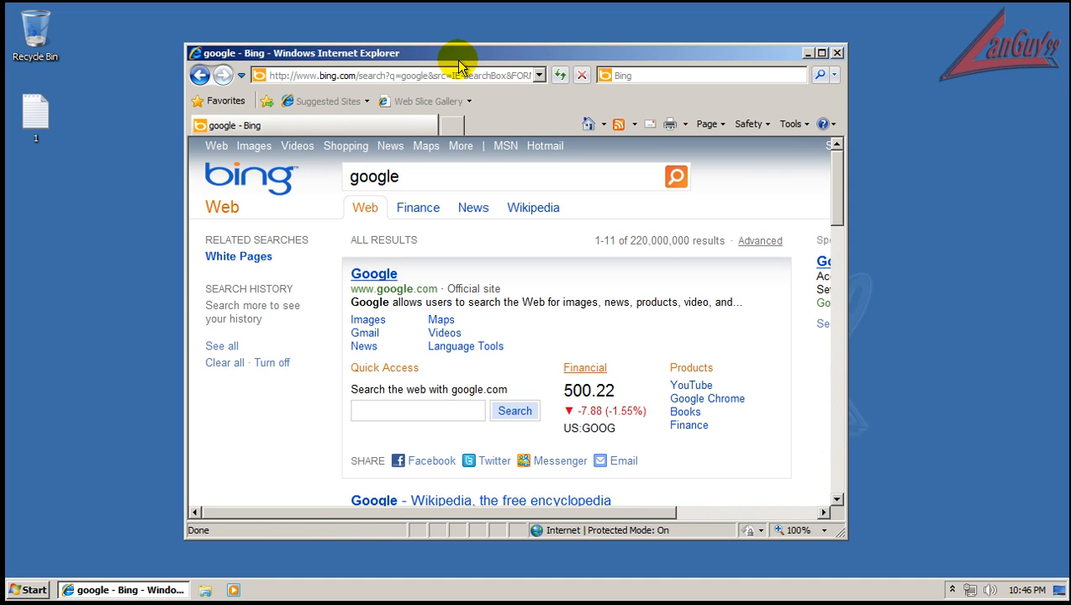
pyautogui.moveTo(426, 146)
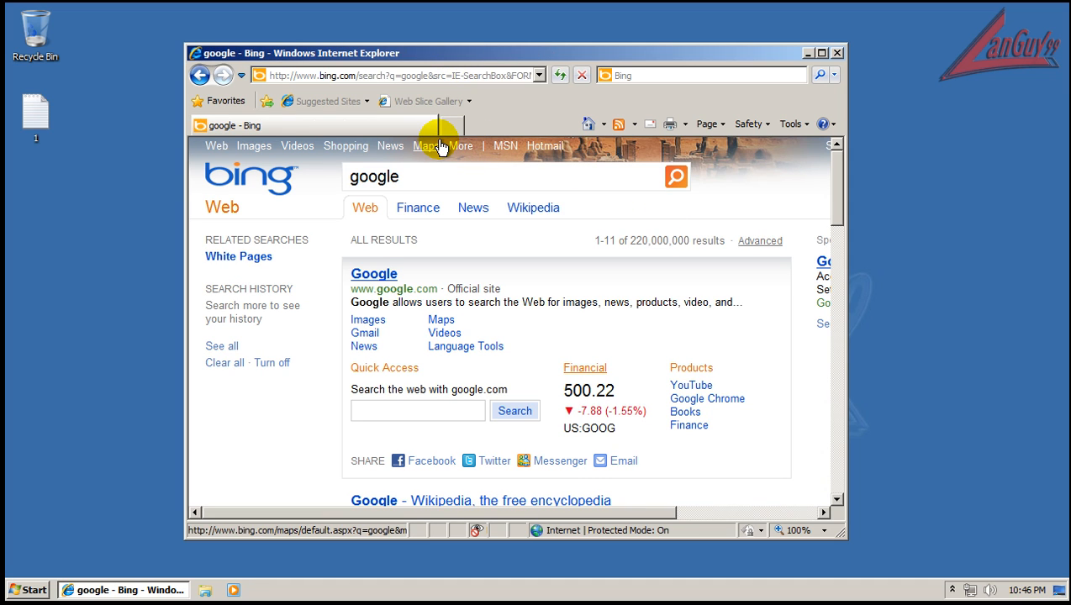
pyautogui.moveTo(482, 75)
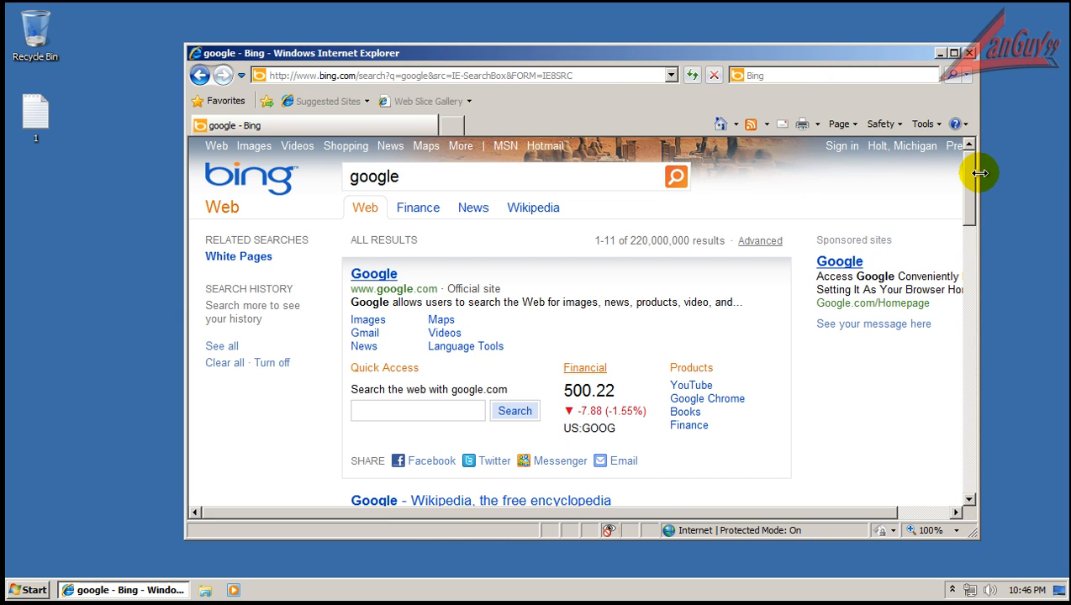
pyautogui.moveTo(976, 227)
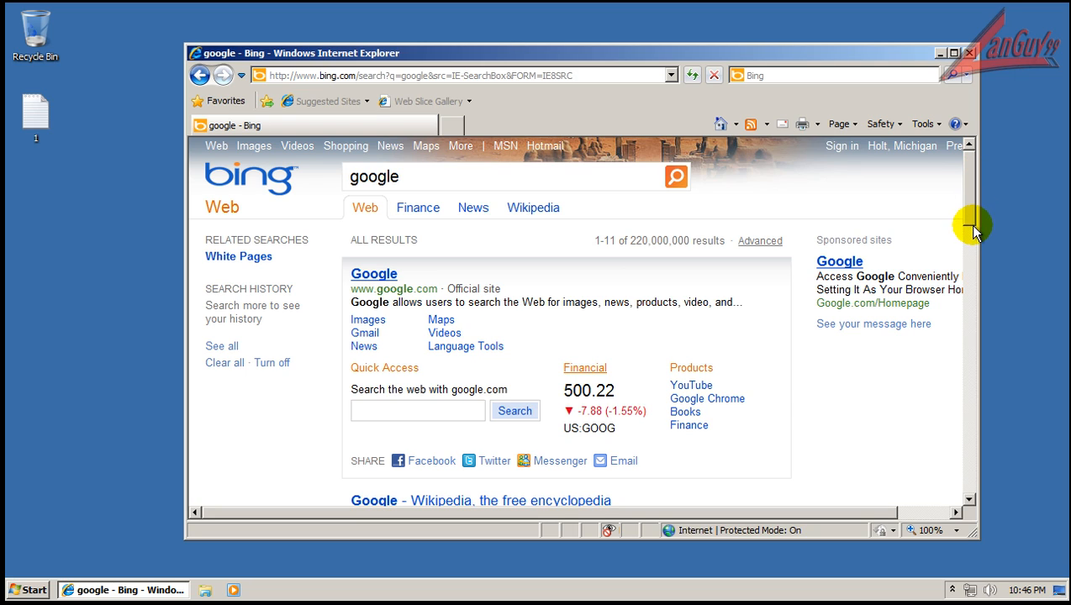
pyautogui.moveTo(977, 215)
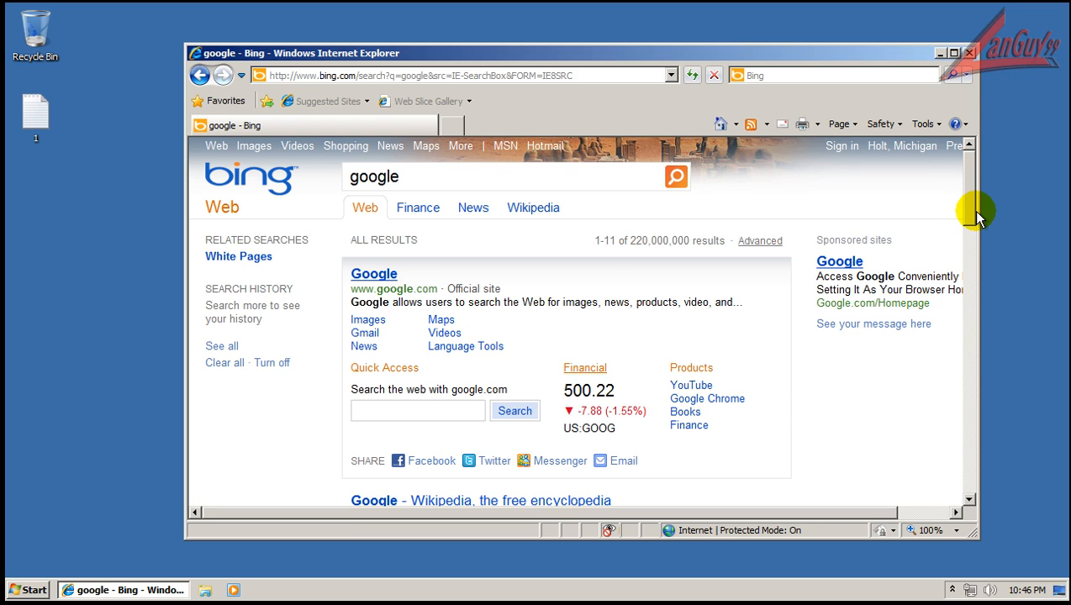
pyautogui.click(463, 75)
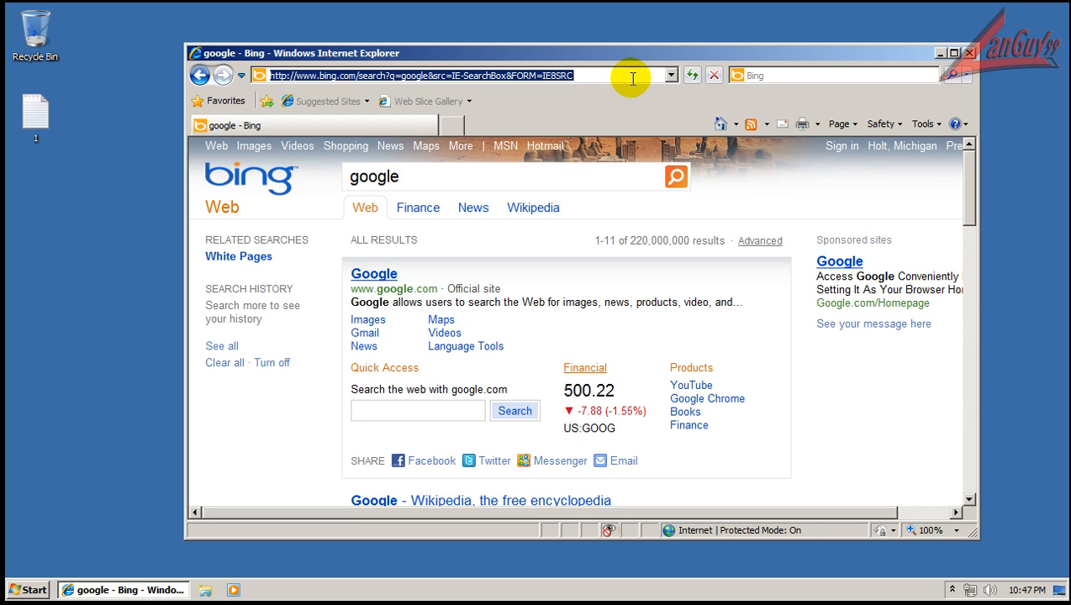
pyautogui.moveTo(118, 284)
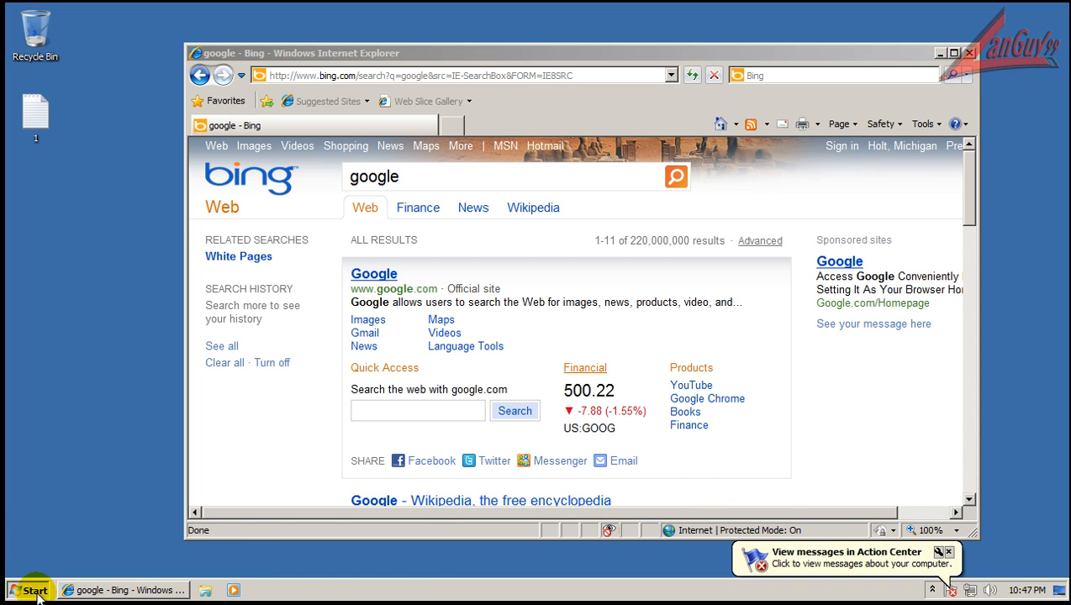
# Reach Network Connections through Control Panel's Network and Sharing Center adapter settings
pyautogui.click(34, 590)
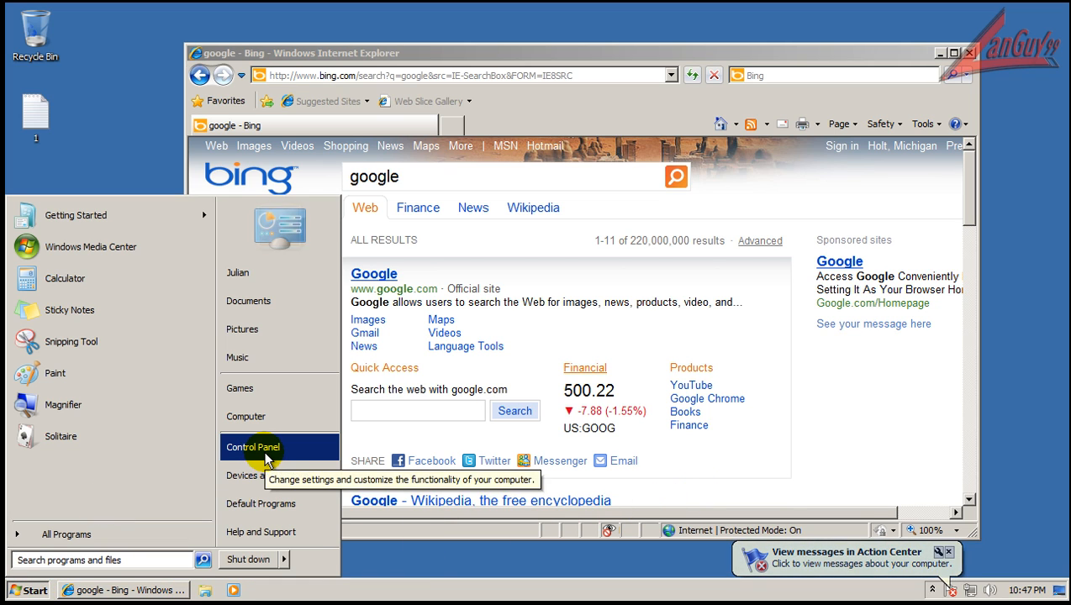
pyautogui.click(253, 447)
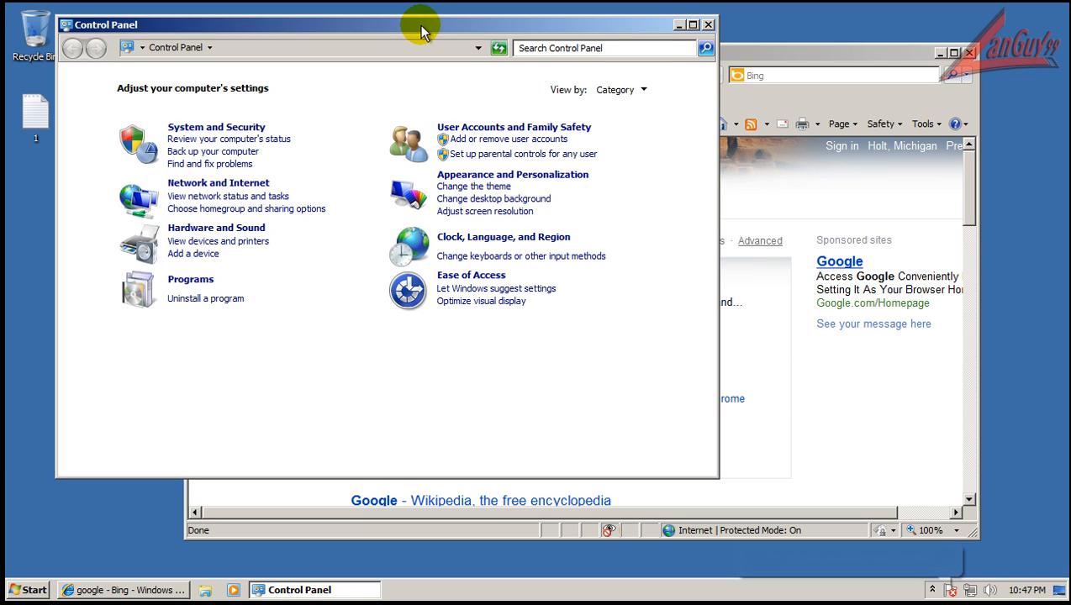
pyautogui.click(218, 183)
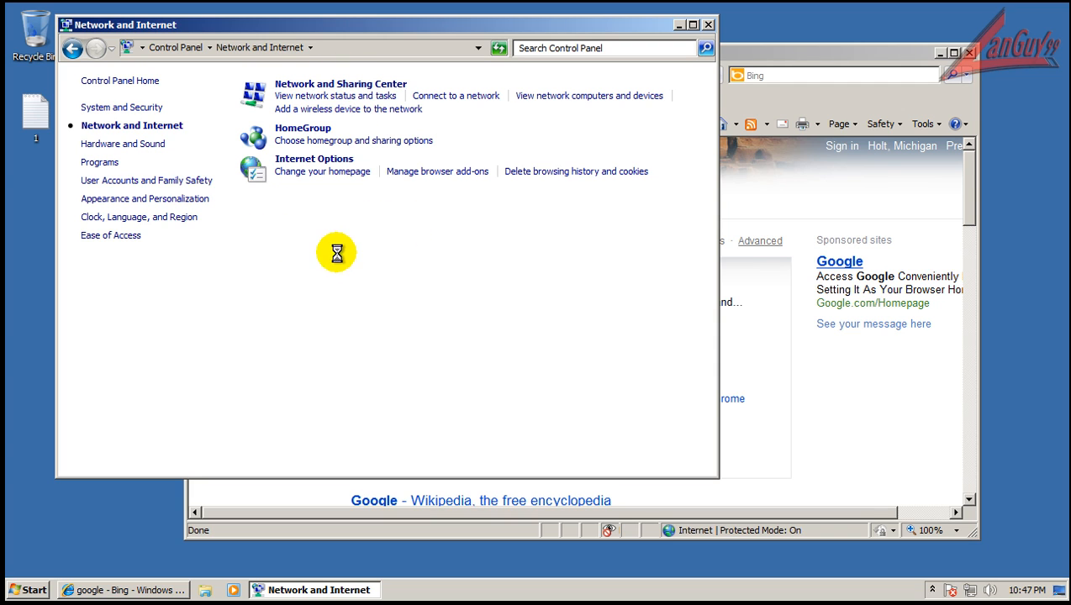
pyautogui.click(335, 95)
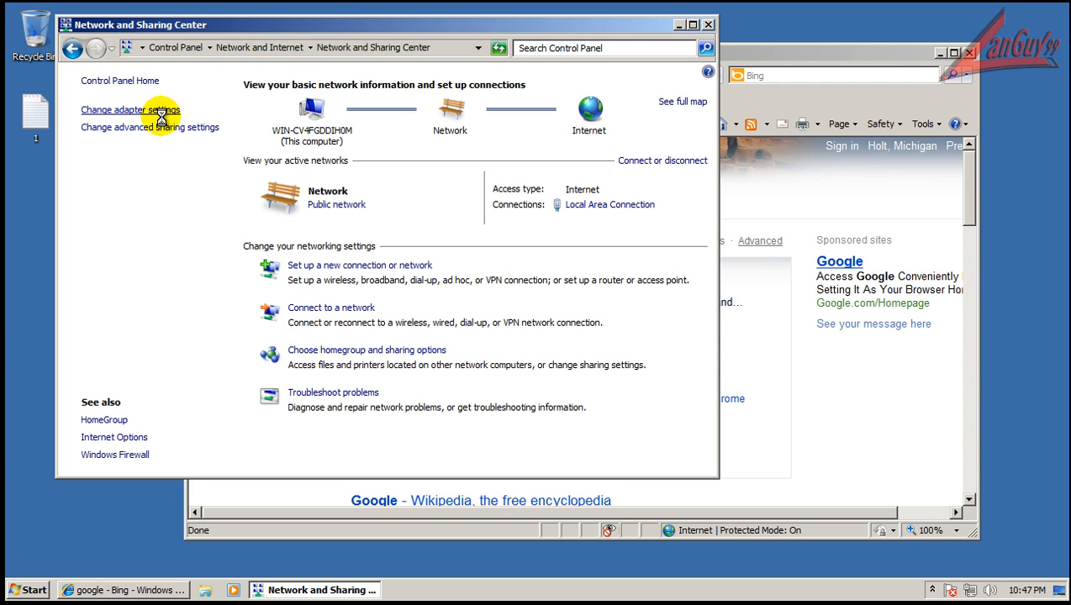
pyautogui.click(130, 110)
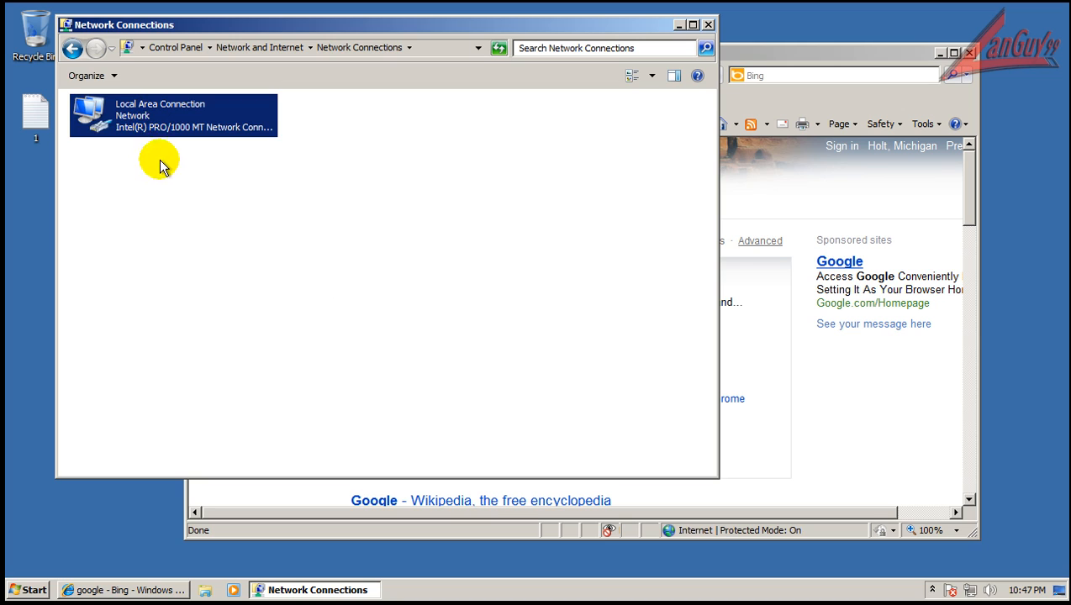
pyautogui.moveTo(137, 116)
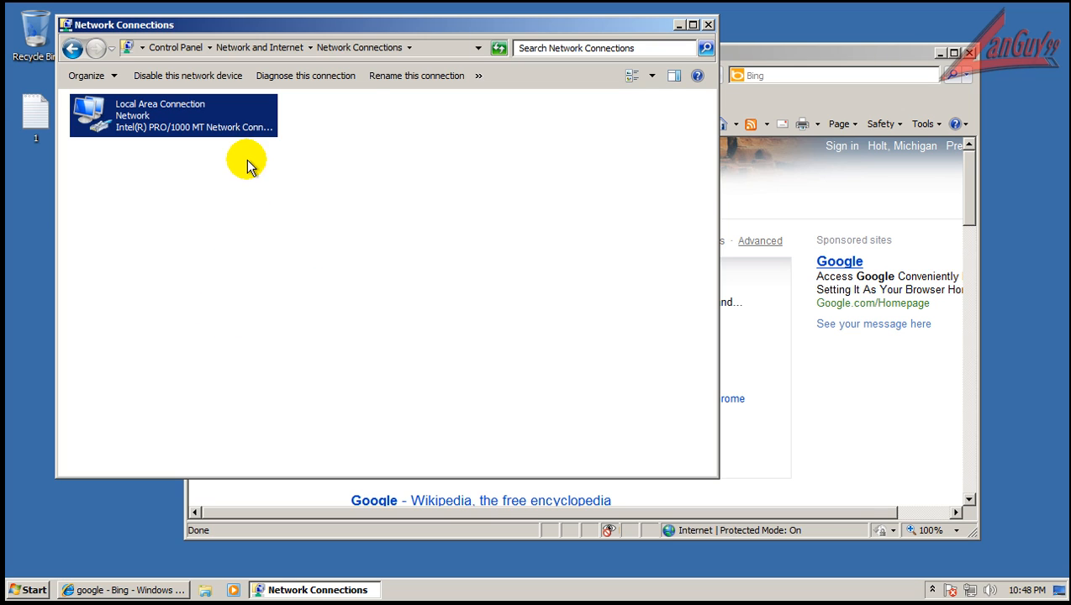
# Open Local Area Connection's IPv4 properties and choose manually entered DNS server addresses
pyautogui.doubleClick(159, 115)
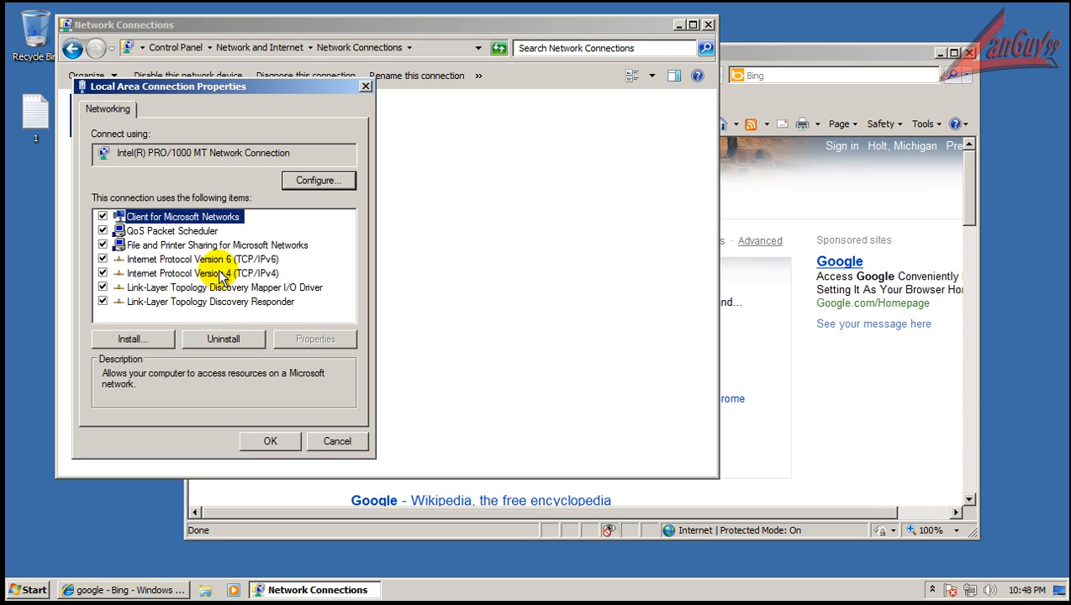
pyautogui.click(202, 273)
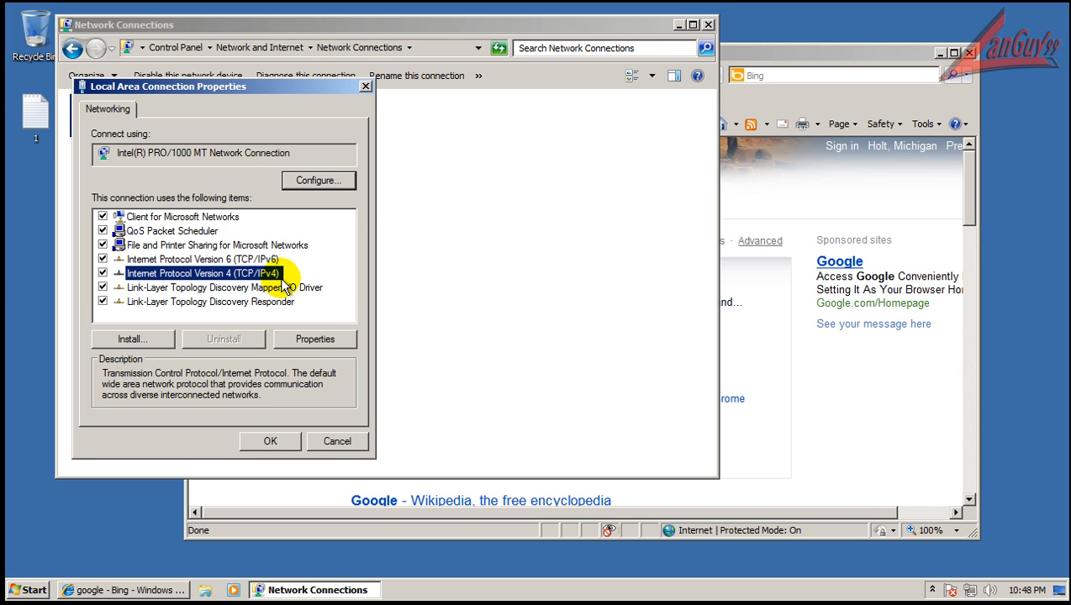
pyautogui.moveTo(315, 339)
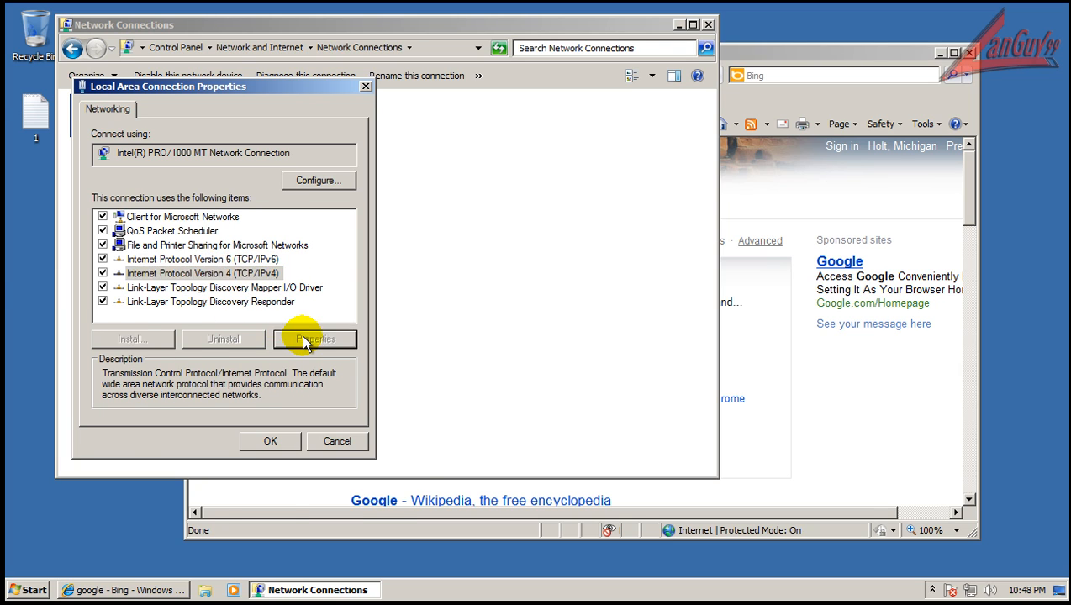
pyautogui.click(315, 339)
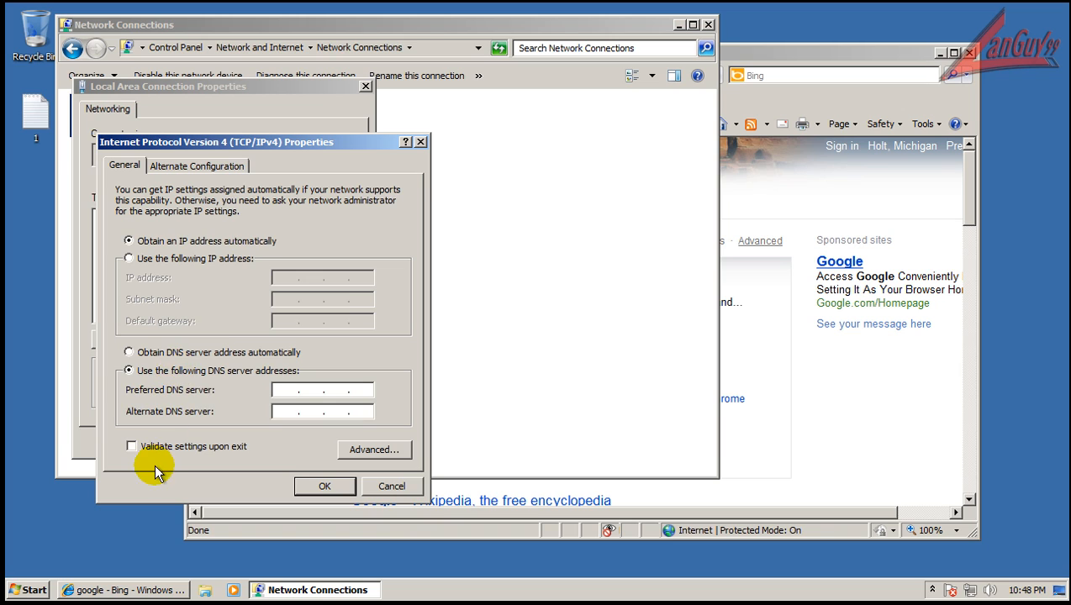
pyautogui.click(322, 389)
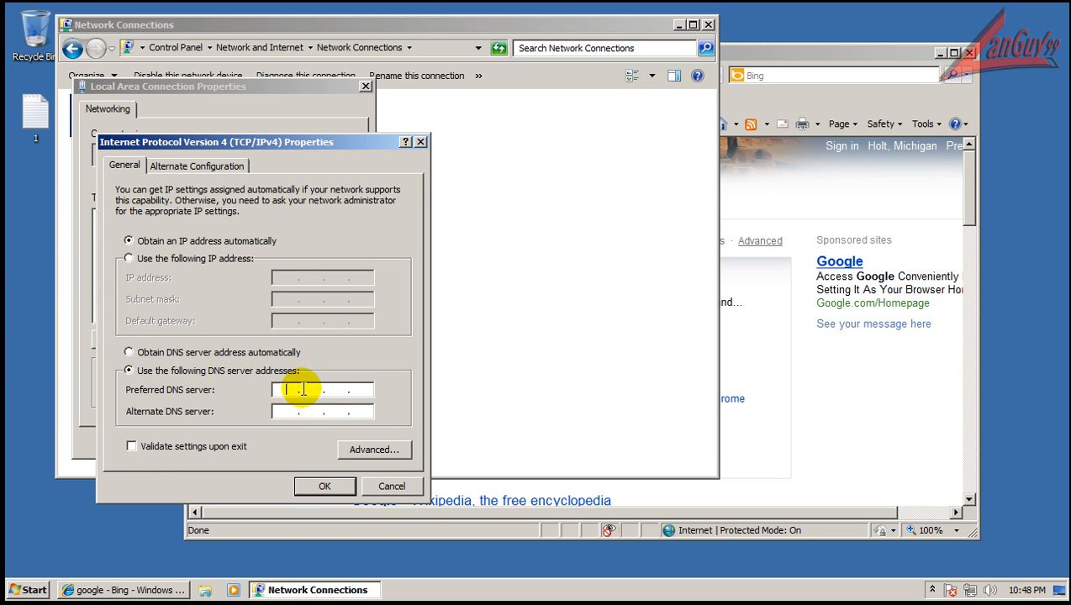
pyautogui.click(820, 52)
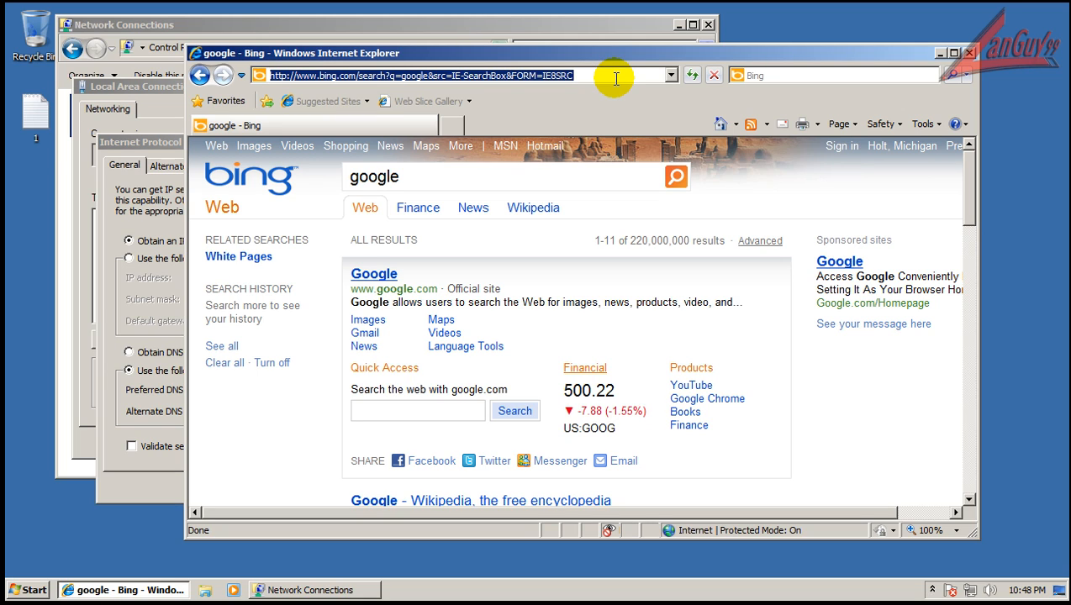
pyautogui.moveTo(774, 101)
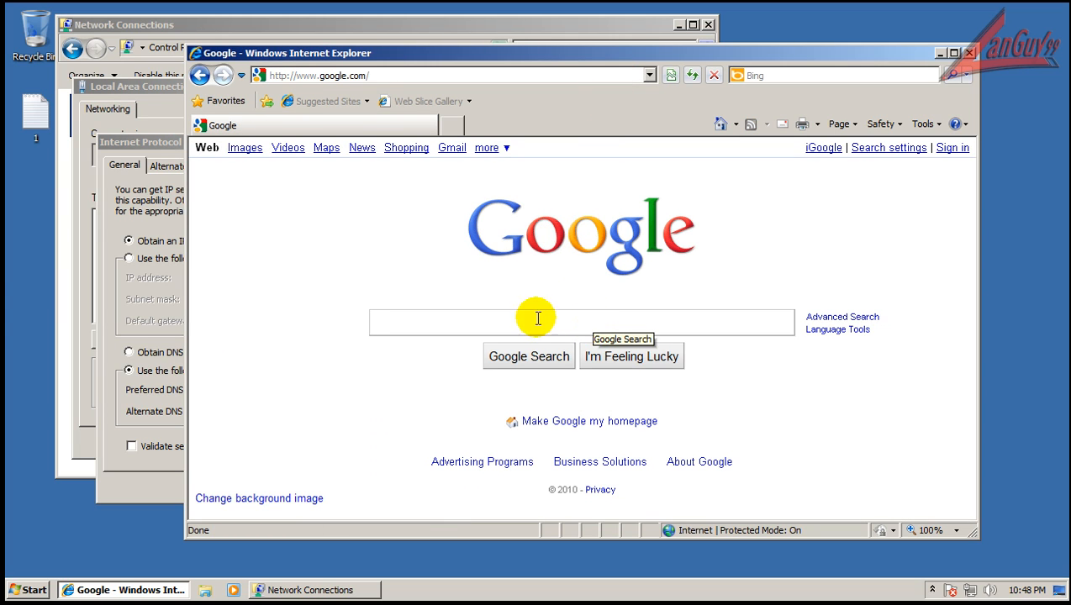
pyautogui.moveTo(405, 256)
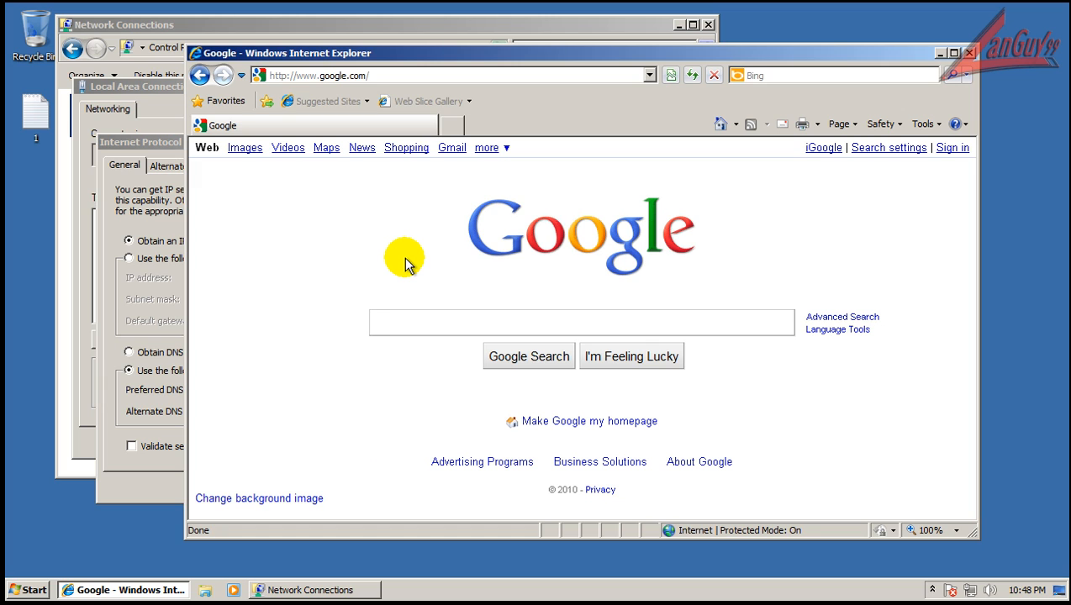
# Search 'clearcloud dns', open the ClearCloud DNS - Web Filter result, and maximize the window
pyautogui.write('clearcloud dns')
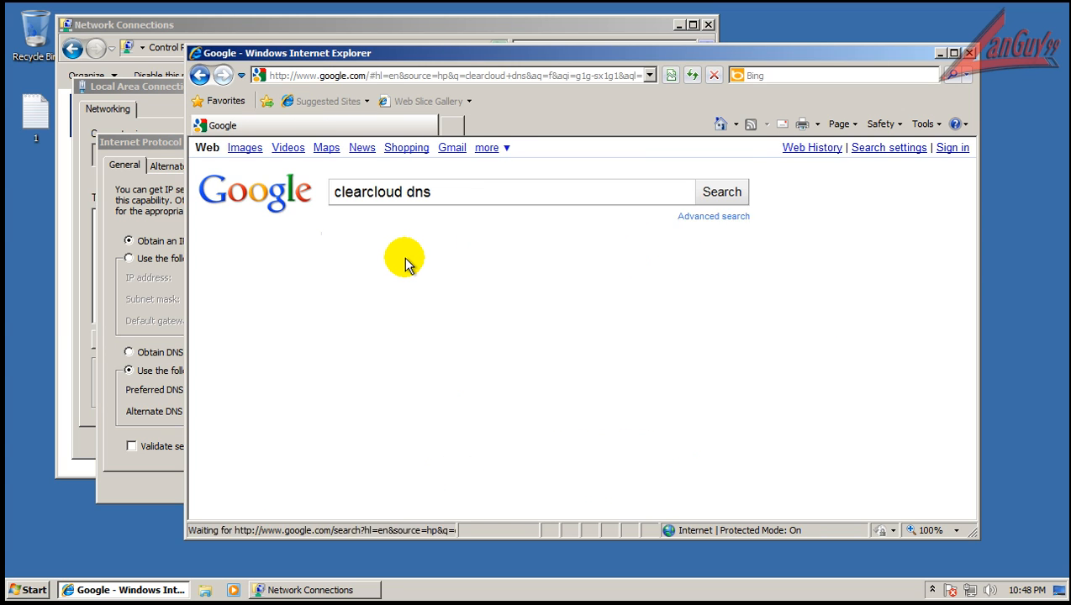
pyautogui.click(720, 191)
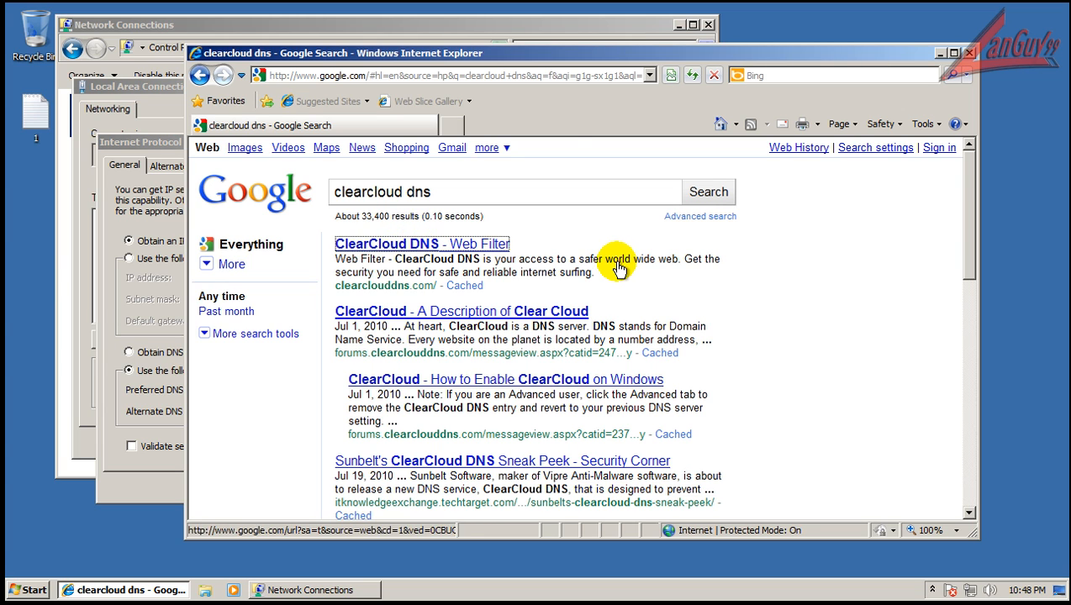
pyautogui.click(422, 244)
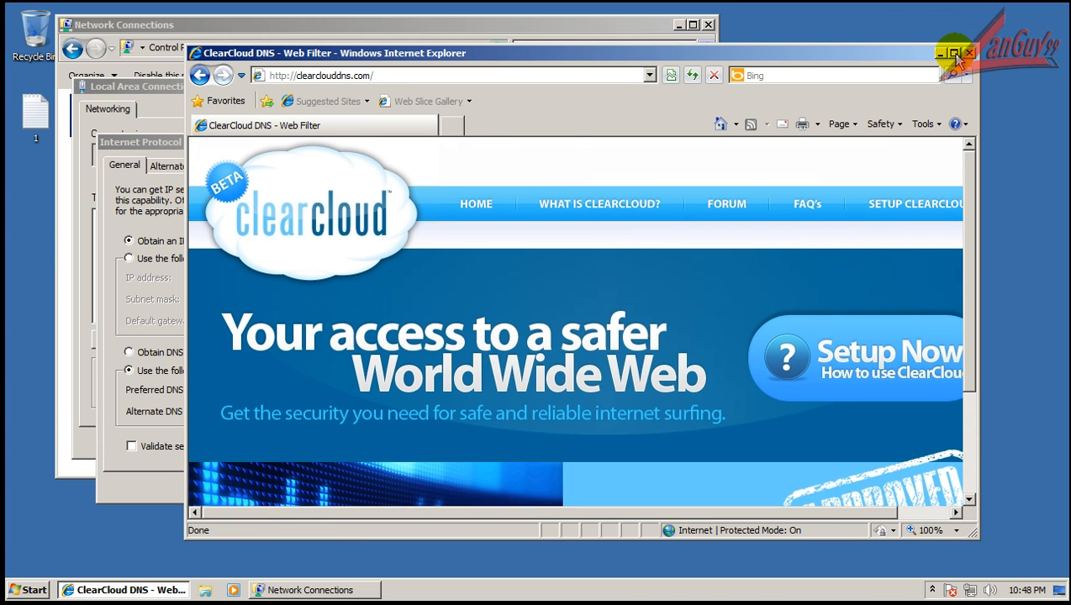
pyautogui.click(955, 52)
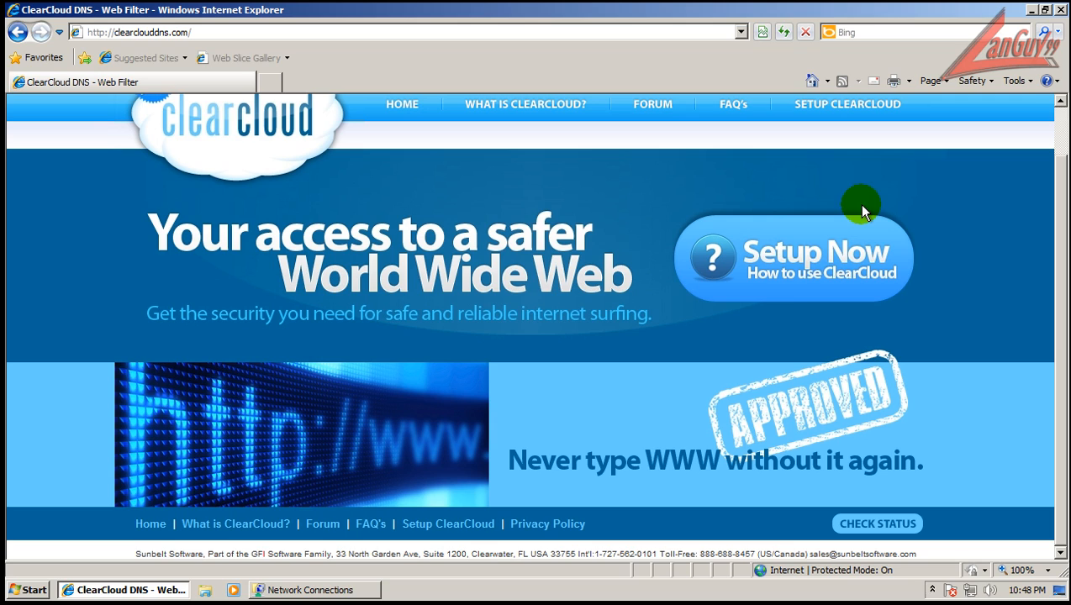
pyautogui.moveTo(795, 301)
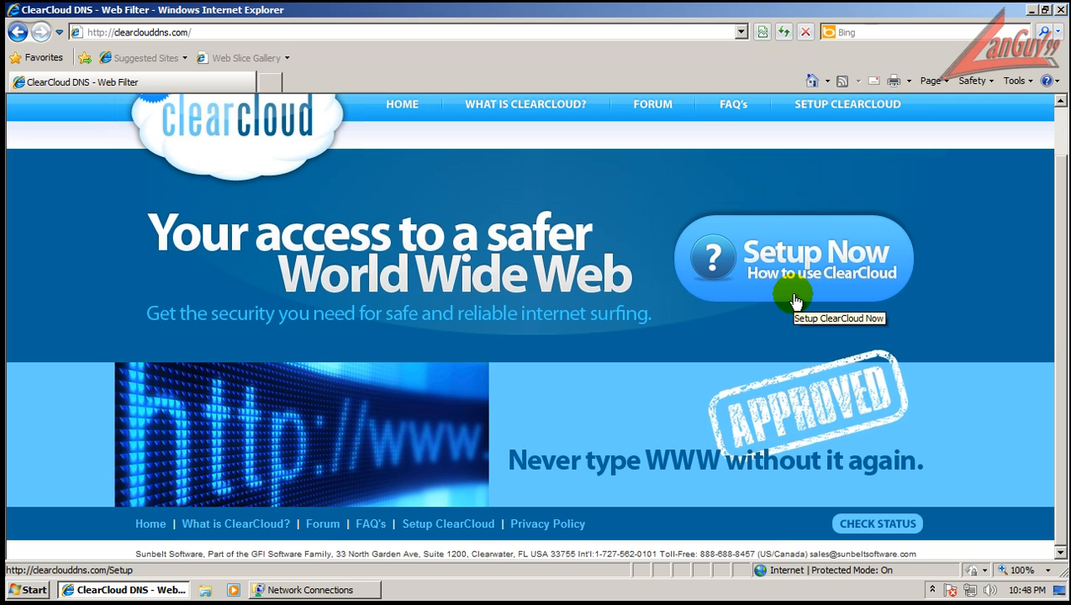
pyautogui.moveTo(710, 351)
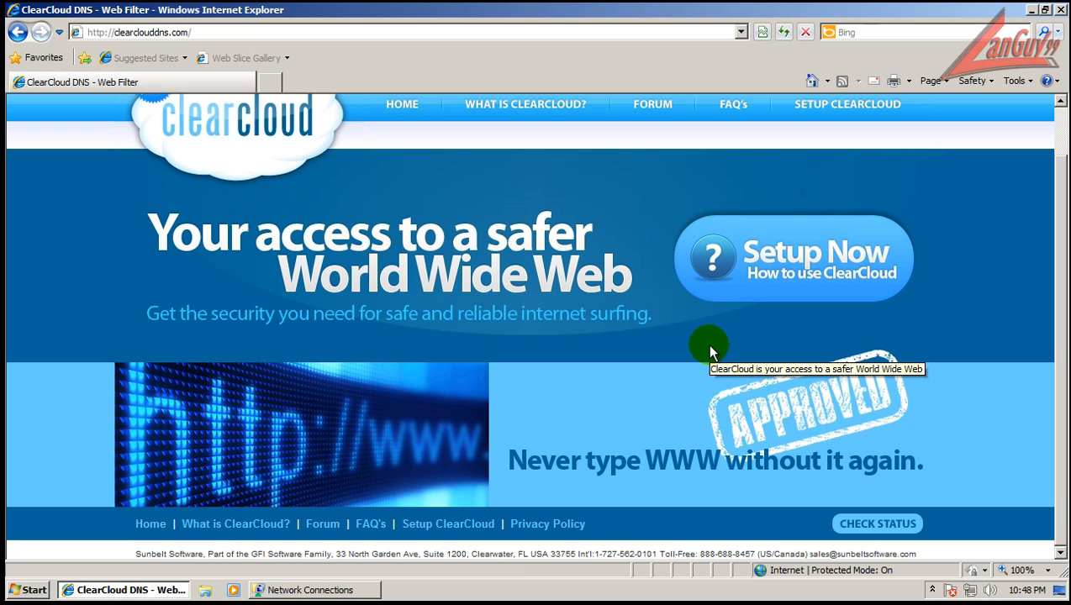
pyautogui.moveTo(602, 395)
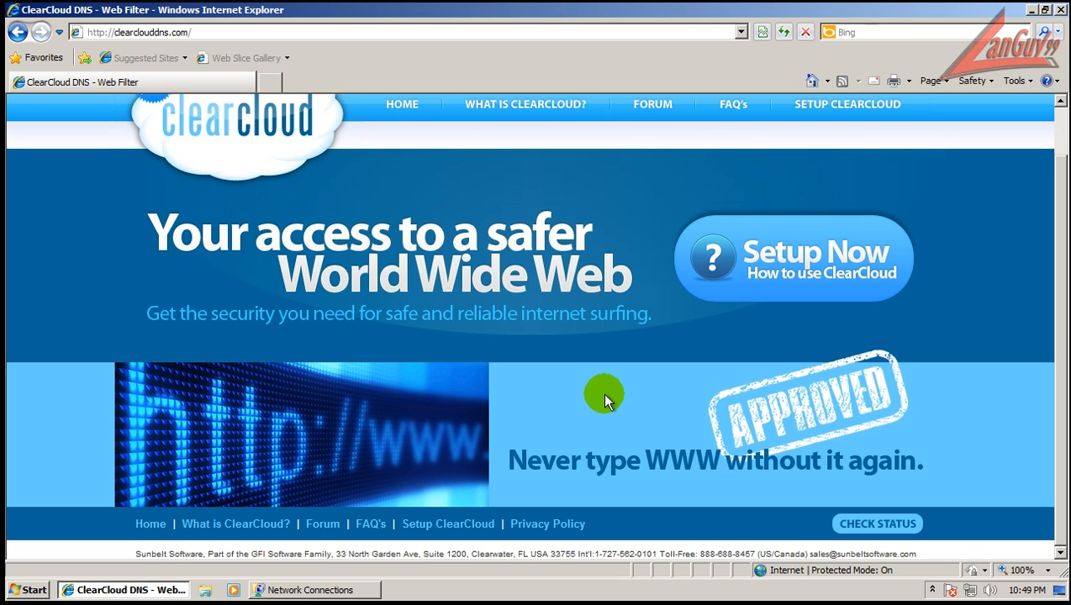
pyautogui.moveTo(853, 340)
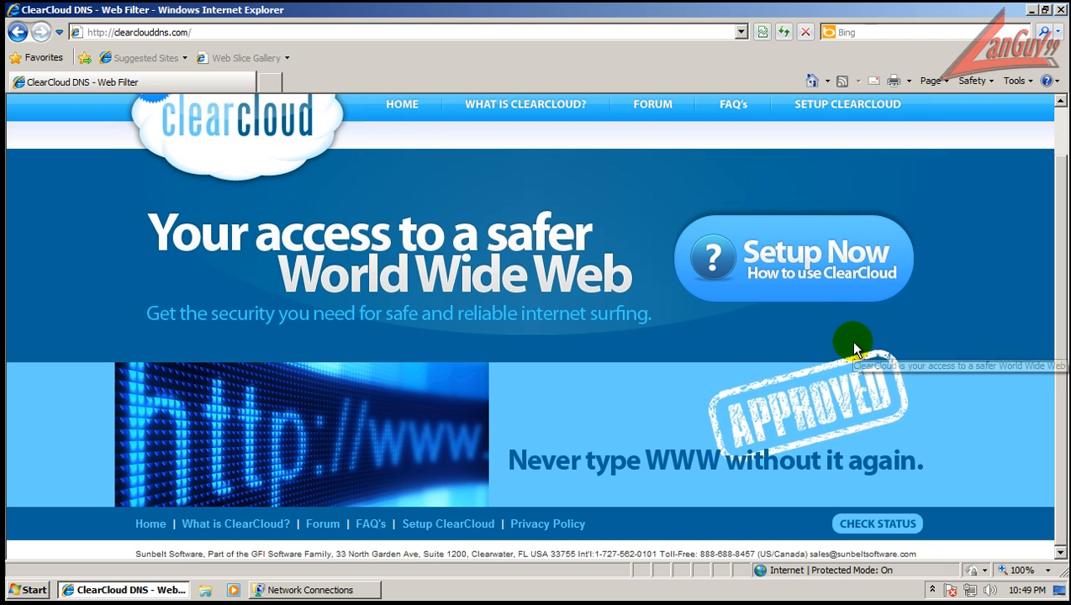
# Open ClearCloud's Setup Now page and its Windows setup instructions, scrolling down
pyautogui.click(793, 258)
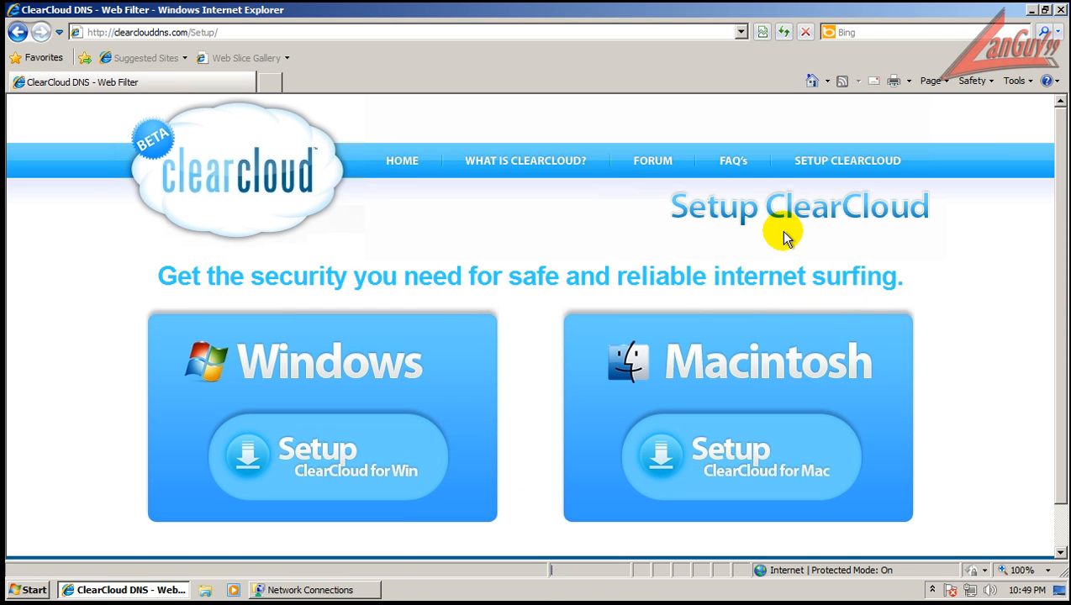
pyautogui.click(322, 457)
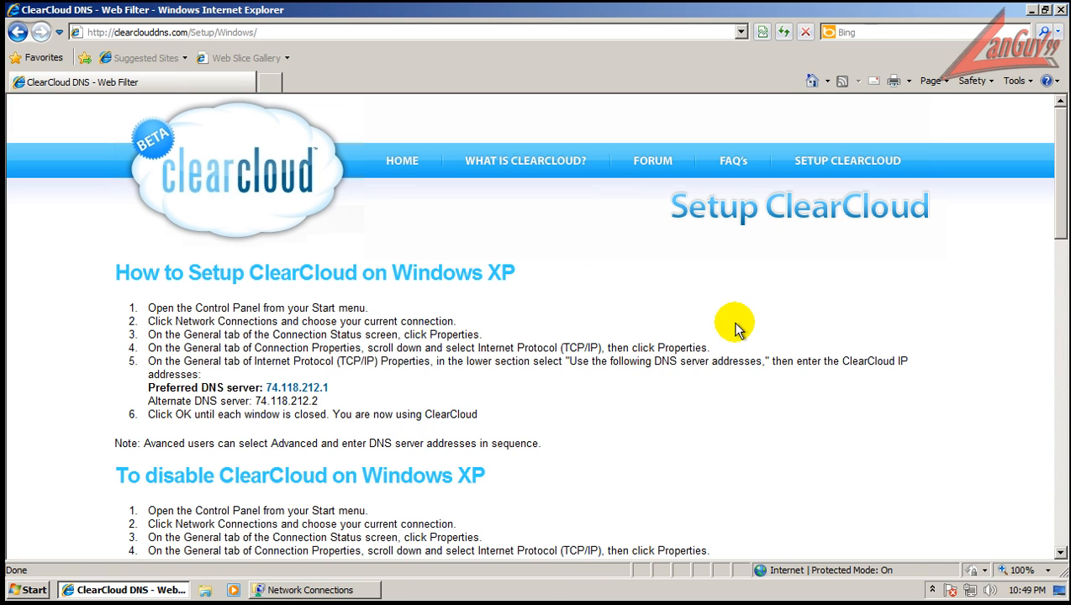
pyautogui.scroll(-3)
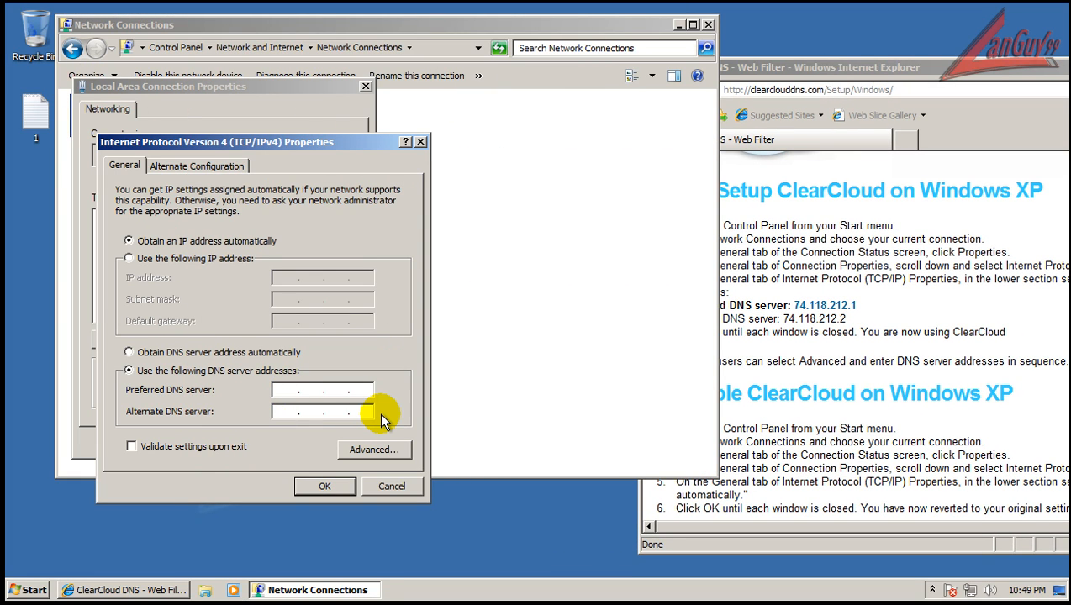
# Enter preferred DNS 74.118.212.1 and alternate DNS 74.118.212.2, then scroll ClearCloud's instructions
pyautogui.write('74 . .')
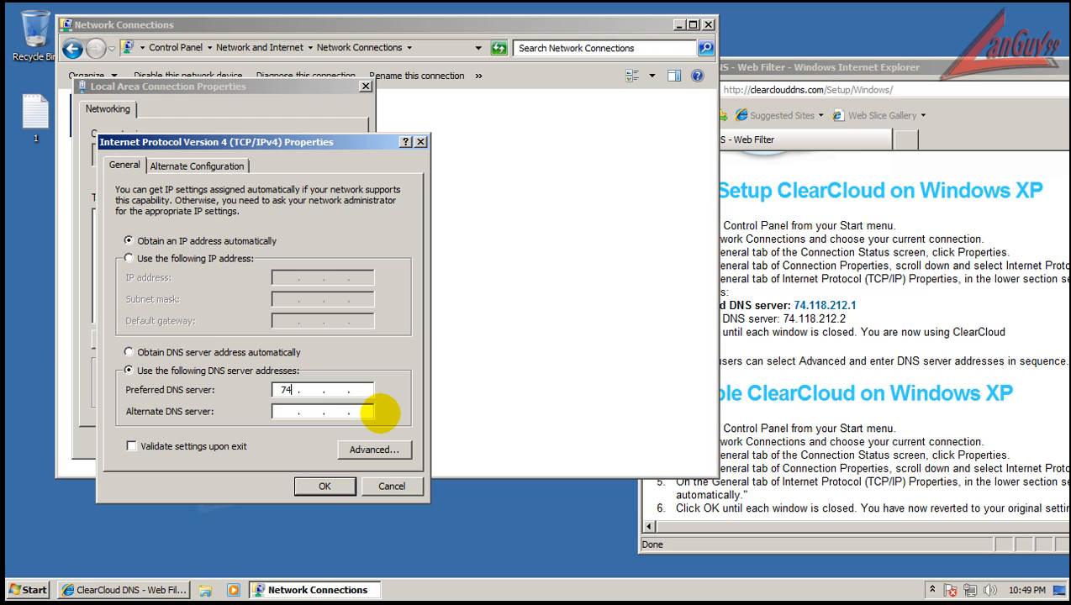
pyautogui.write('.118')
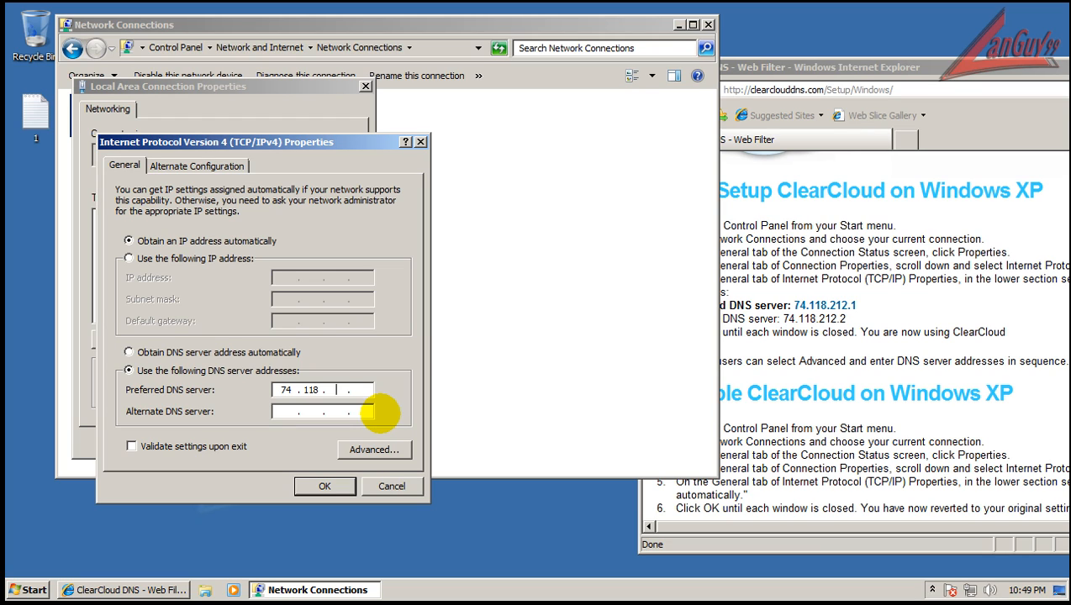
pyautogui.write('212')
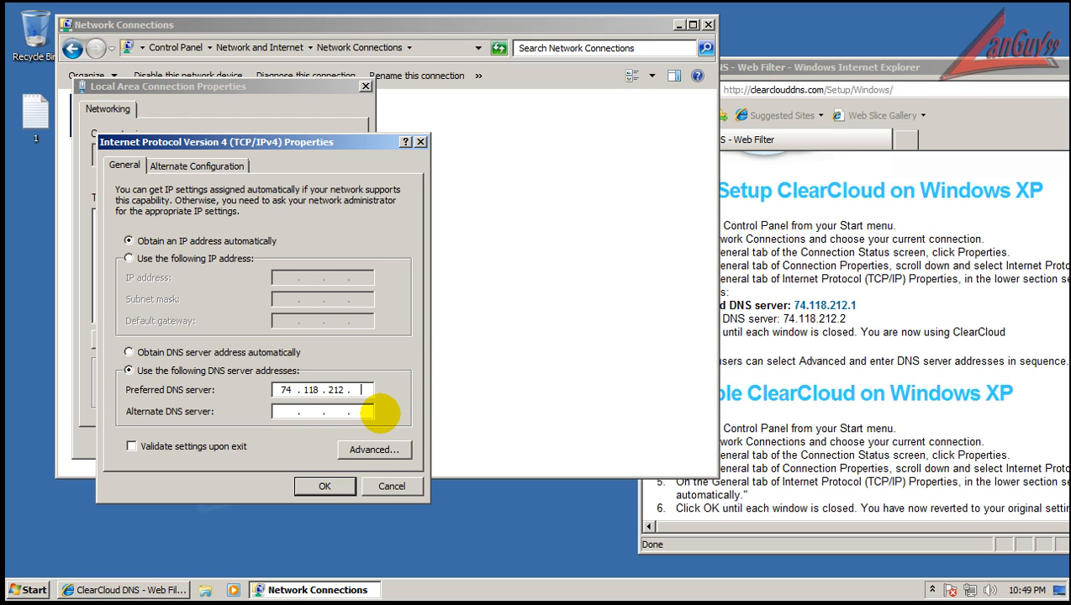
pyautogui.write('1')
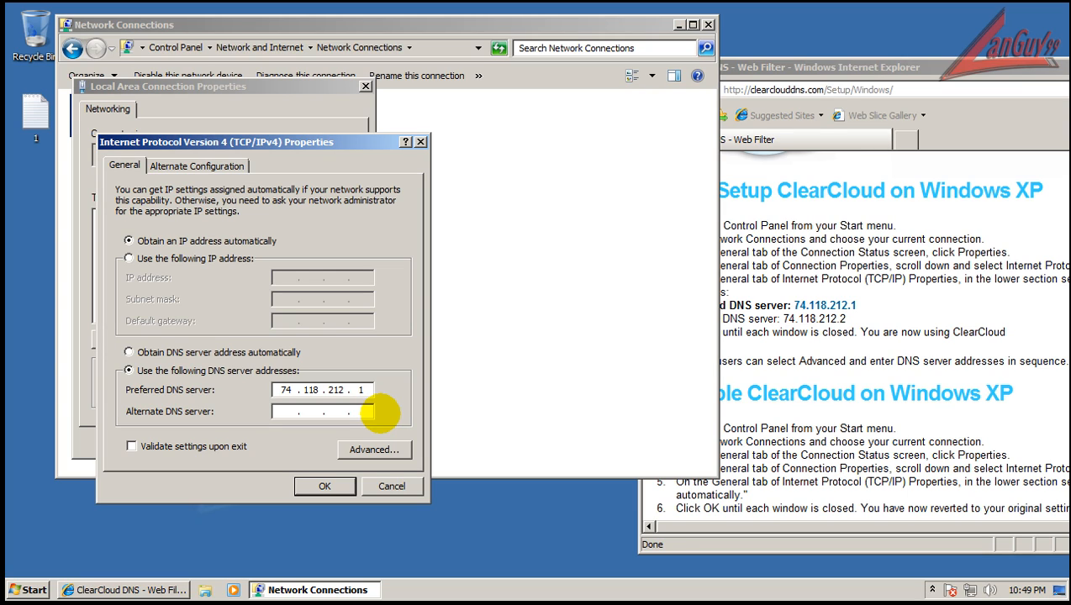
pyautogui.write('74.1')
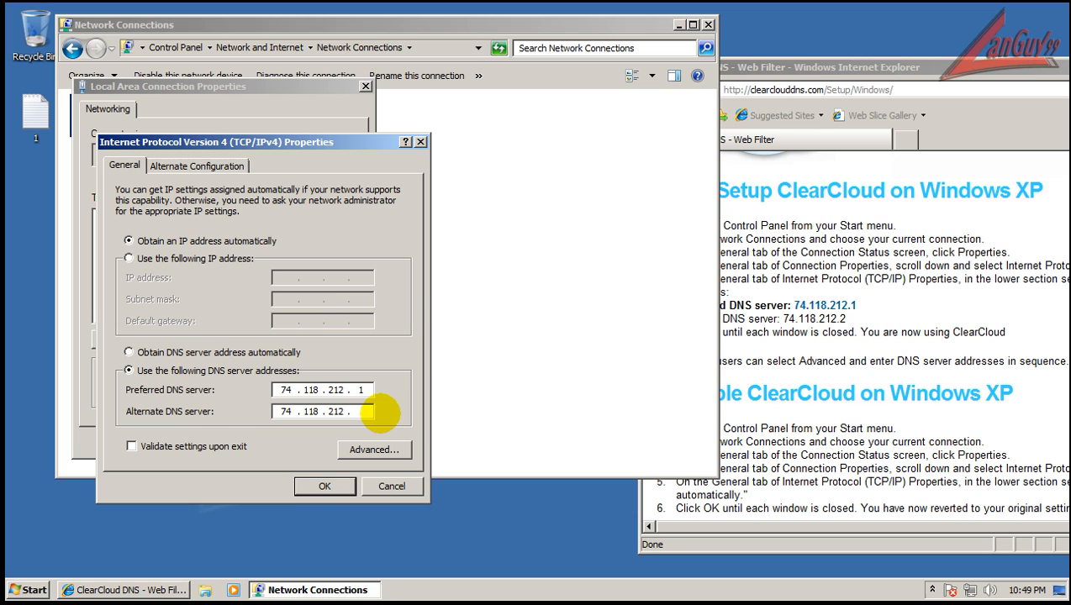
pyautogui.write('2')
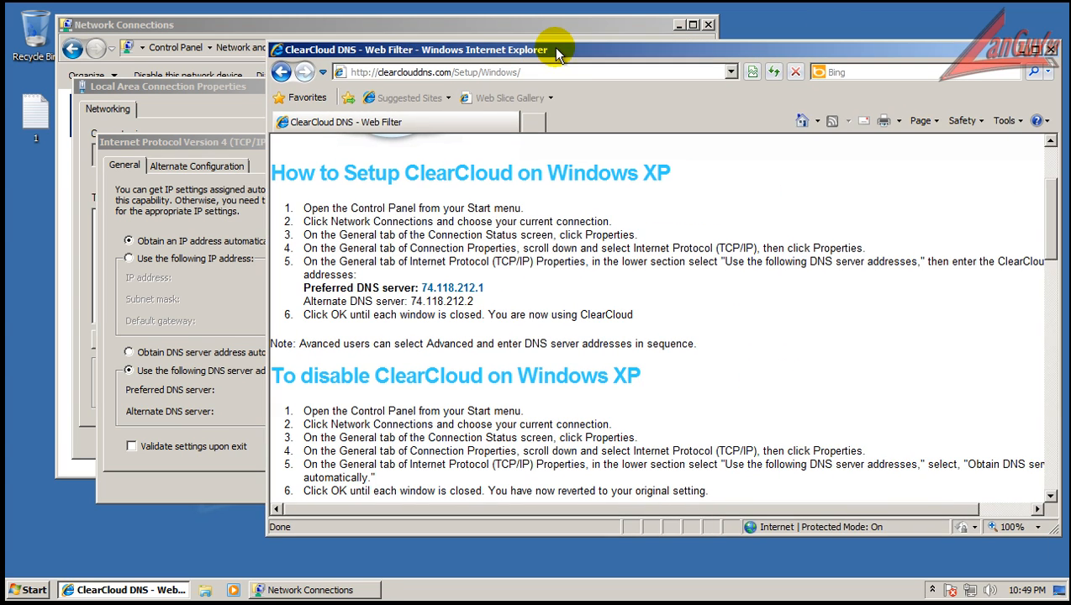
pyautogui.moveTo(689, 198)
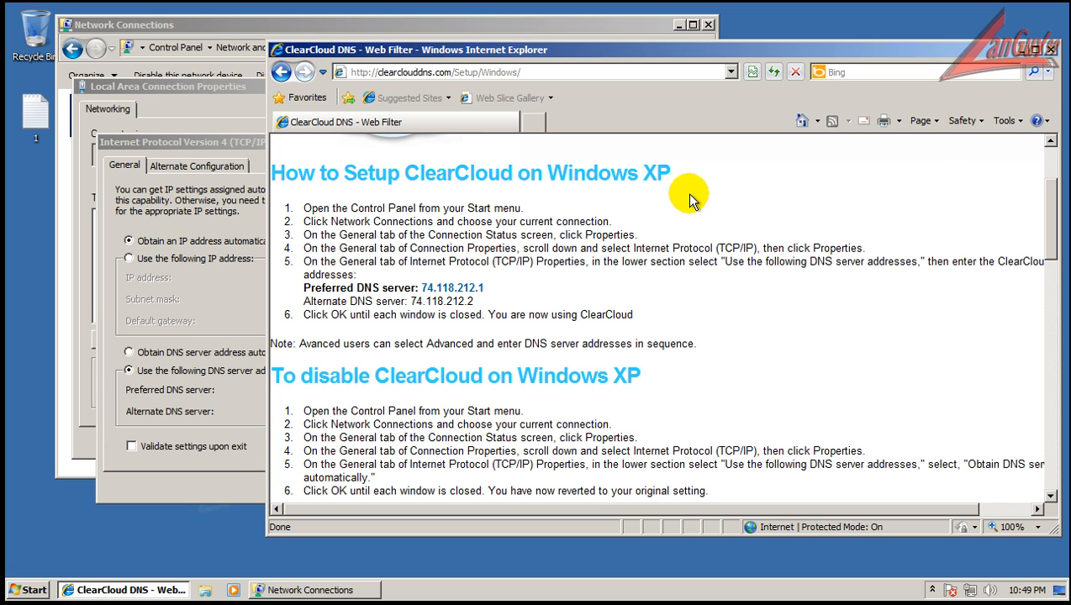
pyautogui.scroll(-3)
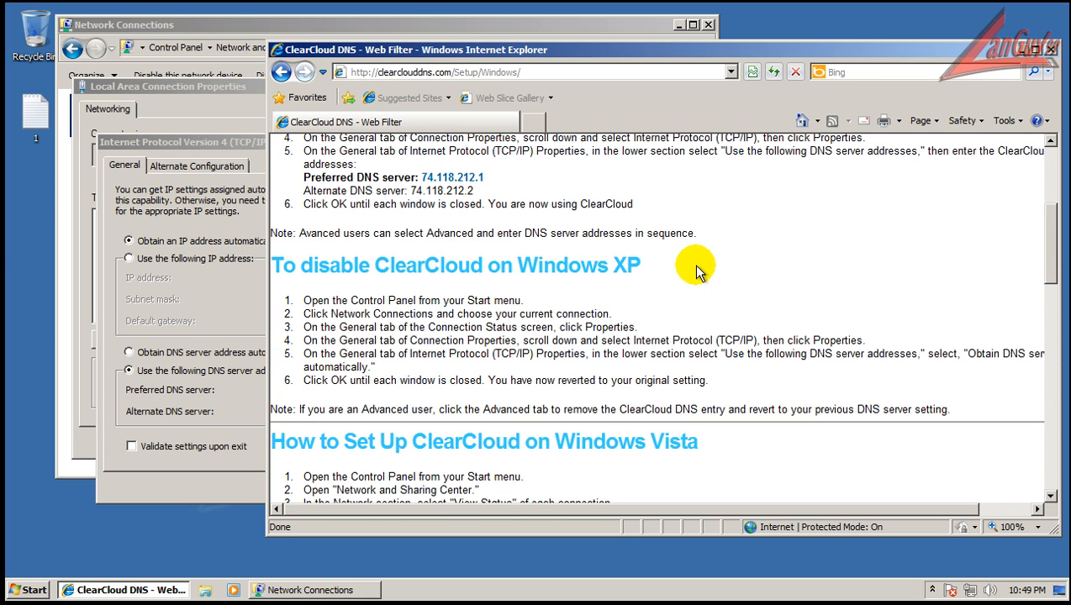
pyautogui.scroll(-3)
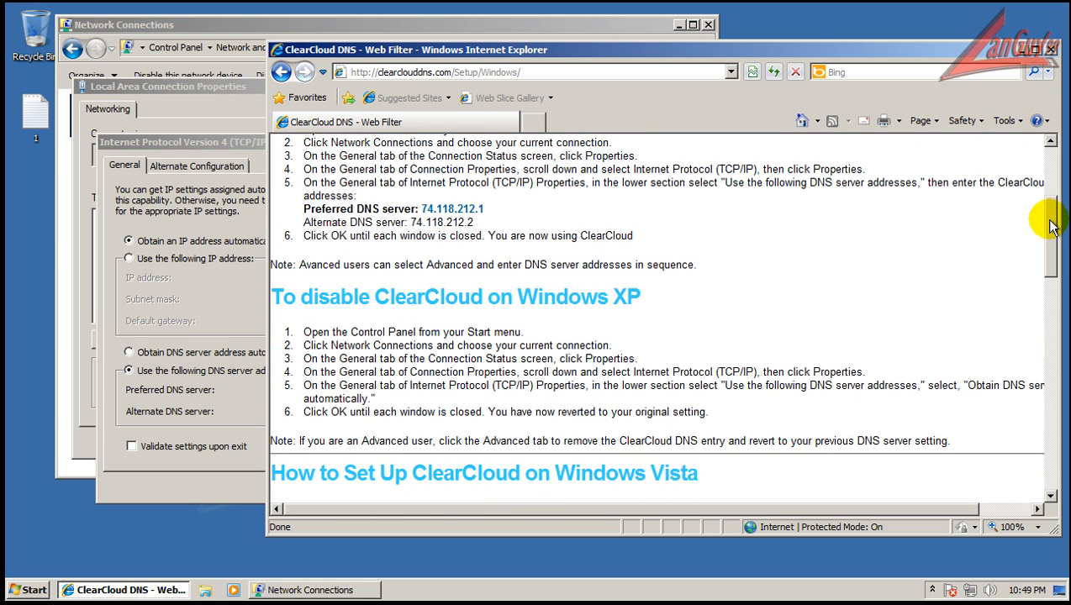
pyautogui.moveTo(236, 280)
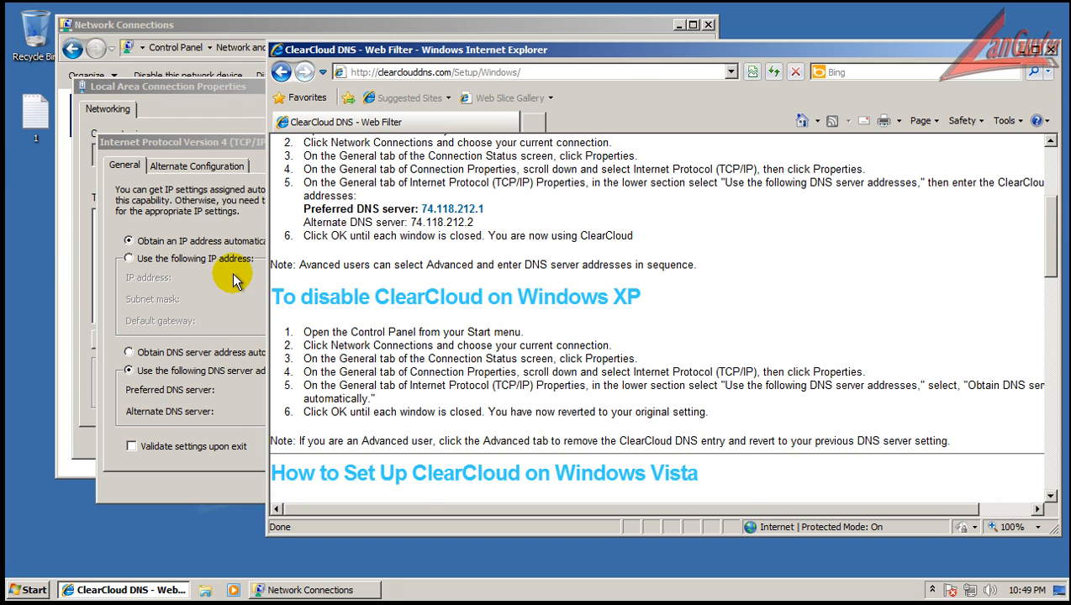
pyautogui.moveTo(789, 47)
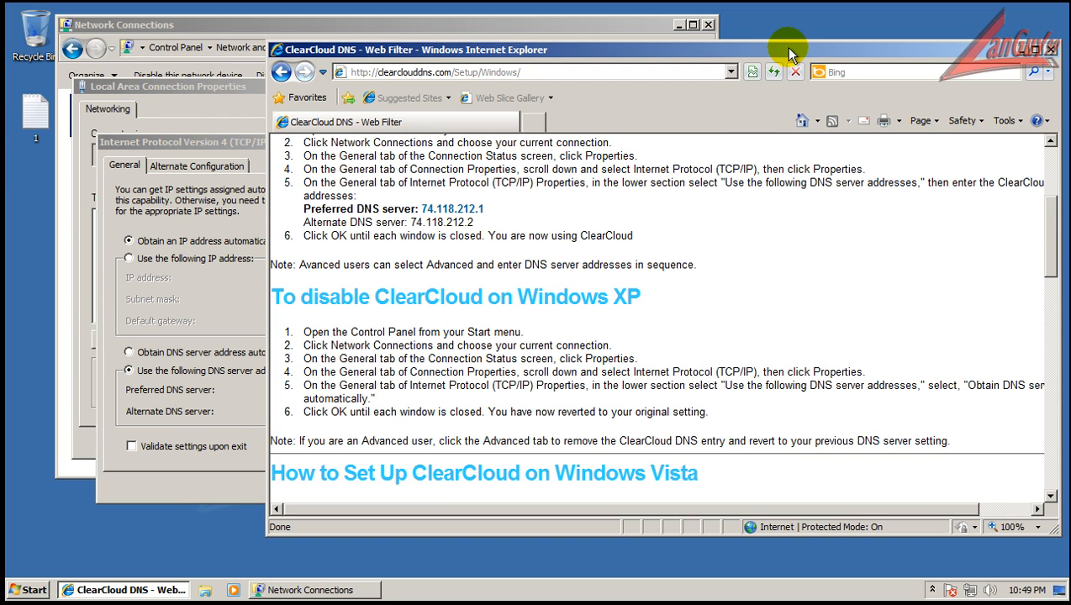
pyautogui.moveTo(1056, 55)
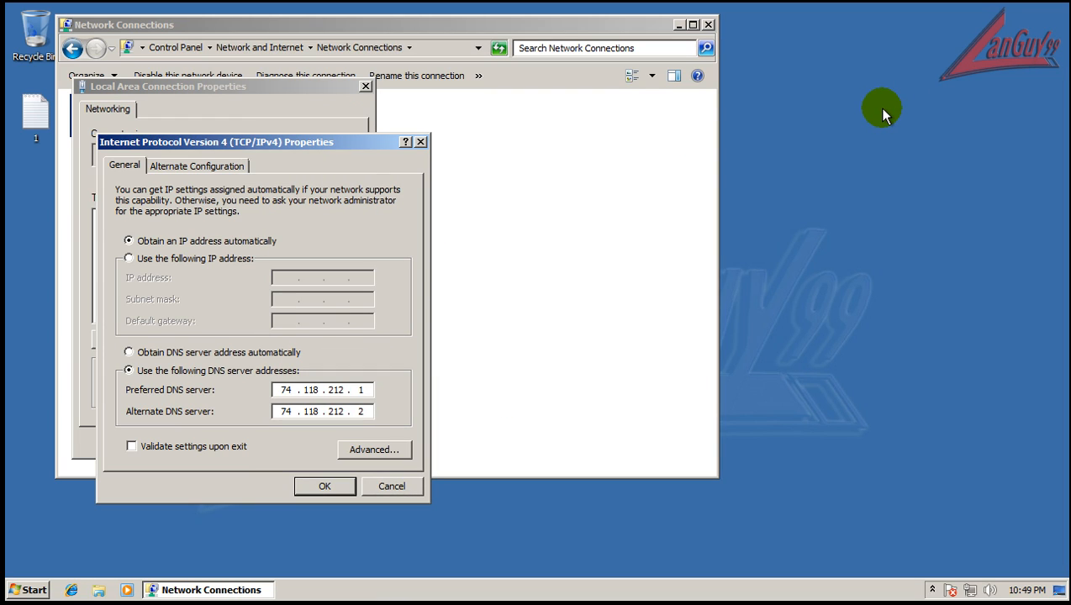
# Confirm the new DNS addresses and close the network dialogs and Network Connections window
pyautogui.click(324, 486)
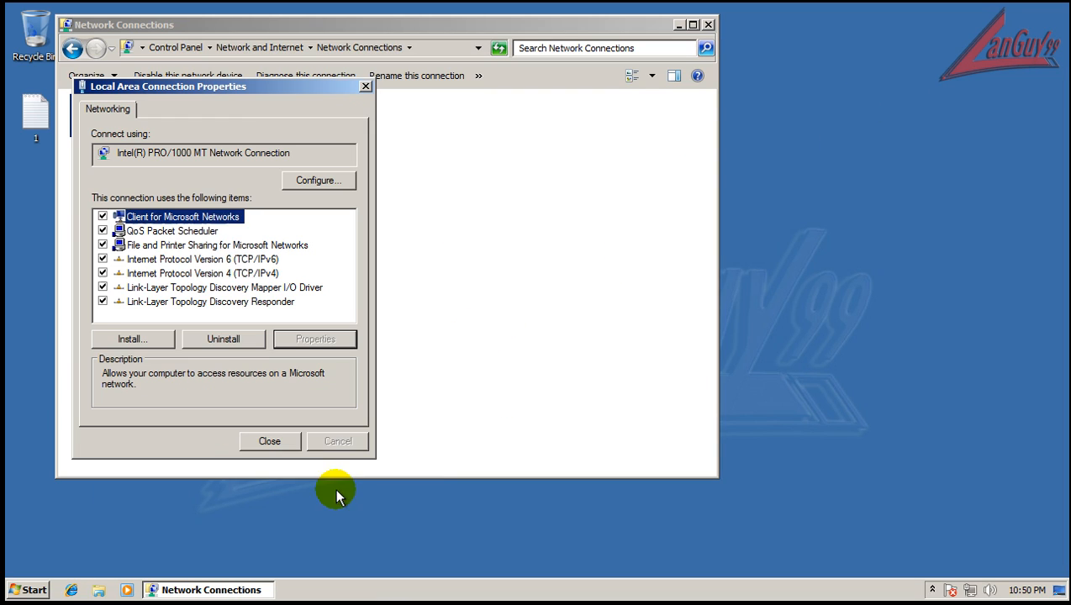
pyautogui.click(269, 440)
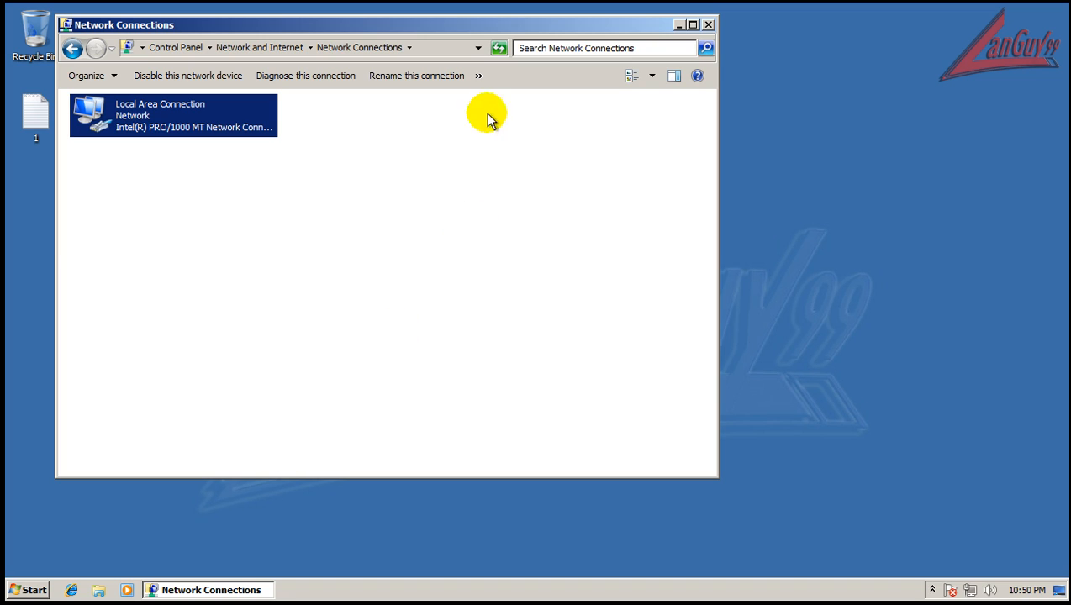
pyautogui.click(709, 24)
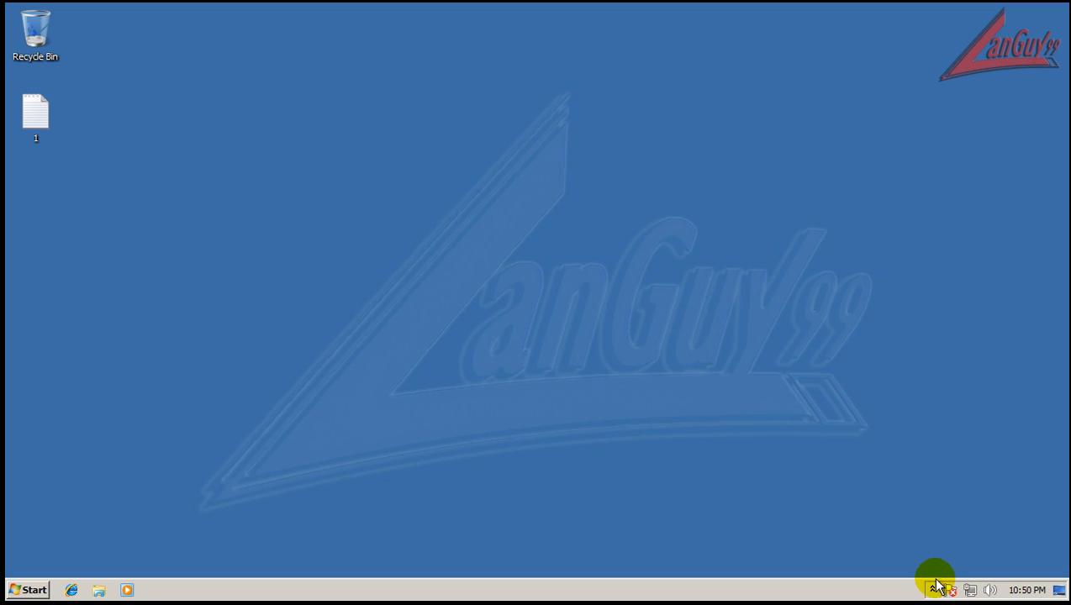
pyautogui.moveTo(279, 518)
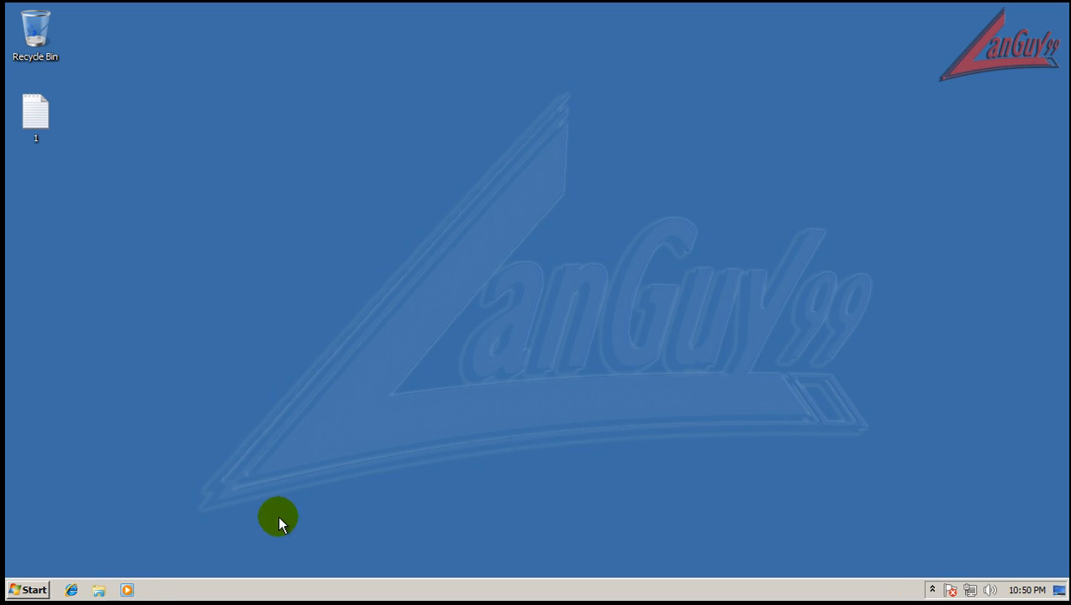
pyautogui.moveTo(520, 395)
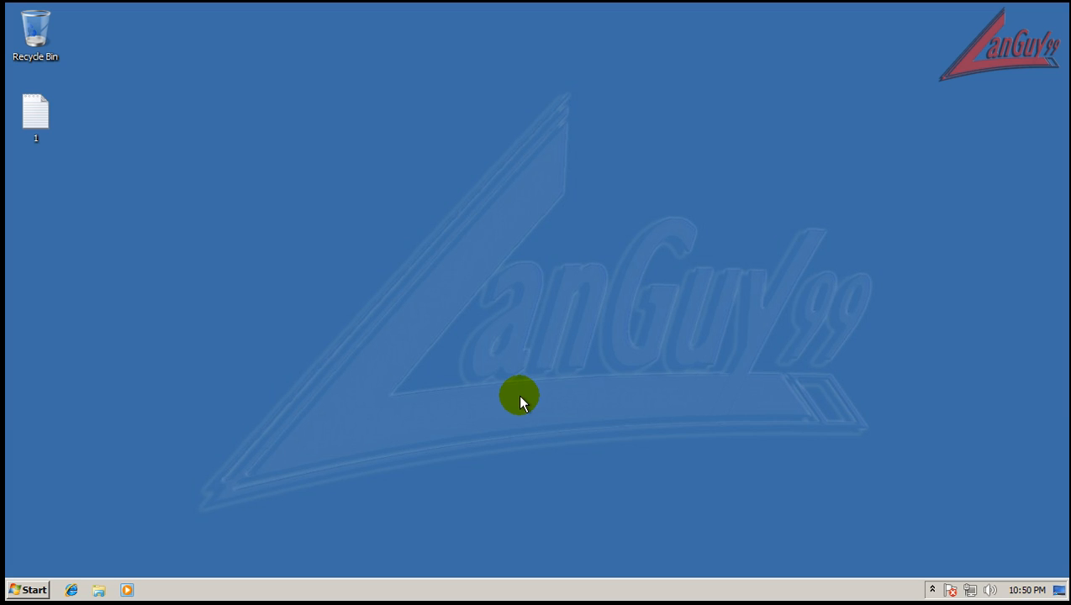
pyautogui.moveTo(296, 286)
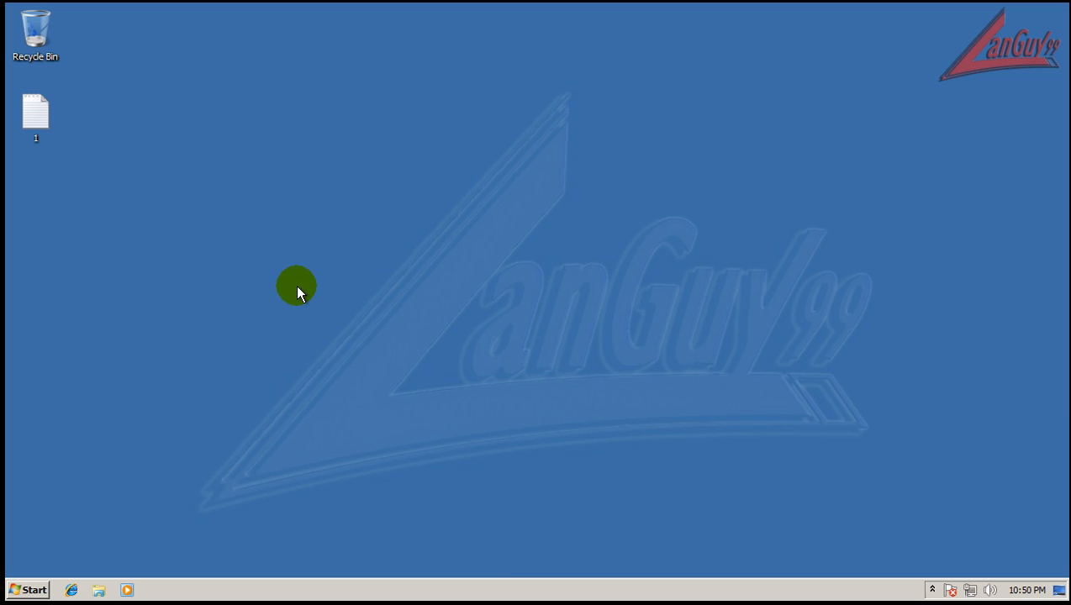
pyautogui.moveTo(608, 507)
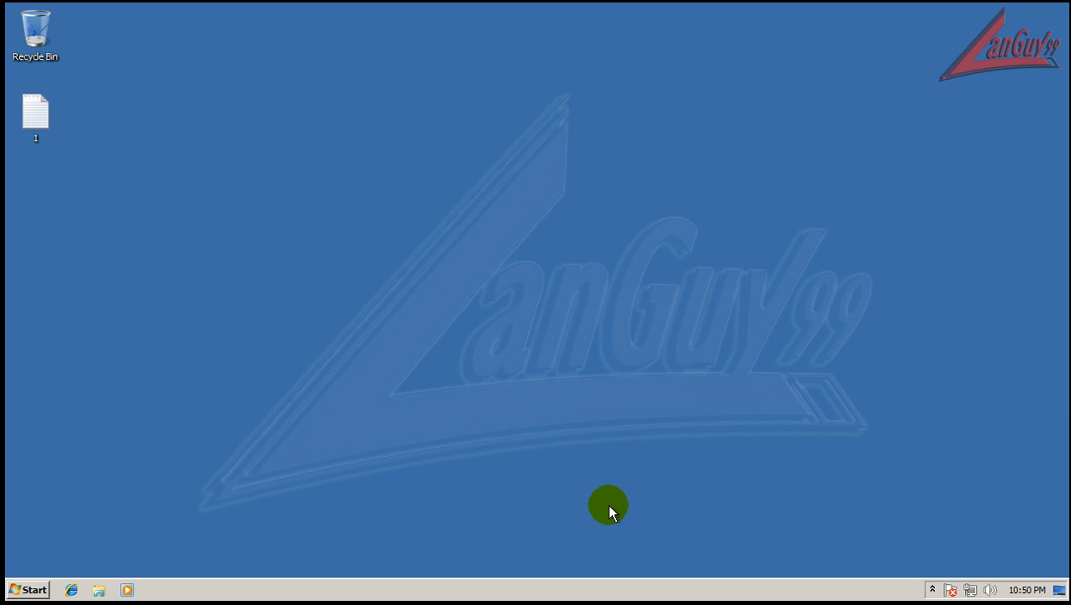
pyautogui.moveTo(439, 179)
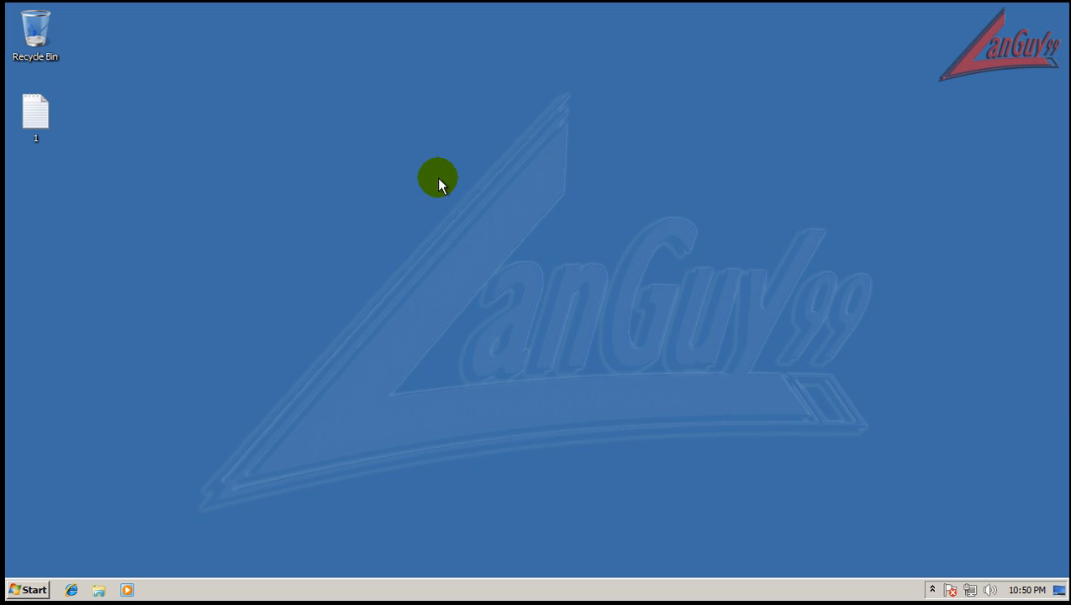
pyautogui.moveTo(397, 281)
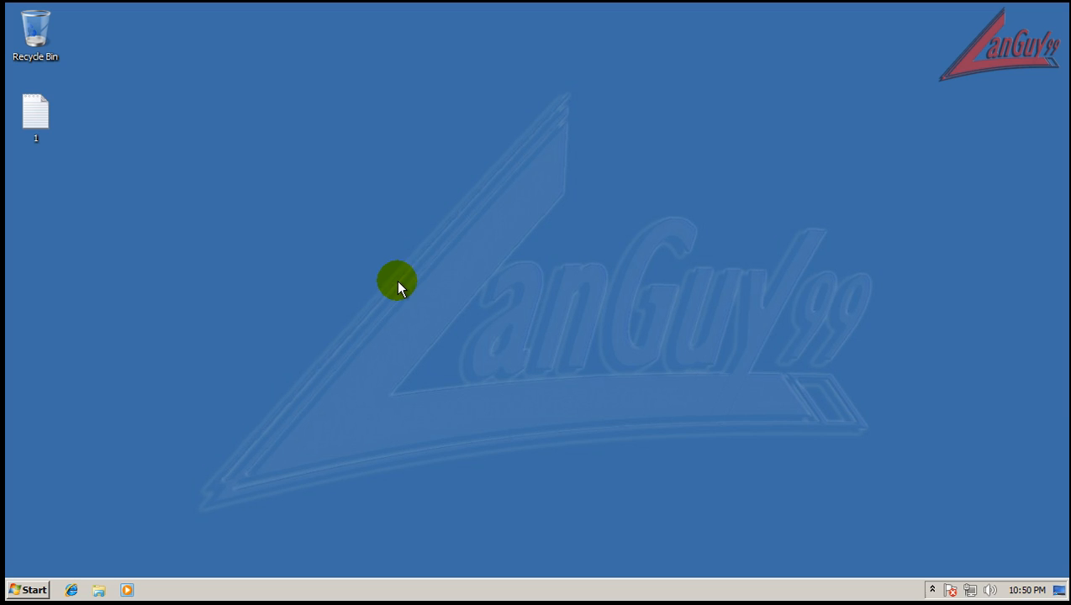
pyautogui.moveTo(404, 261)
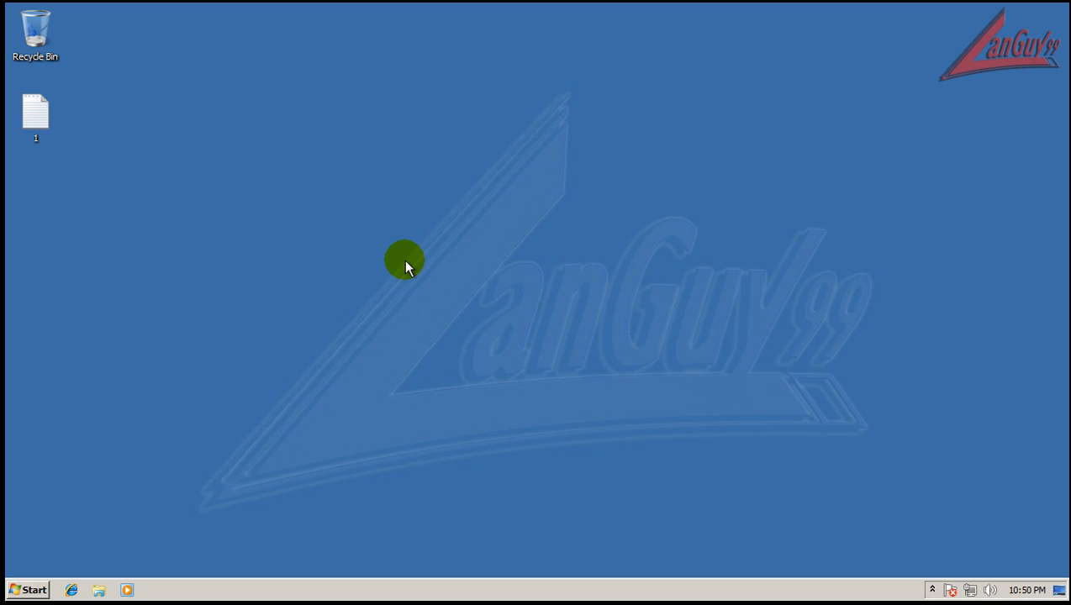
pyautogui.moveTo(365, 258)
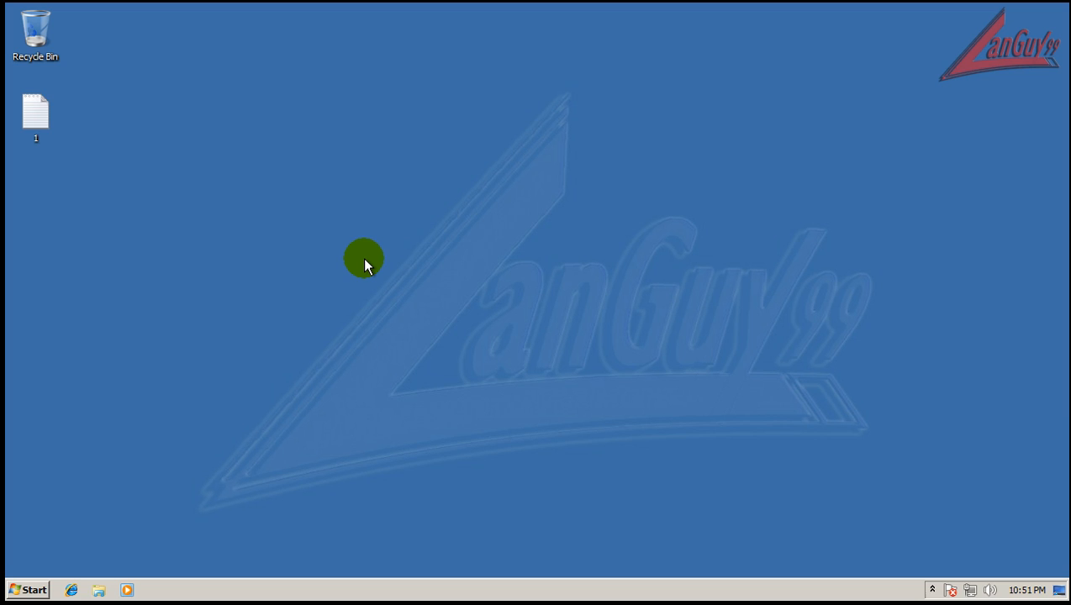
pyautogui.moveTo(267, 539)
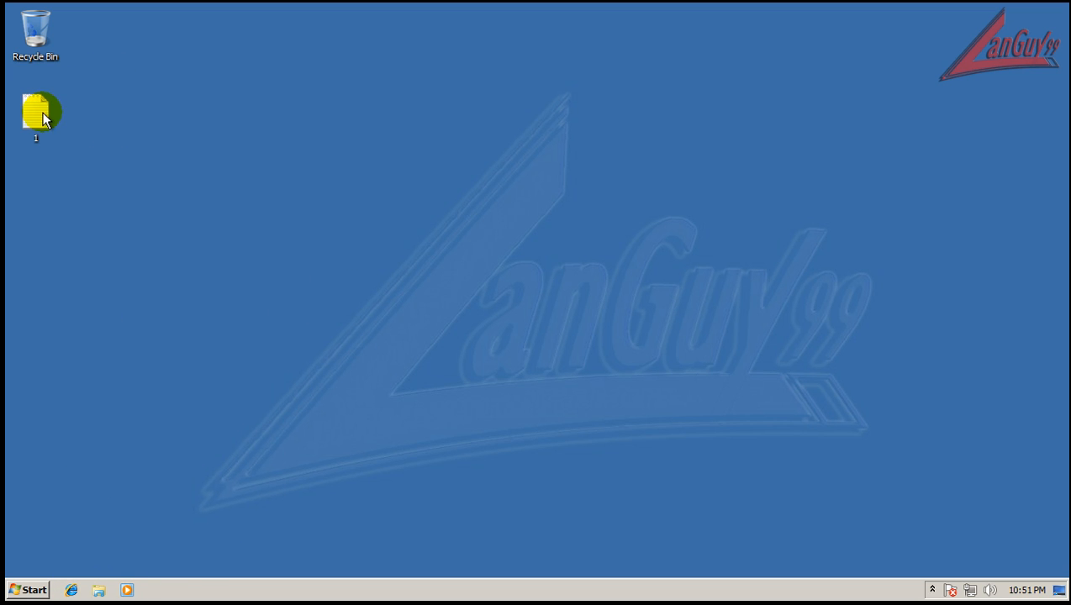
# Open desktop file 1 in Notepad and select its first sunbelt-listed URL for the browser
pyautogui.doubleClick(37, 112)
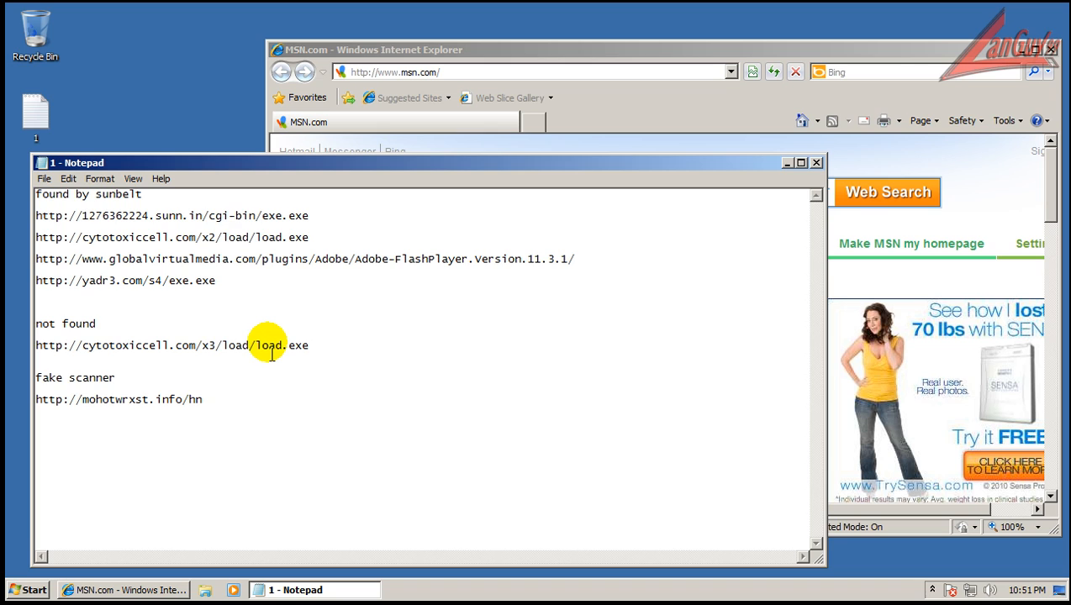
pyautogui.moveTo(285, 317)
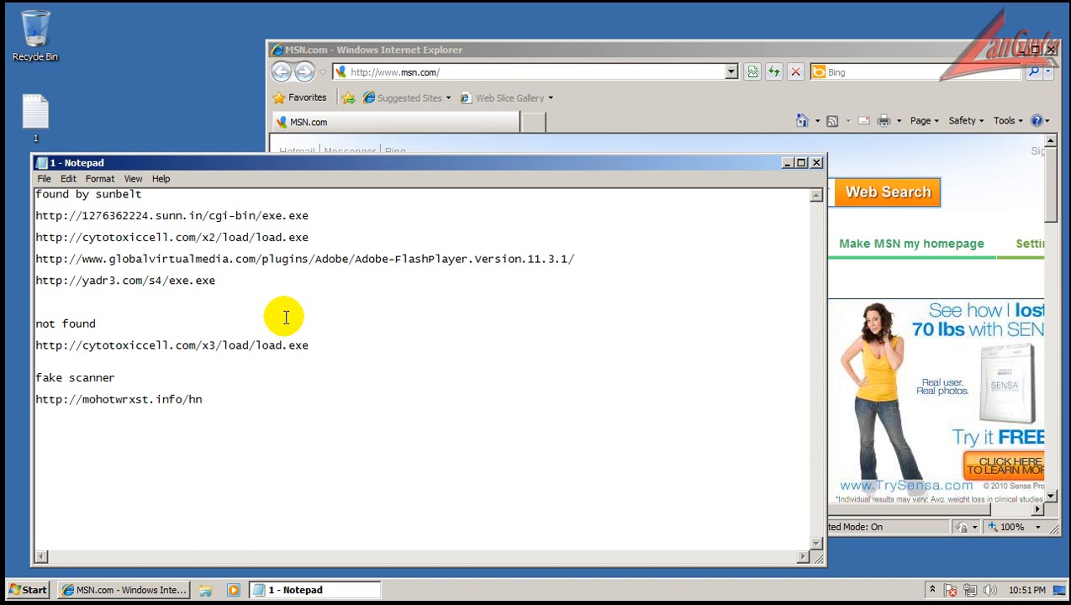
pyautogui.moveTo(240, 215)
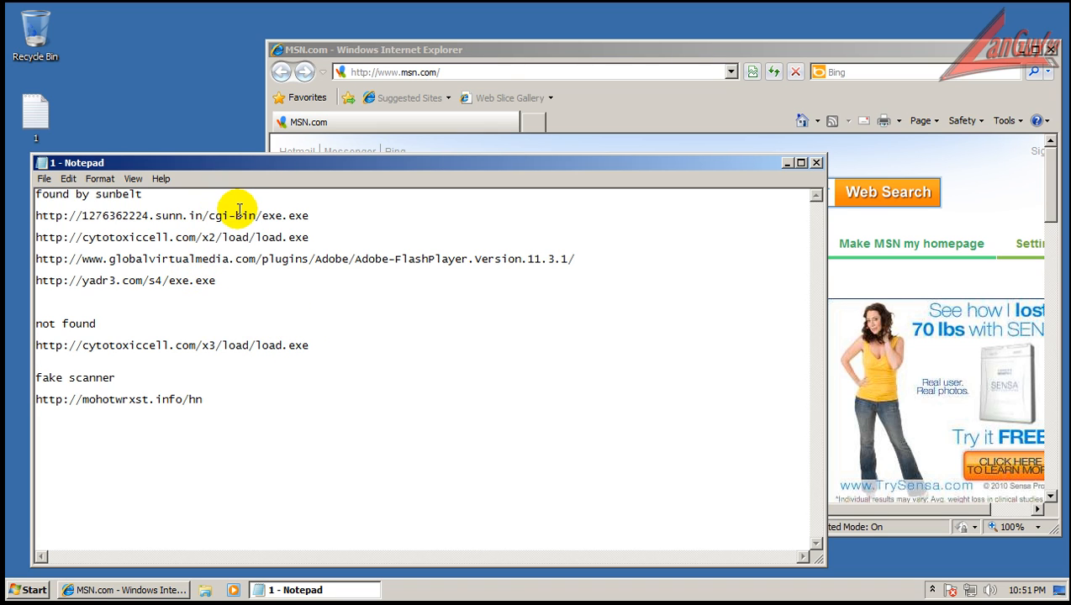
pyautogui.doubleClick(285, 215)
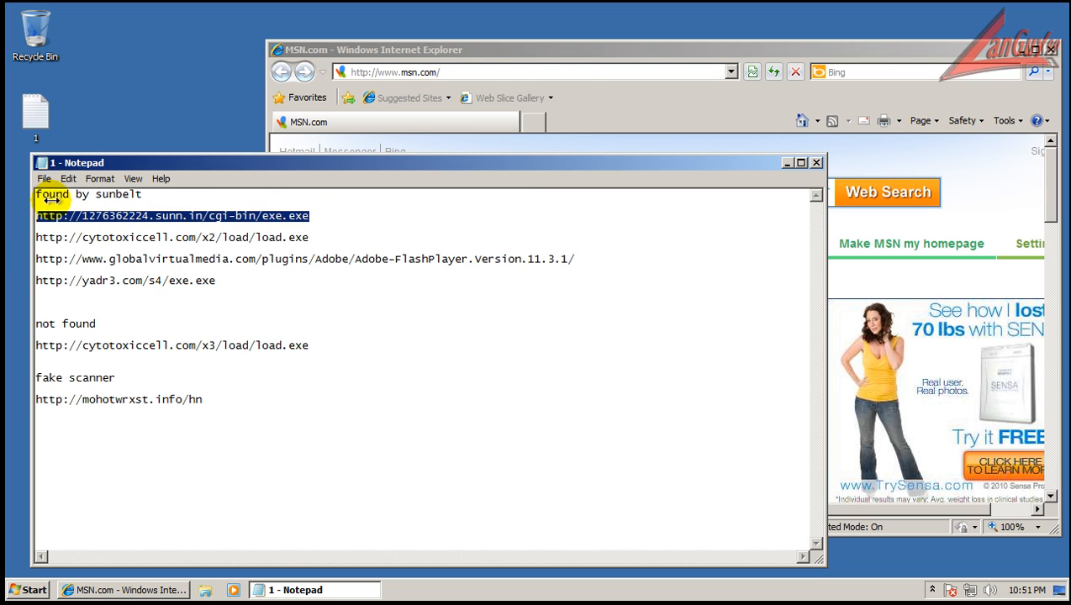
pyautogui.click(584, 69)
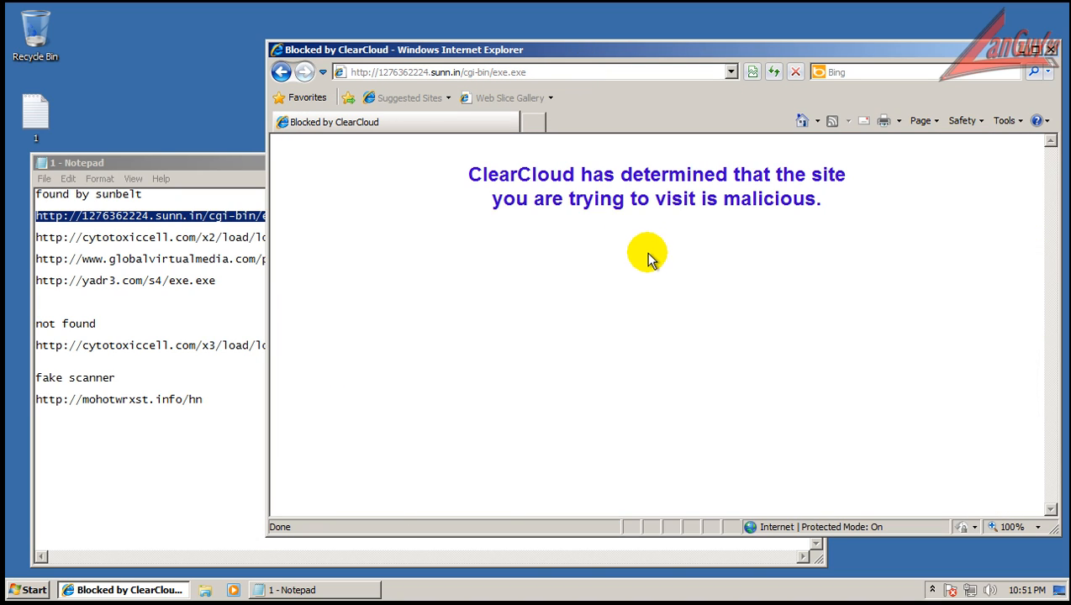
pyautogui.moveTo(688, 233)
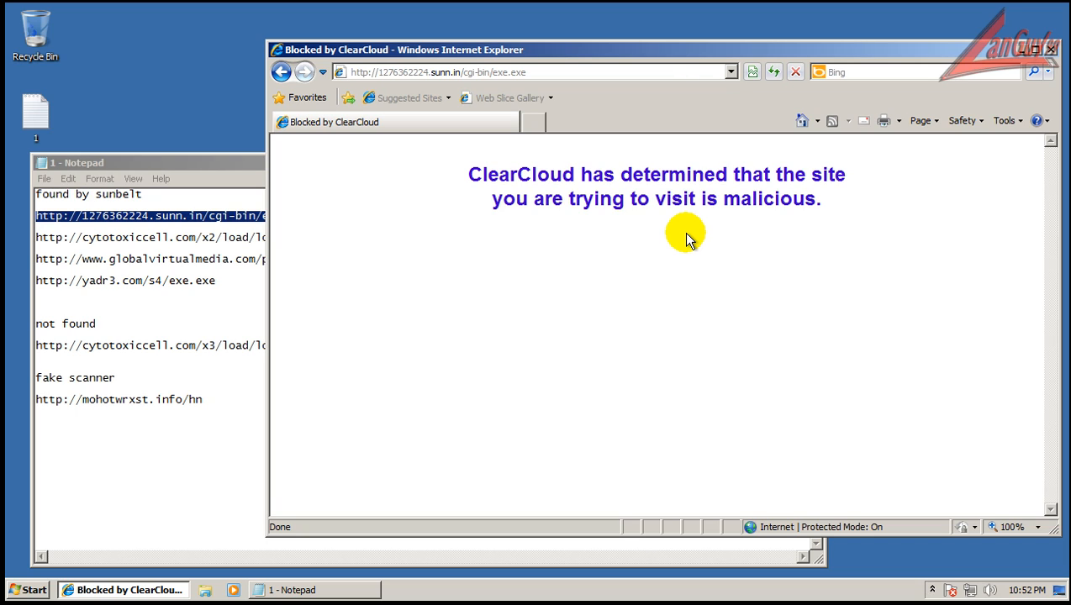
pyautogui.moveTo(696, 239)
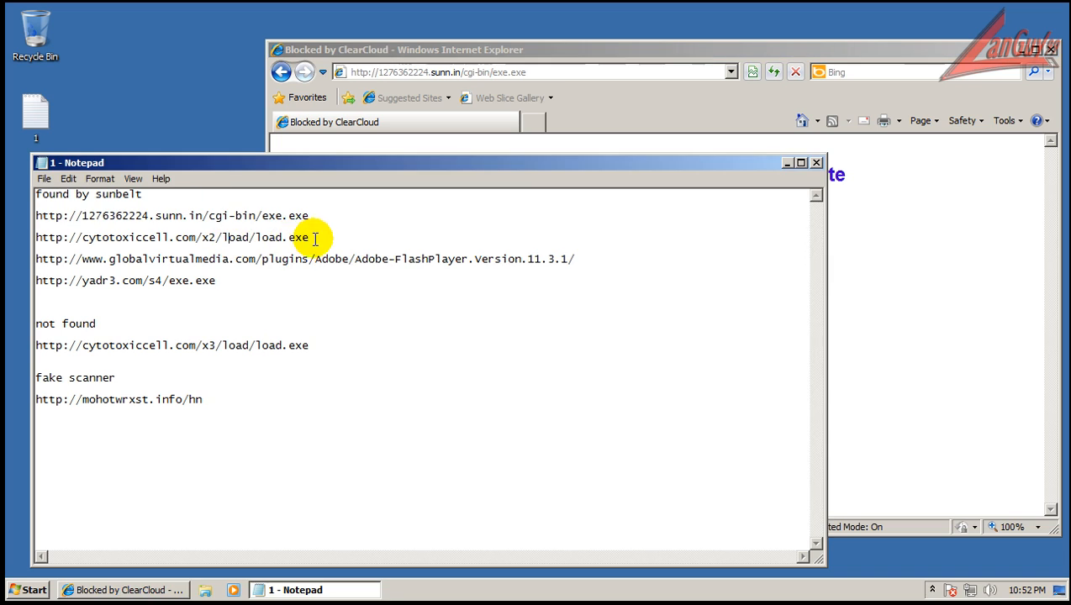
# Select the cytotoxiccell.com/x2 link and decline the load.exe download
pyautogui.tripleClick(172, 237)
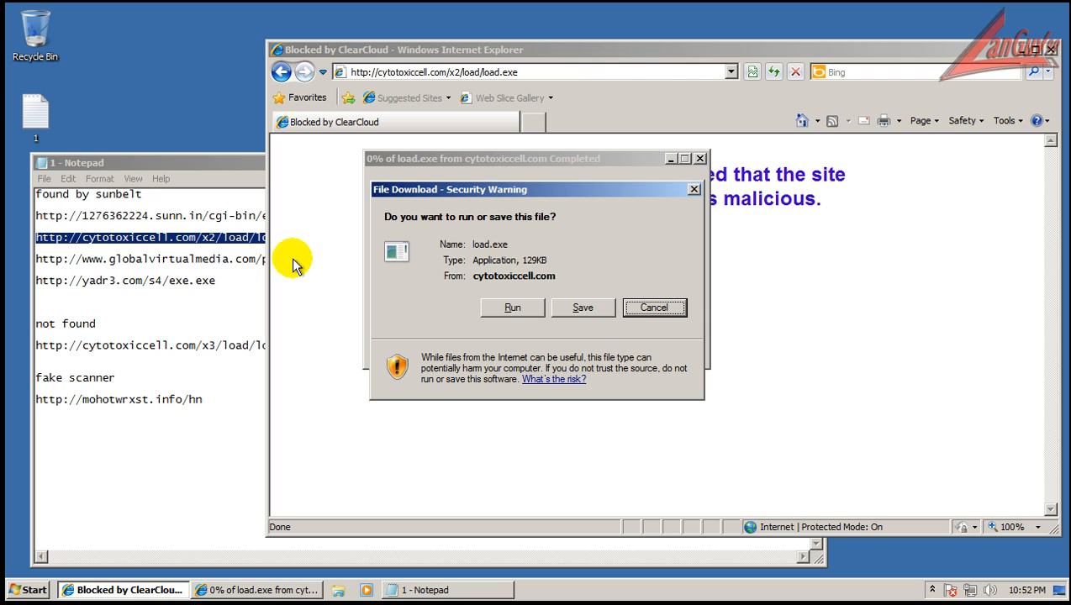
pyautogui.moveTo(220, 243)
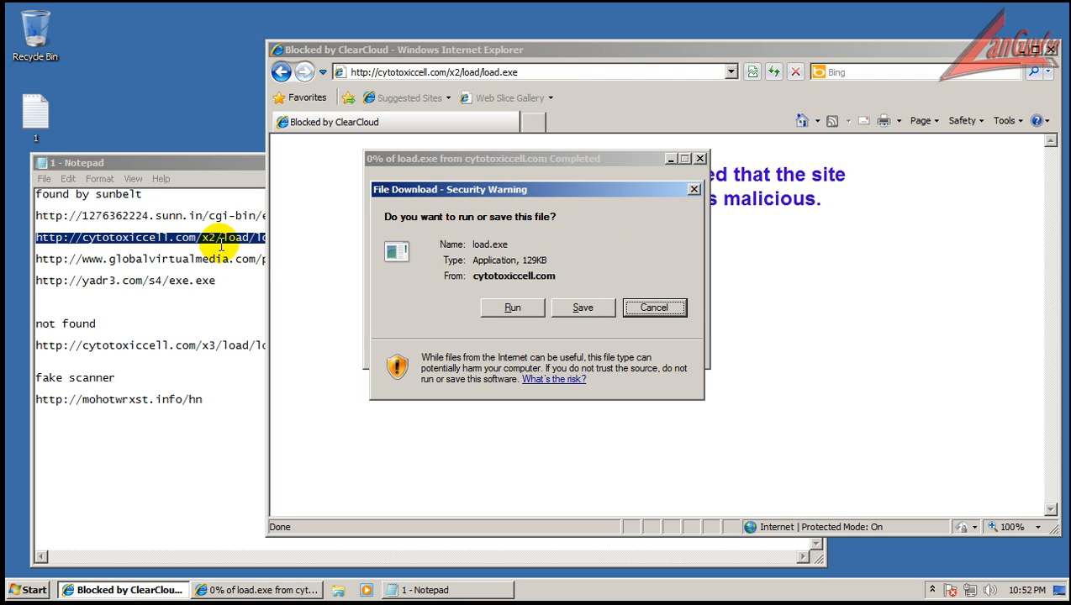
pyautogui.moveTo(536, 249)
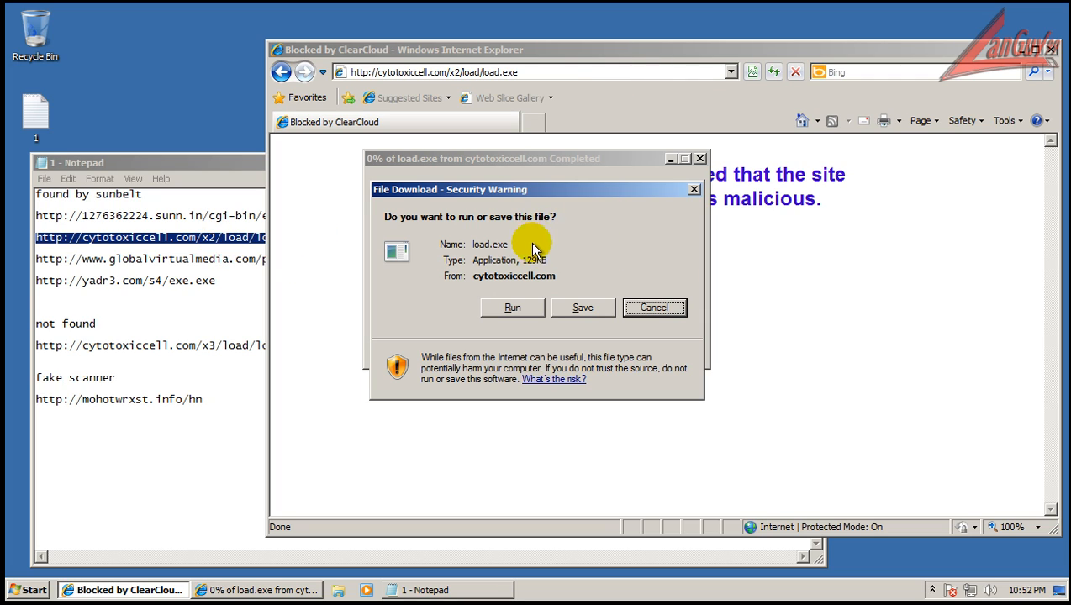
pyautogui.moveTo(567, 244)
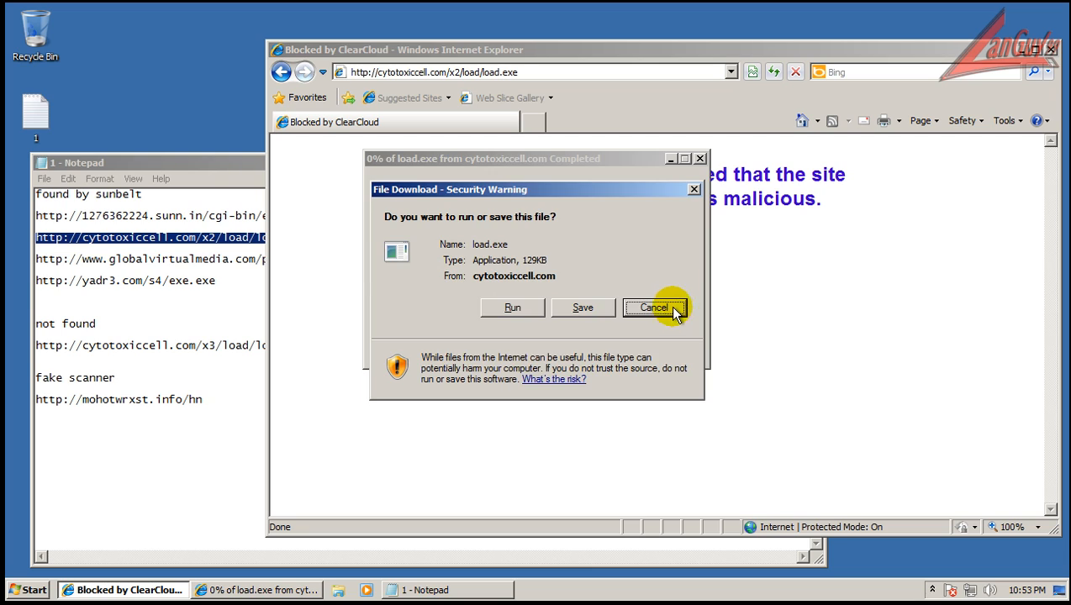
pyautogui.click(655, 307)
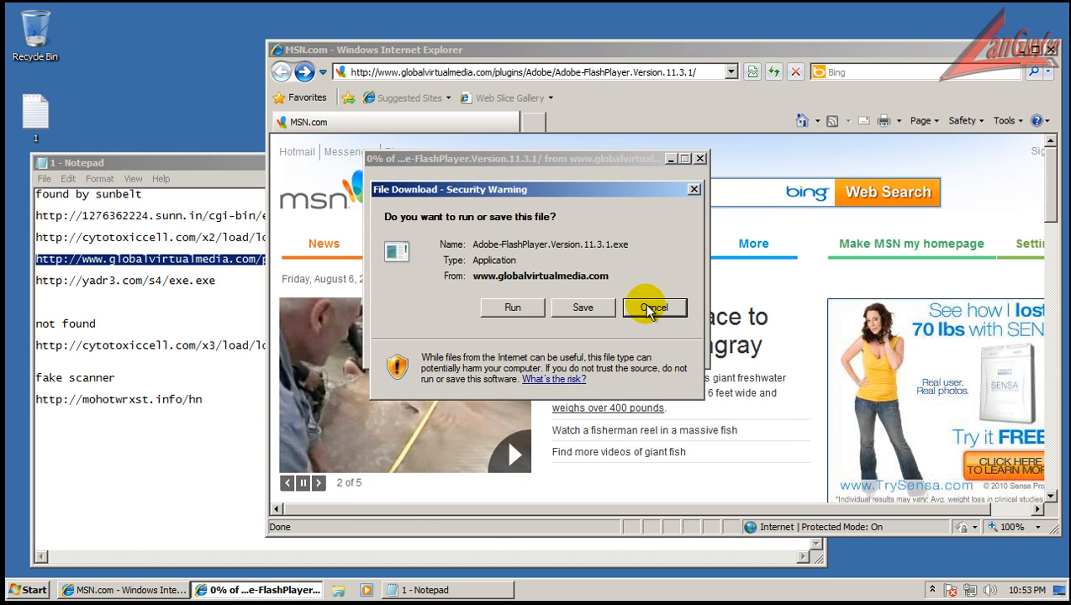
# Decline the Flash Player installer and the yadr3.com exe.exe download
pyautogui.click(655, 307)
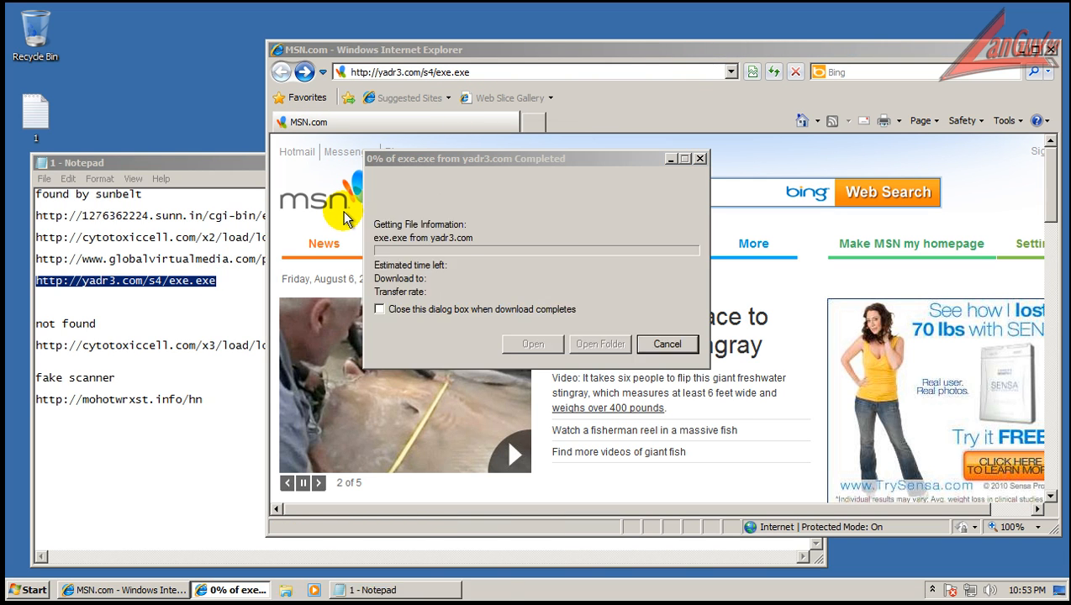
pyautogui.click(666, 344)
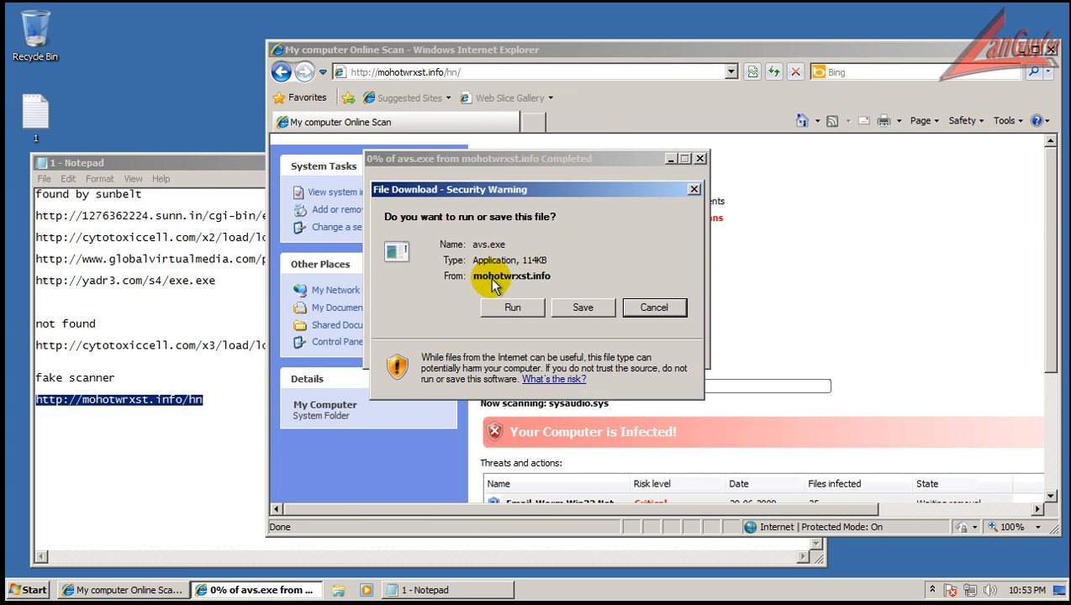
# Decline the avs.exe download offered by the fake scanner link
pyautogui.click(655, 307)
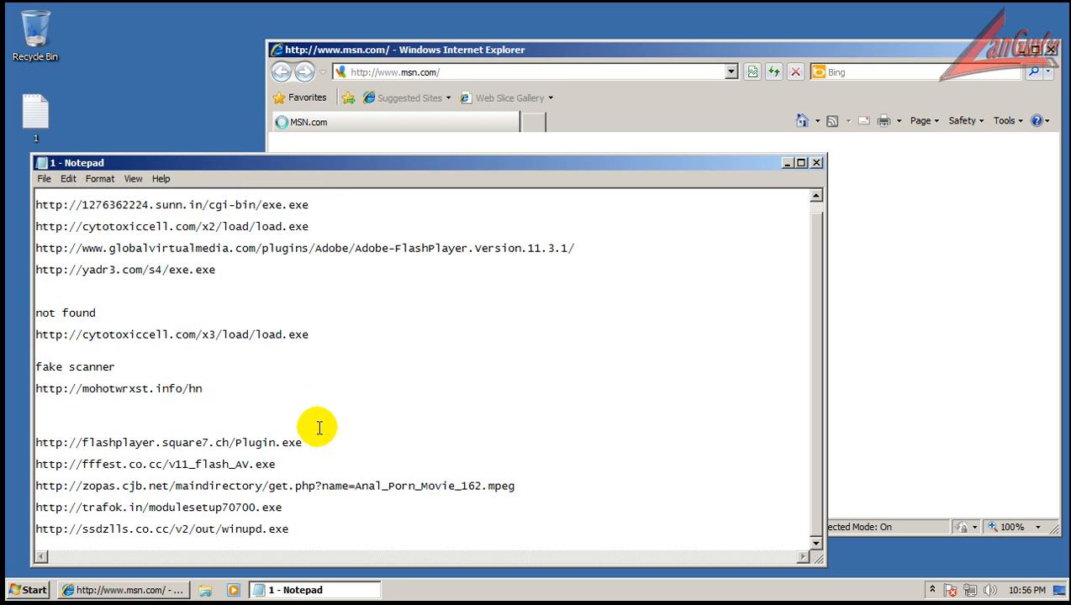
# Select the flashplayer.square7.ch link line and cancel the Plugin.exe download
pyautogui.tripleClick(169, 442)
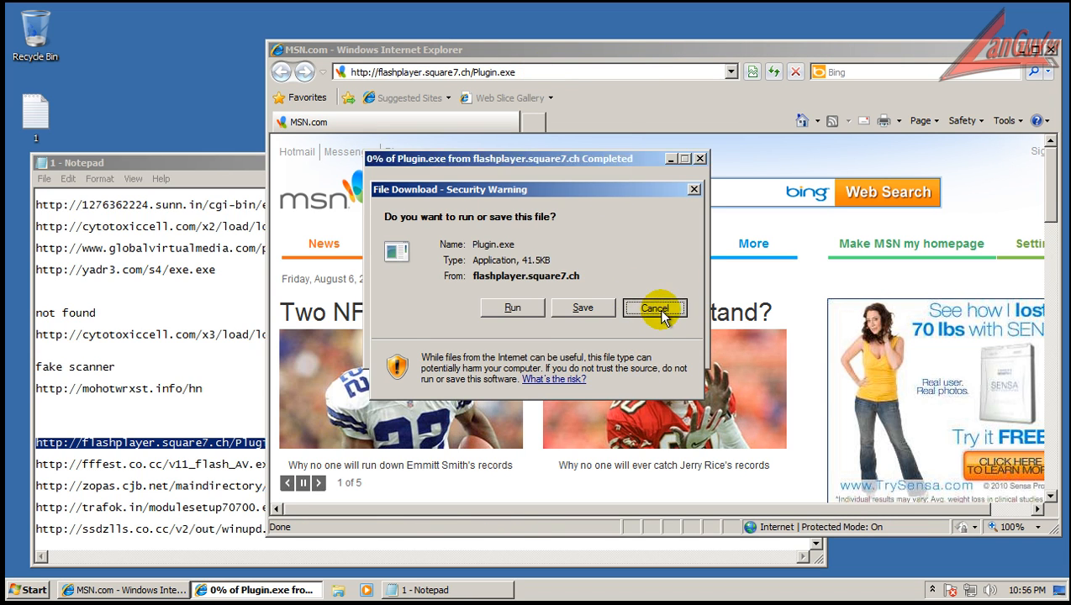
pyautogui.click(655, 308)
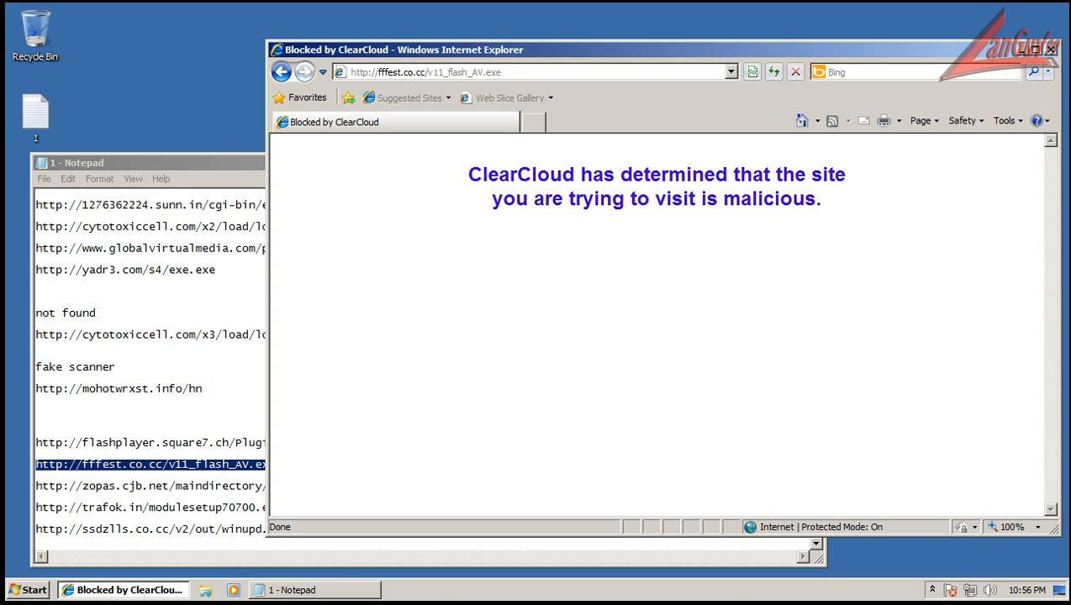
# Compare the ClearCloud block page with VirusTotal's 5-of-41 FakeAlert scan results
pyautogui.click(529, 122)
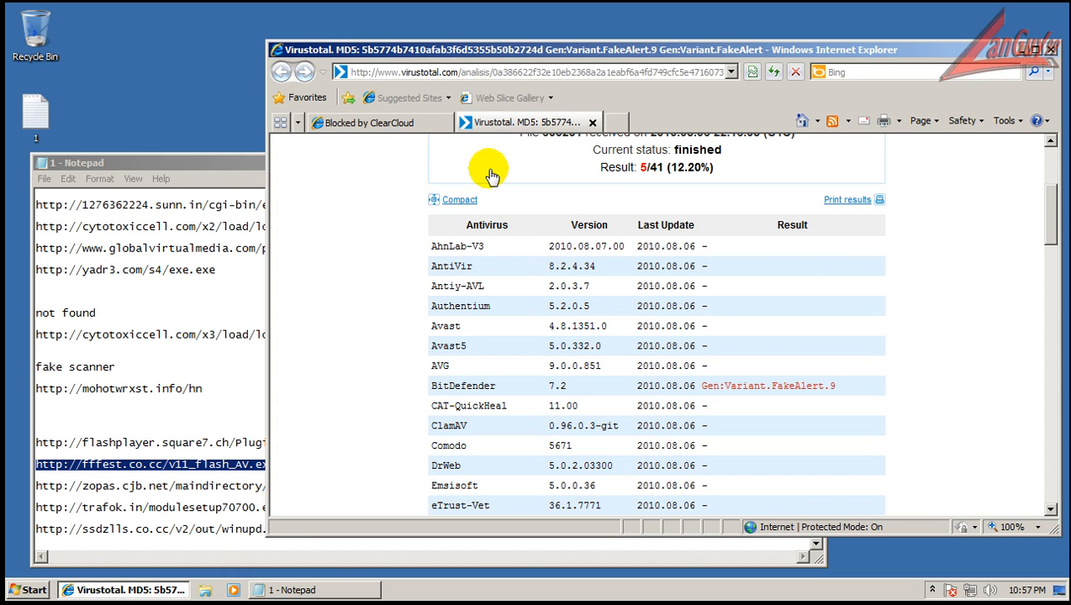
pyautogui.click(370, 122)
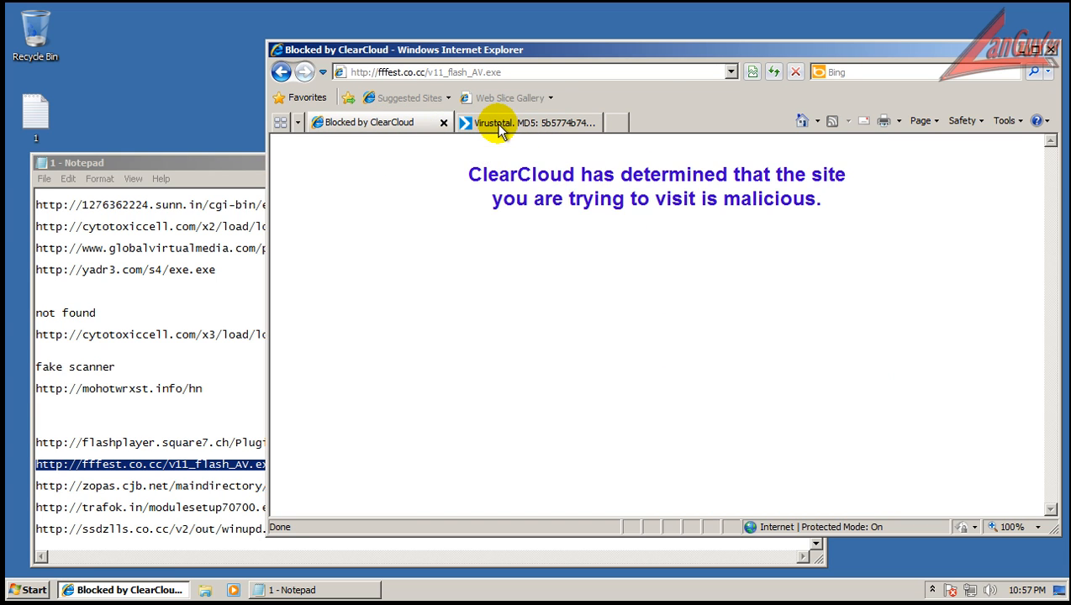
pyautogui.click(530, 122)
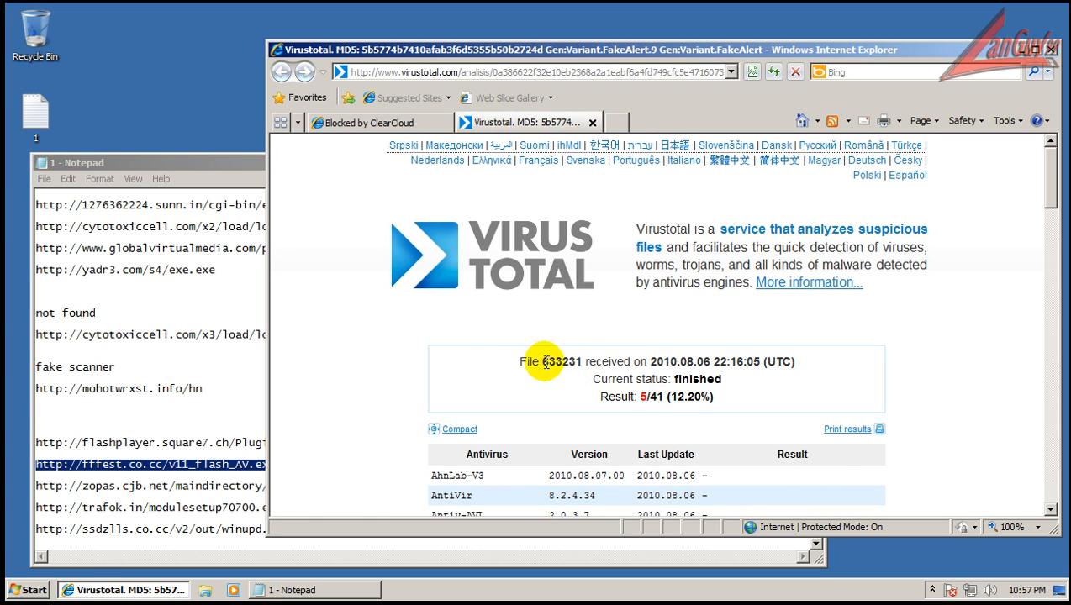
pyautogui.scroll(-3)
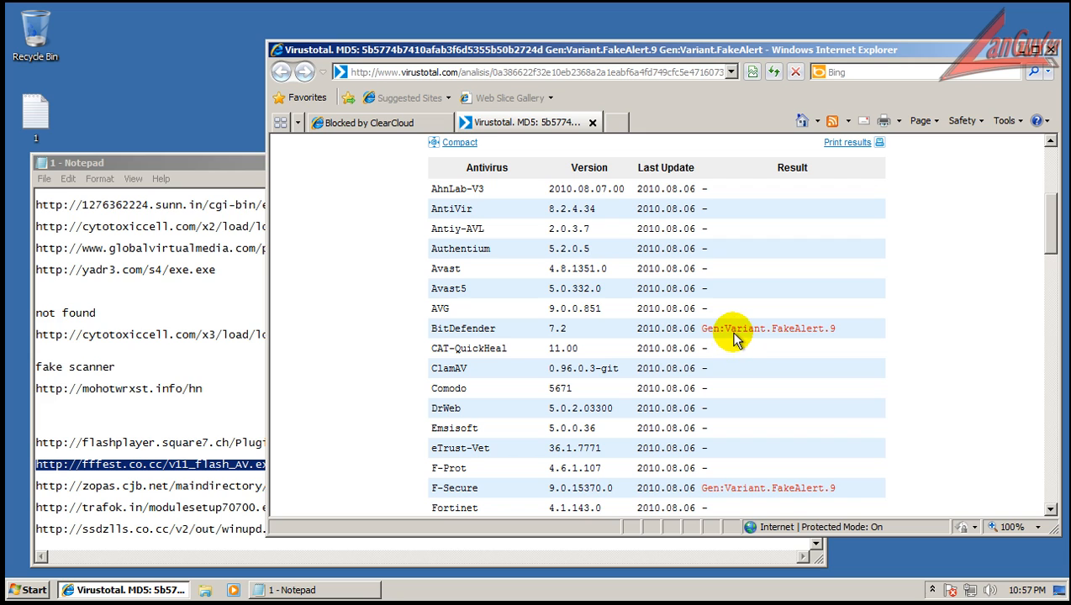
pyautogui.scroll(-3)
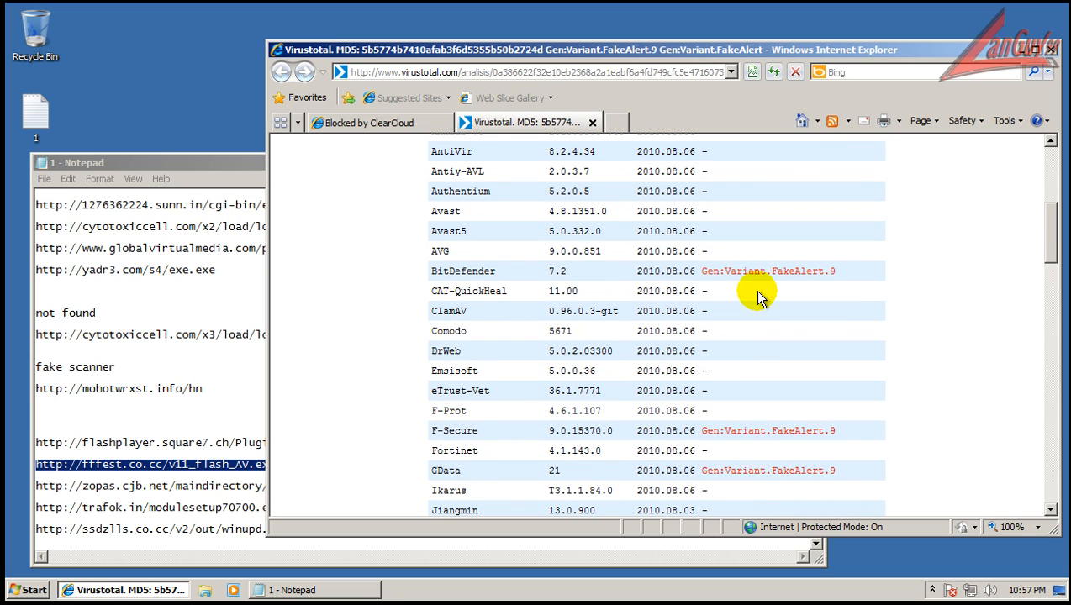
pyautogui.scroll(-3)
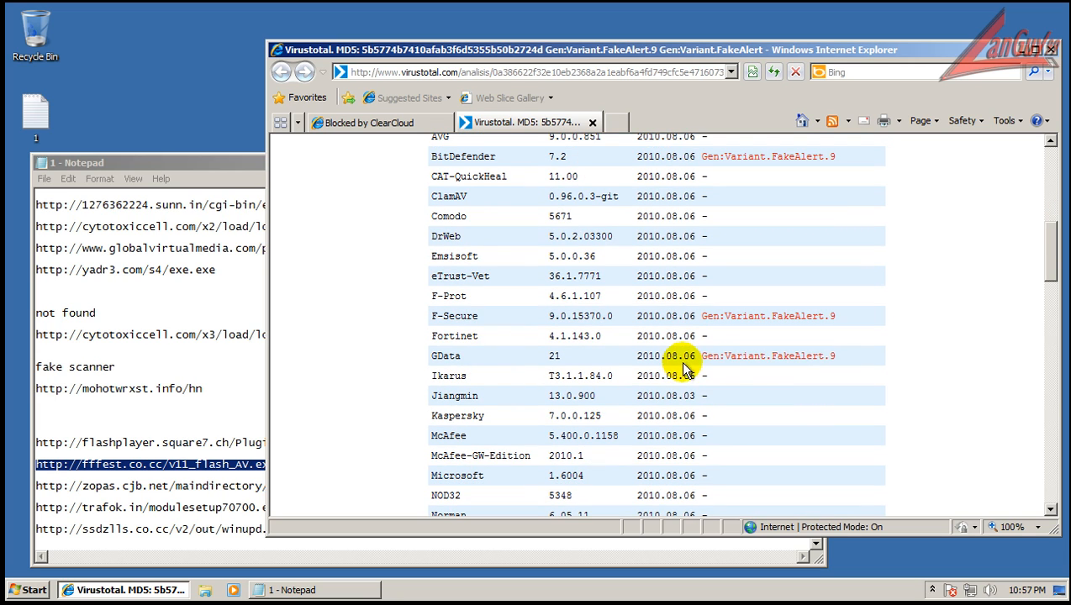
pyautogui.scroll(-3)
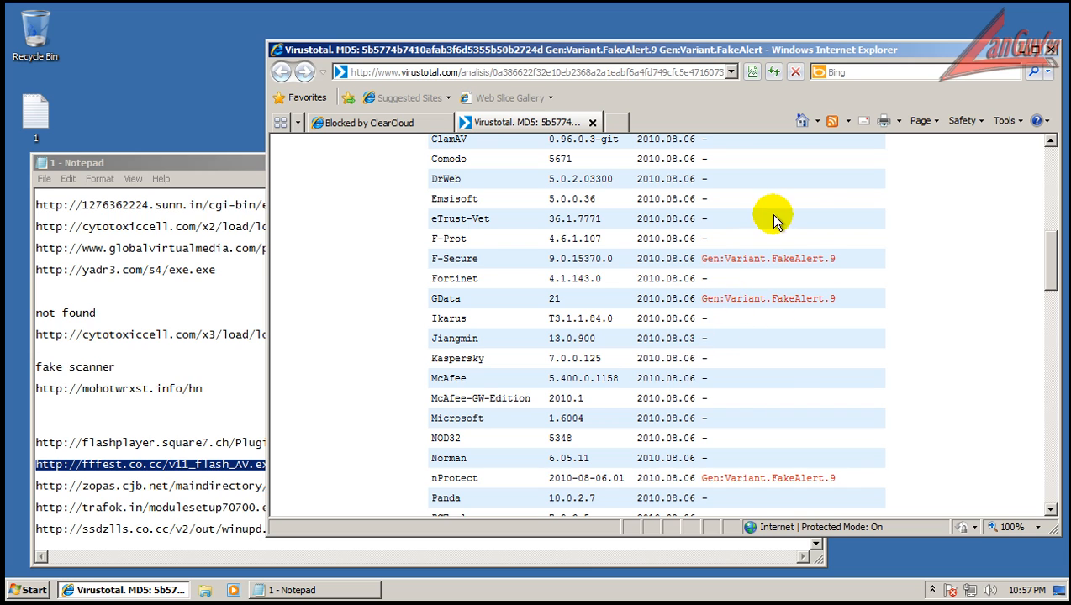
pyautogui.scroll(-3)
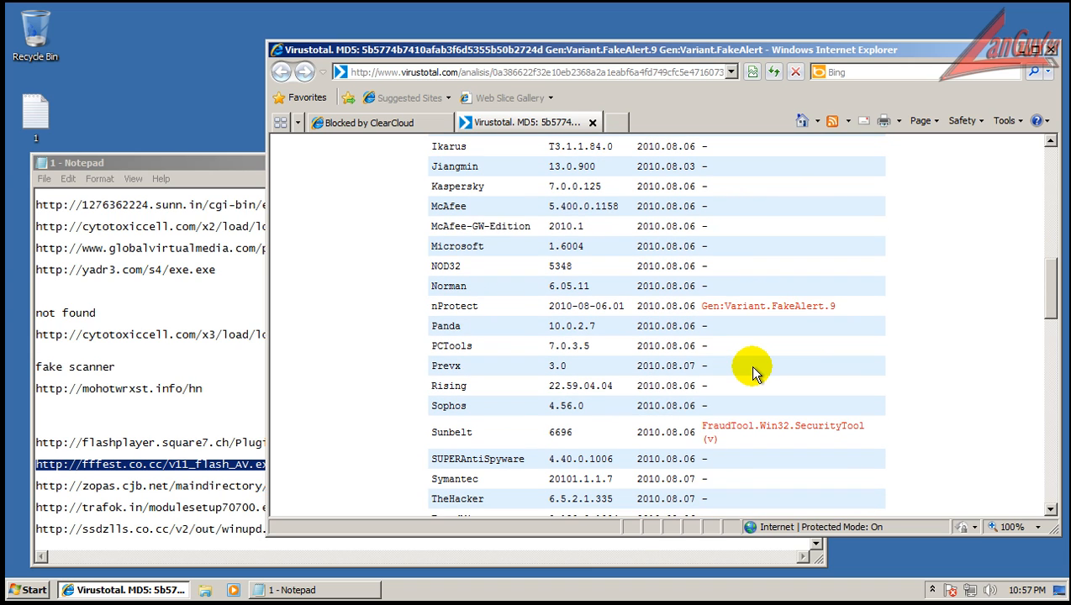
pyautogui.scroll(-3)
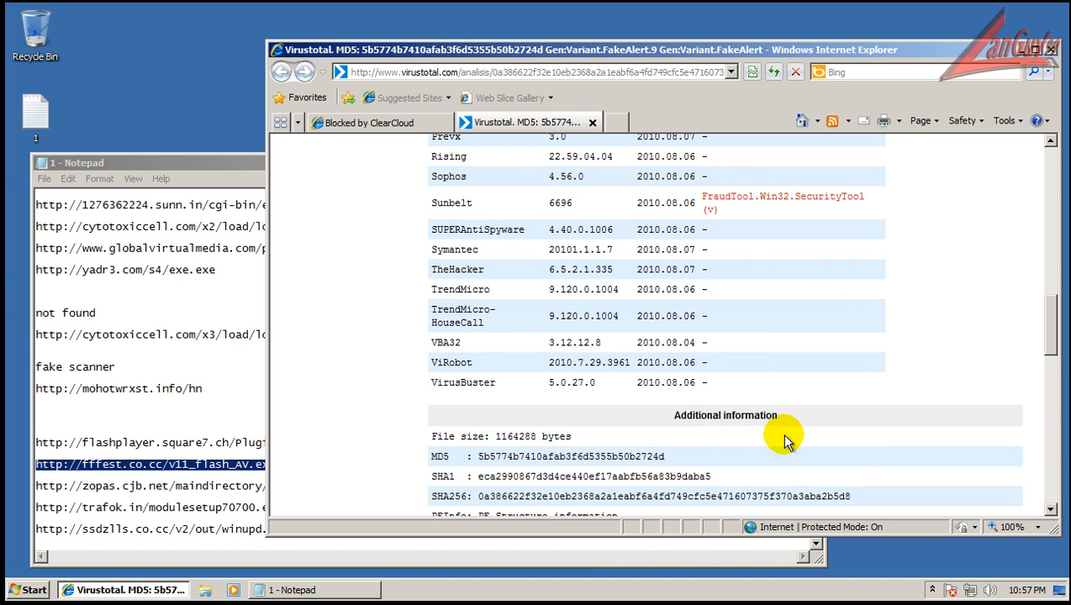
pyautogui.scroll(3)
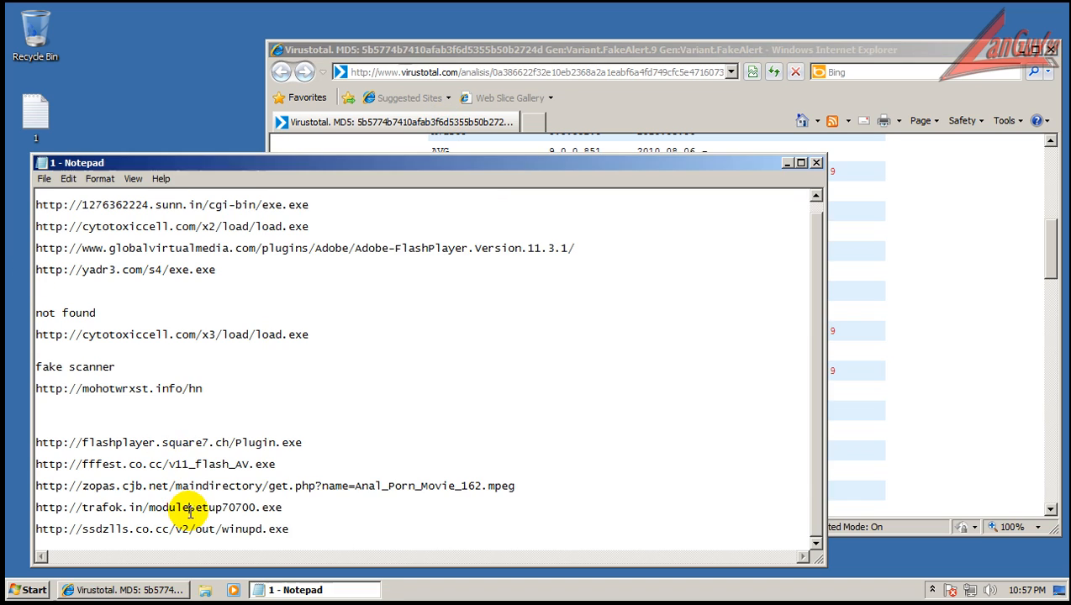
# Open the trafok.in link in a new tab, where ClearCloud blocks it
pyautogui.doubleClick(158, 508)
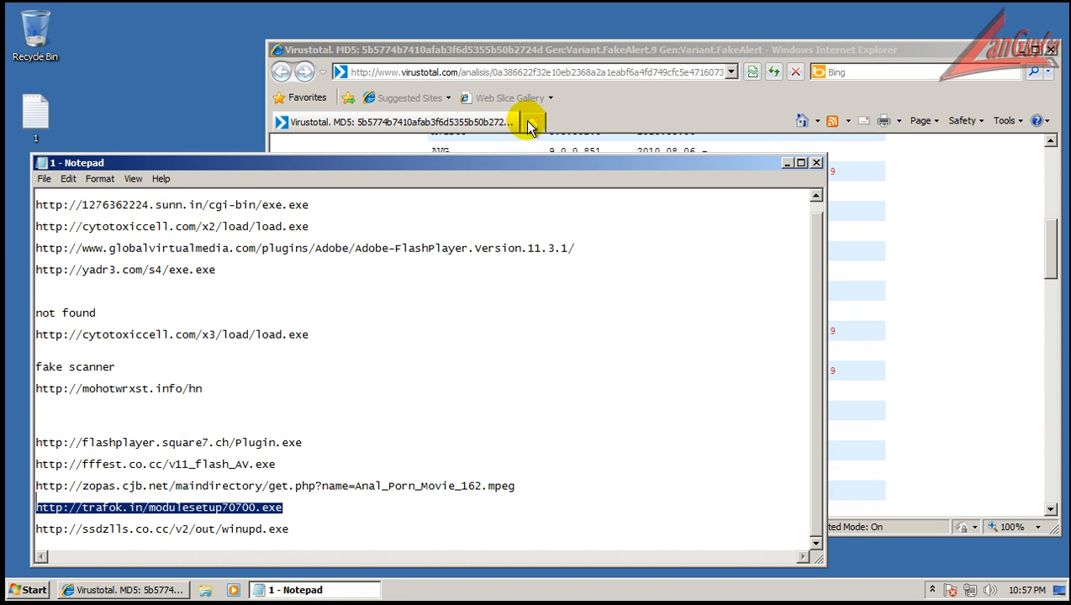
pyautogui.click(532, 122)
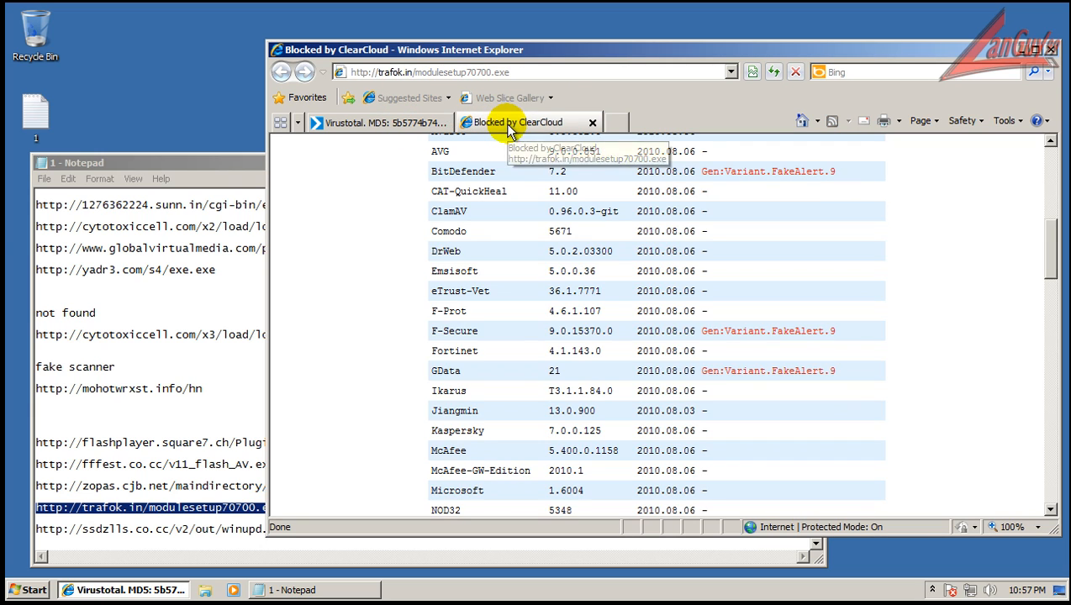
pyautogui.click(518, 122)
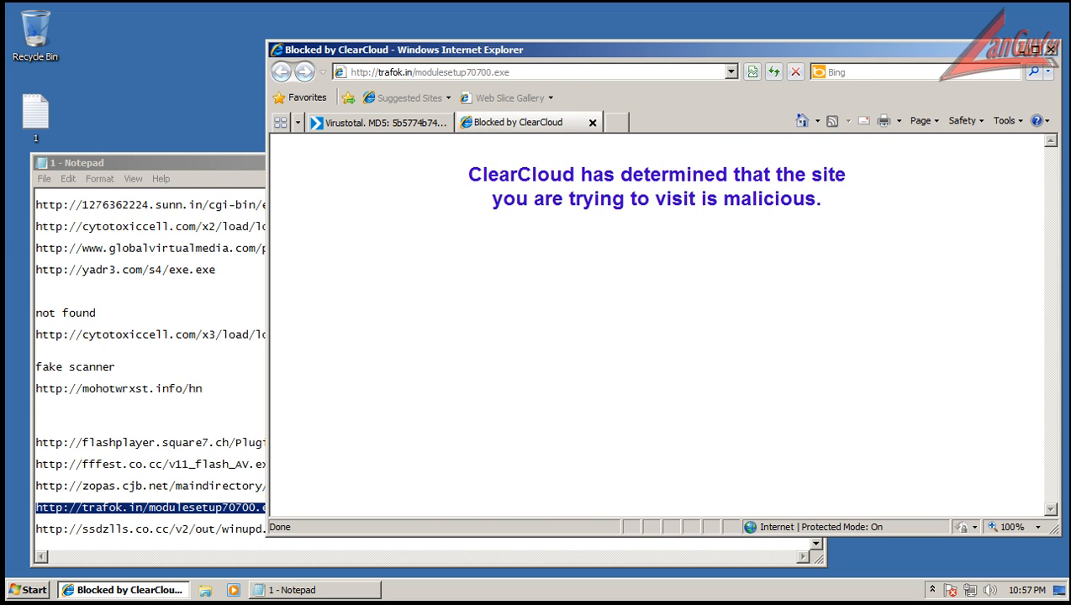
# Review the VirusTotal report showing 11 of 42 engines flagging modulesetup70700.exe
pyautogui.click(378, 122)
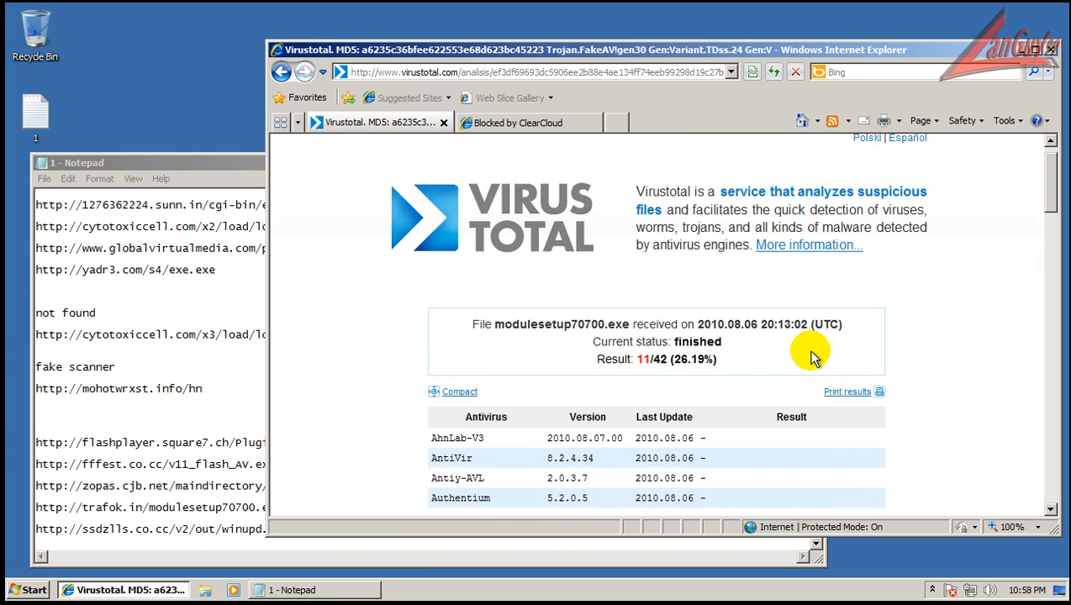
pyautogui.scroll(-3)
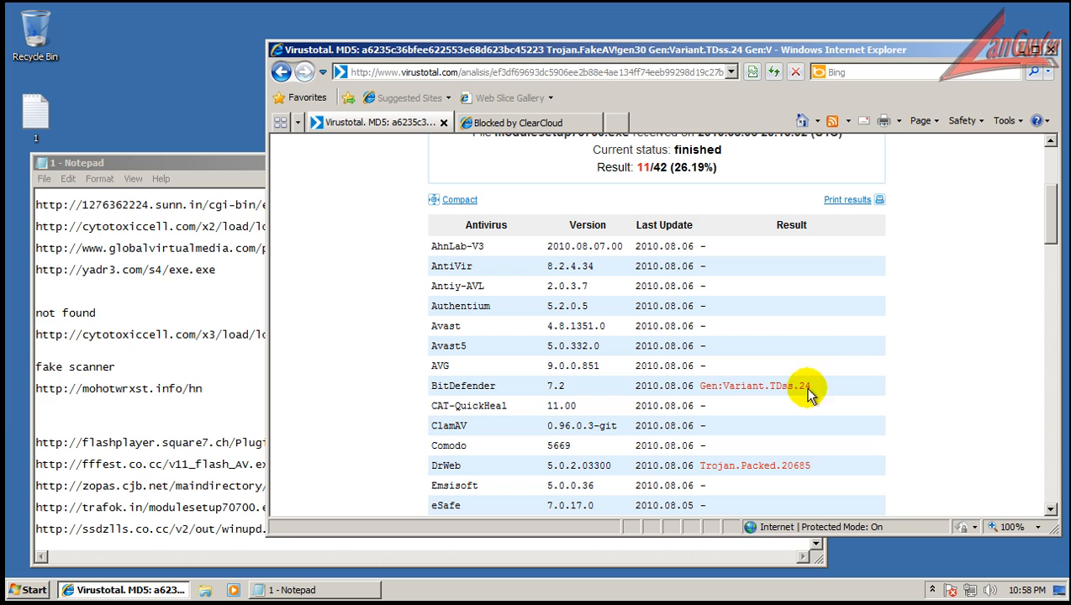
pyautogui.scroll(-3)
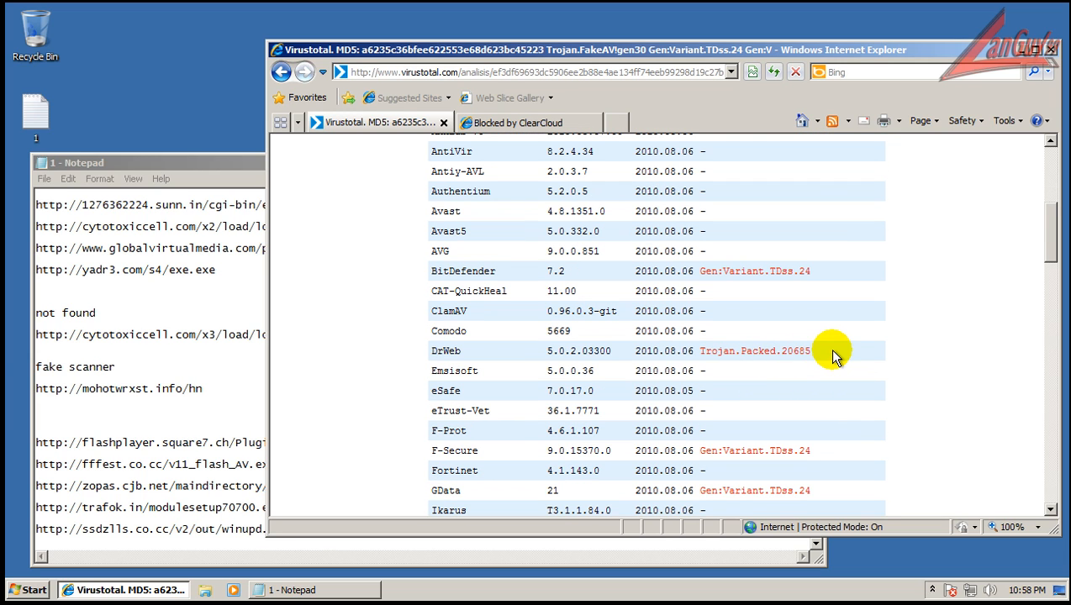
pyautogui.scroll(-3)
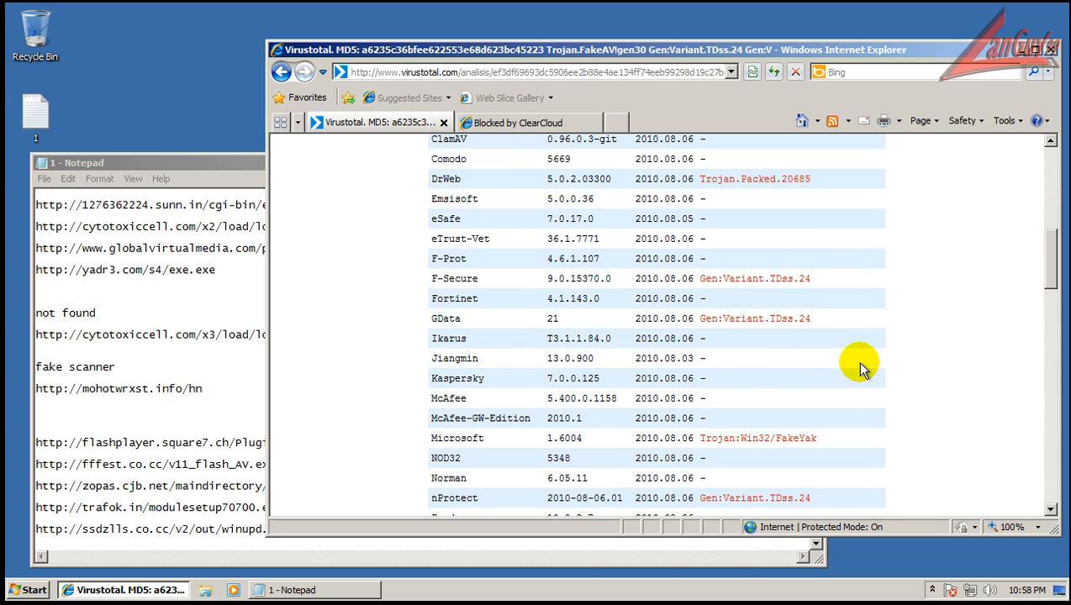
pyautogui.scroll(3)
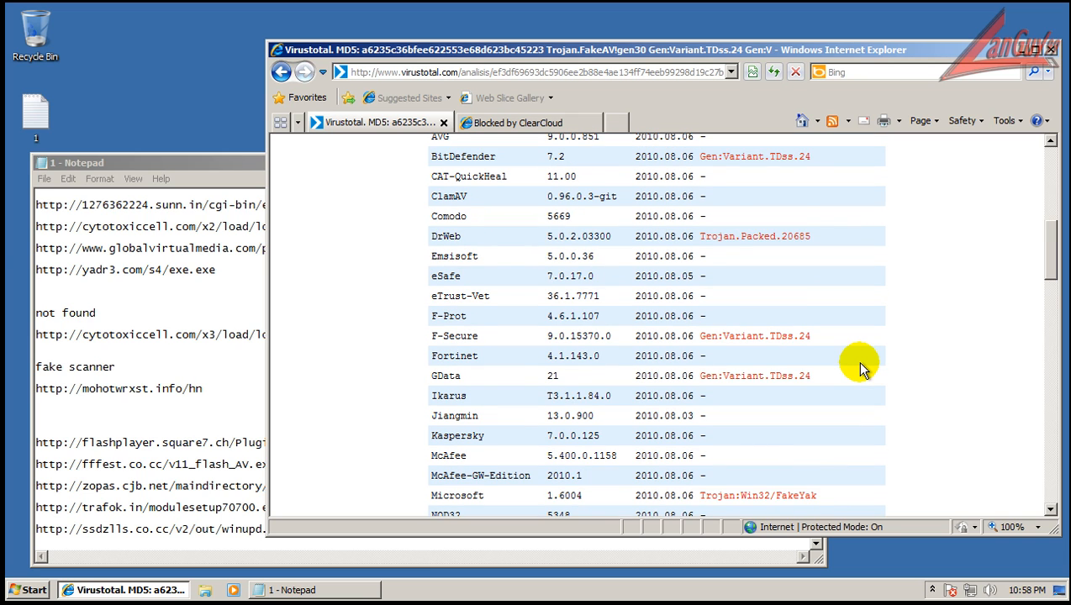
pyautogui.scroll(-3)
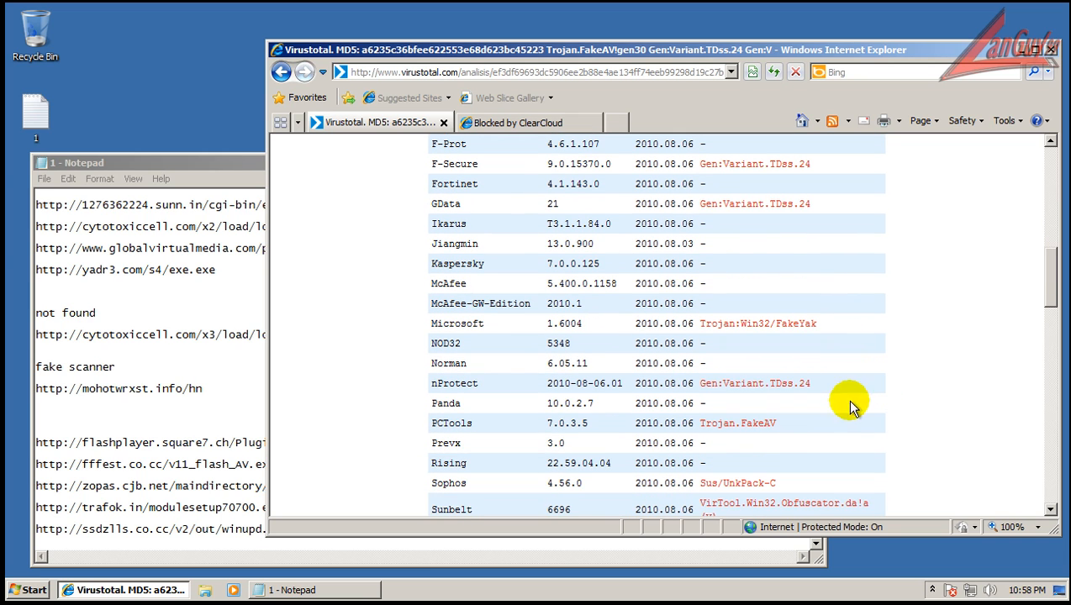
pyautogui.scroll(-3)
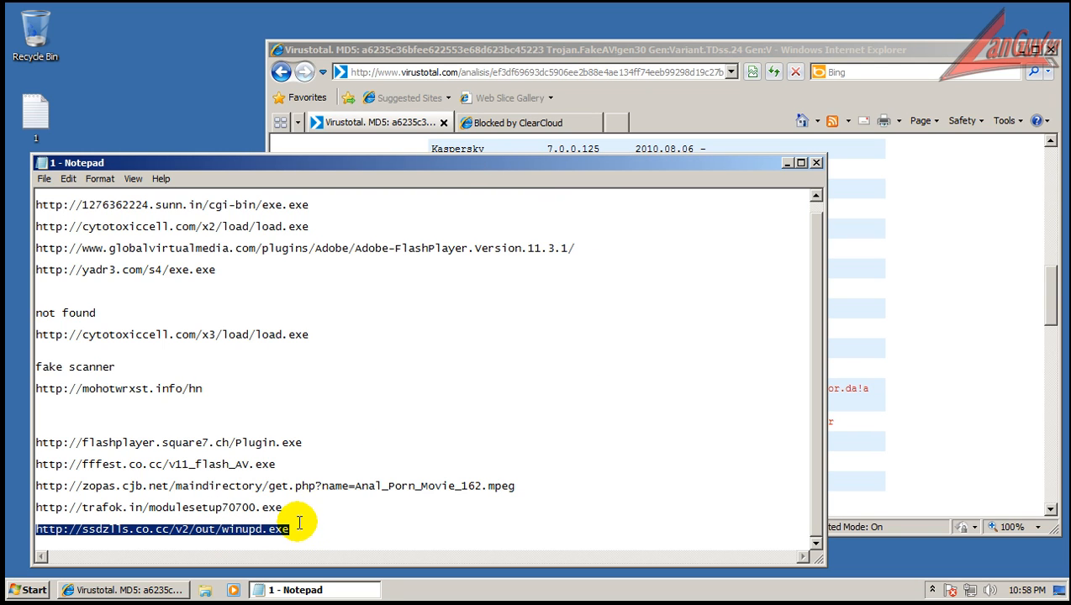
# Open the ssdzlls.co.cc link and read winupd.exe's VirusTotal Trojan.VBKrypt detections
pyautogui.click(519, 122)
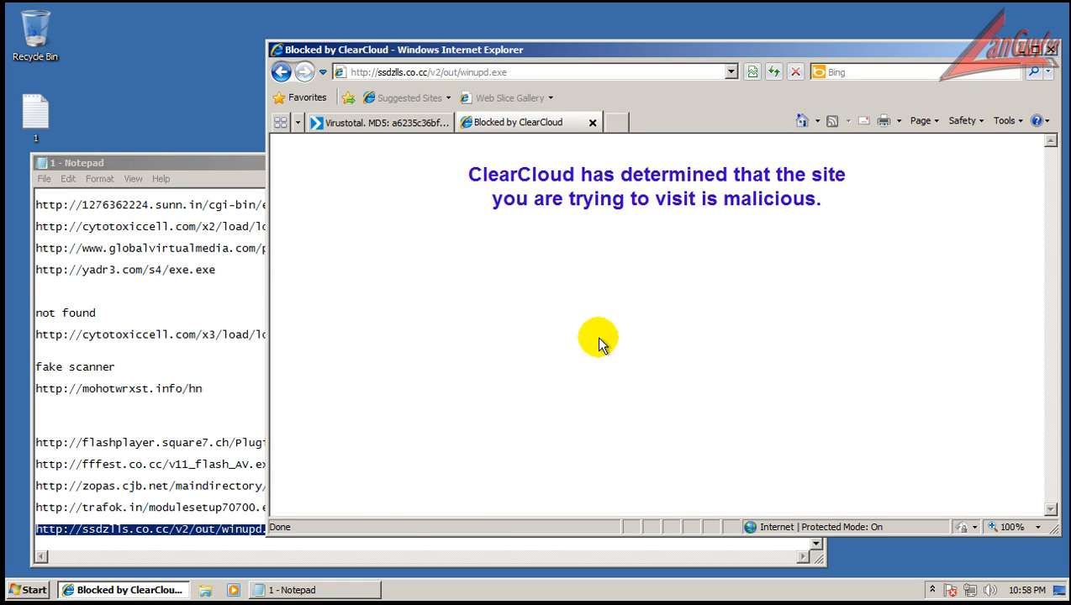
pyautogui.click(380, 122)
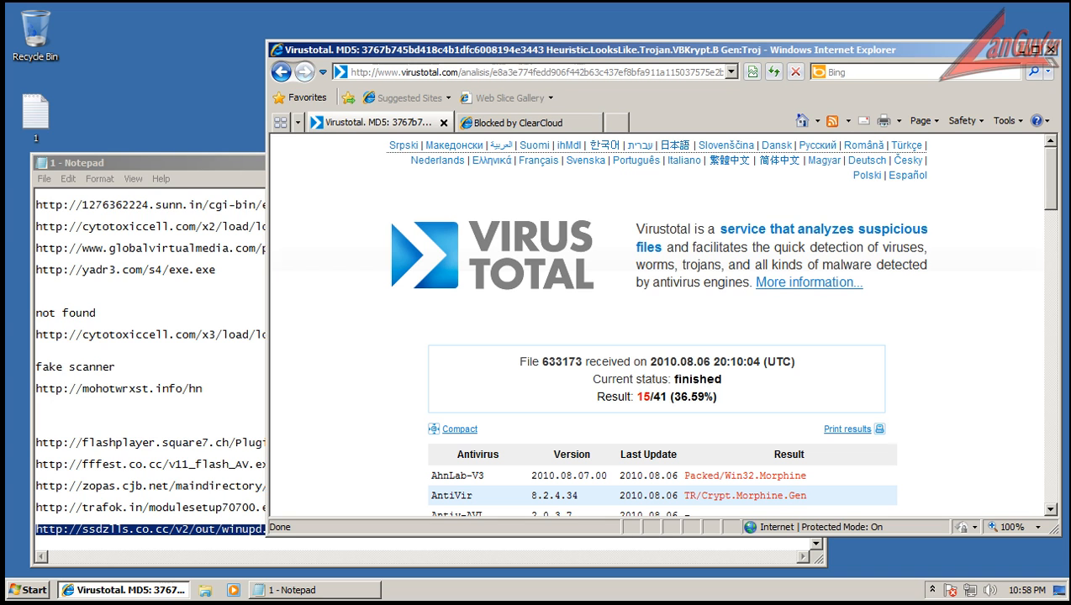
pyautogui.scroll(-3)
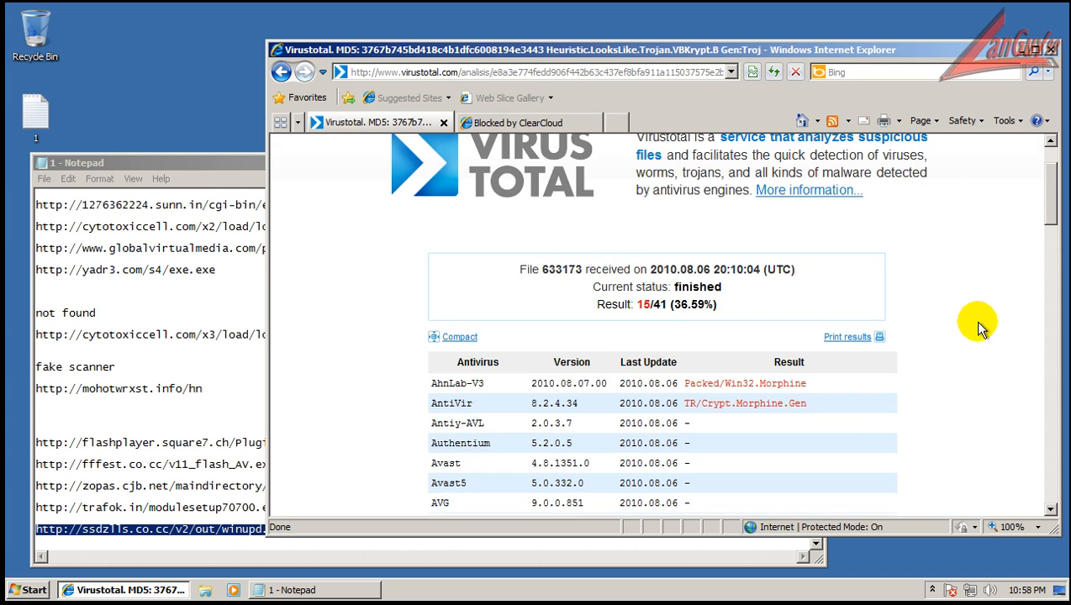
pyautogui.scroll(-3)
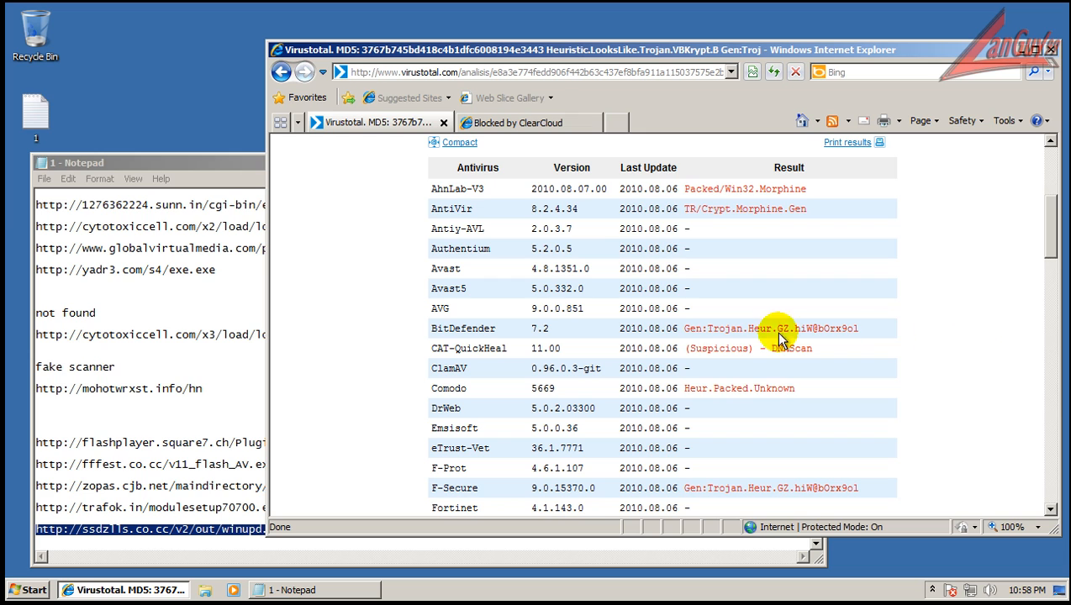
pyautogui.scroll(-3)
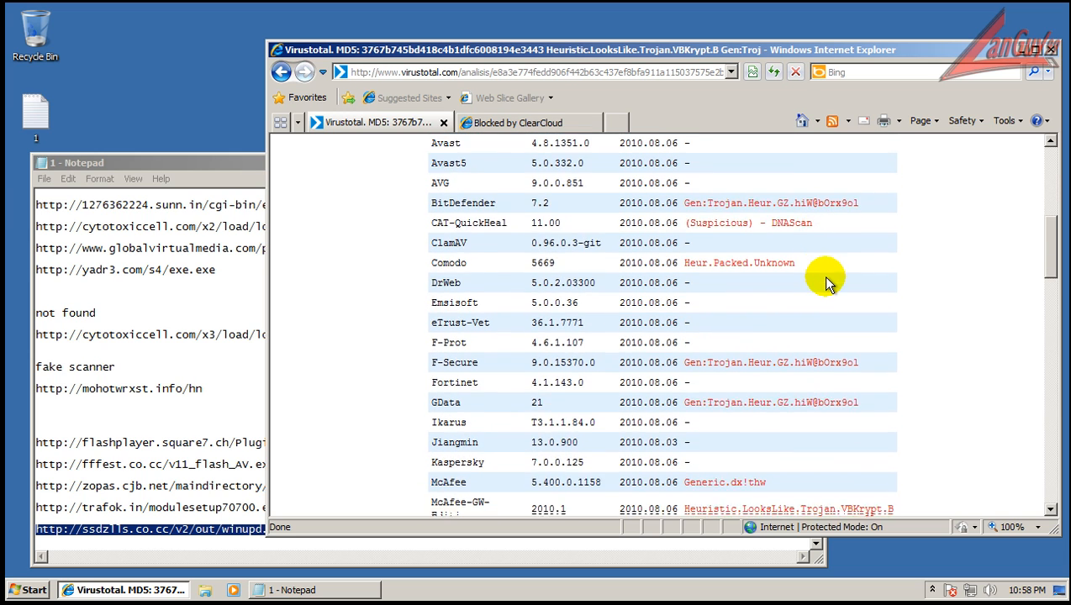
pyautogui.scroll(-3)
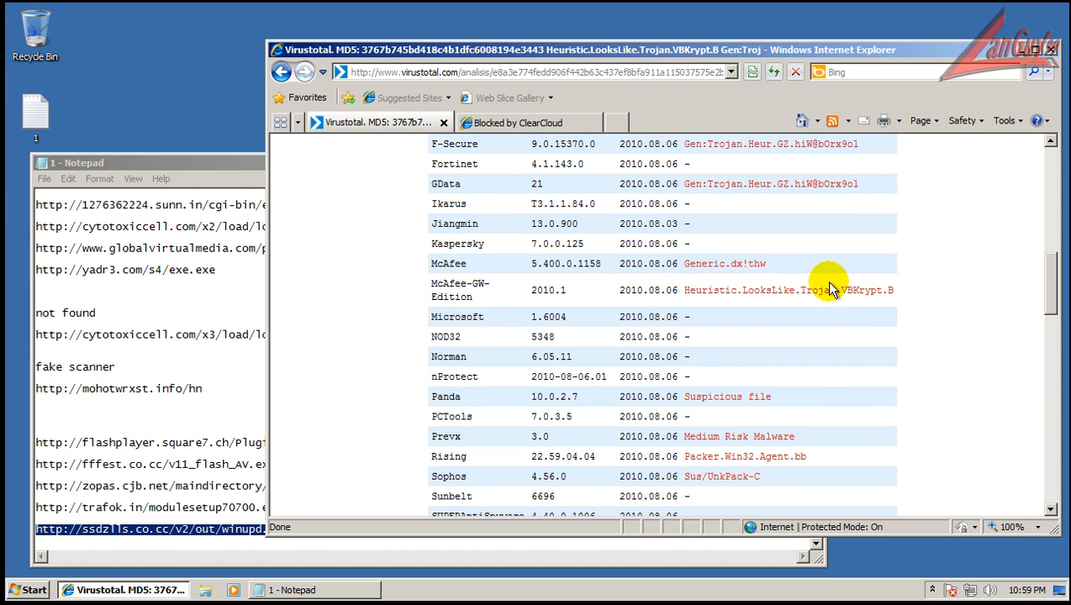
pyautogui.moveTo(913, 416)
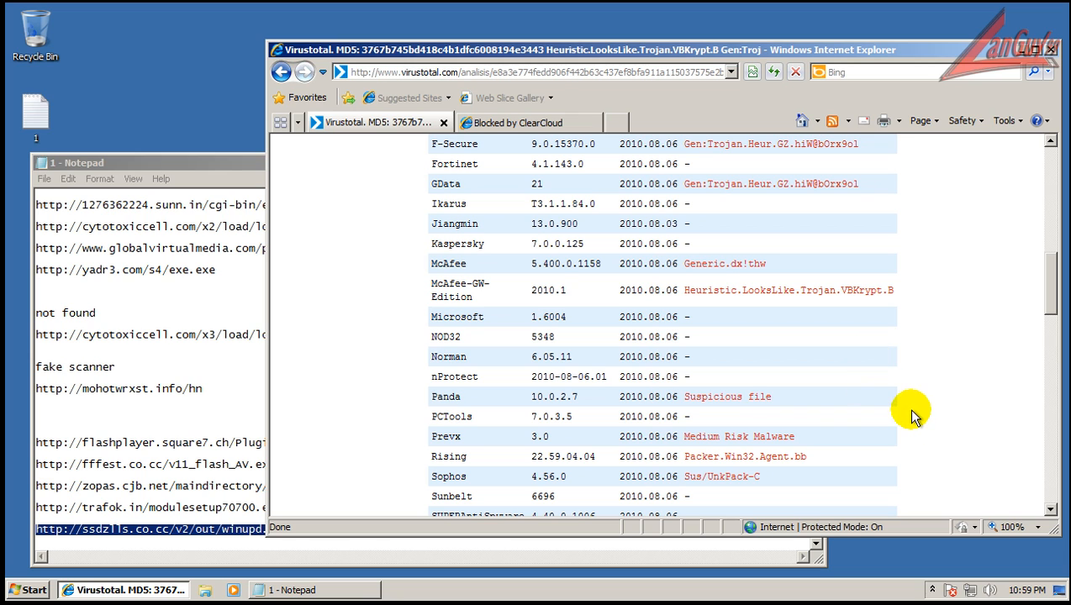
pyautogui.scroll(3)
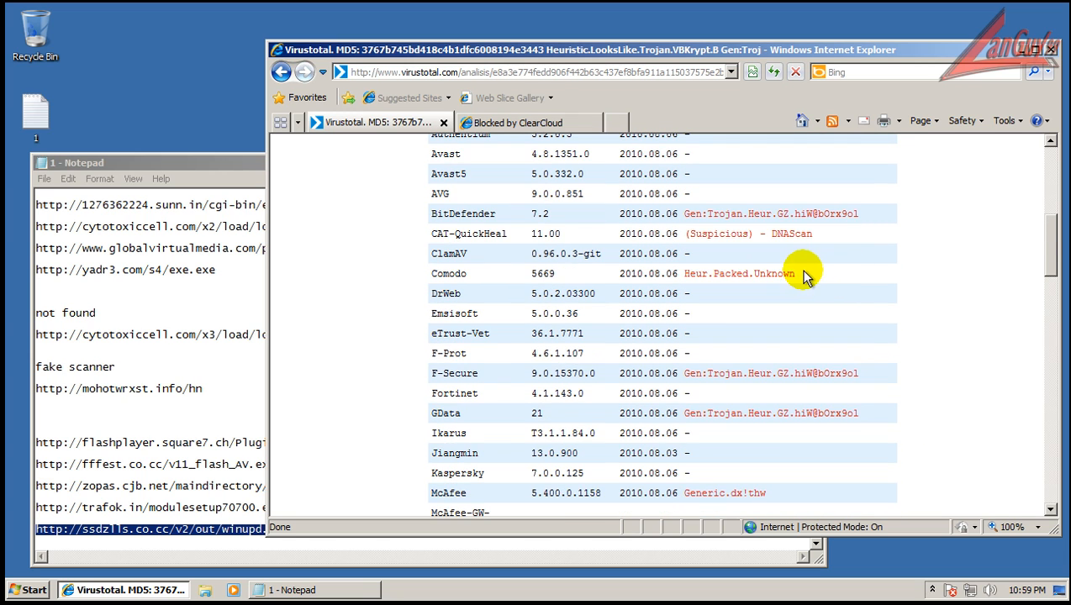
pyautogui.scroll(3)
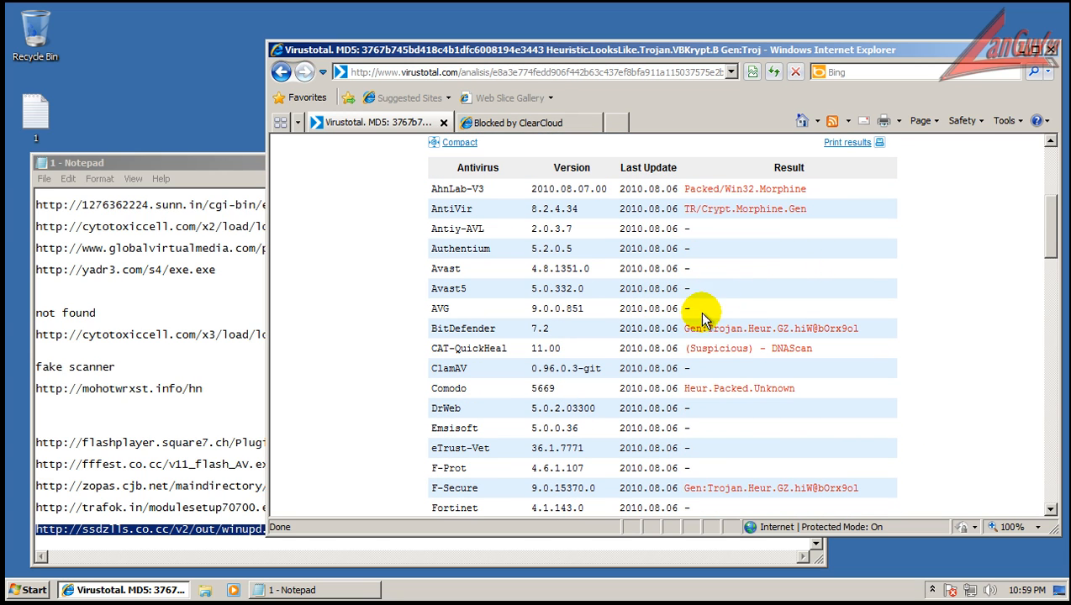
pyautogui.scroll(-3)
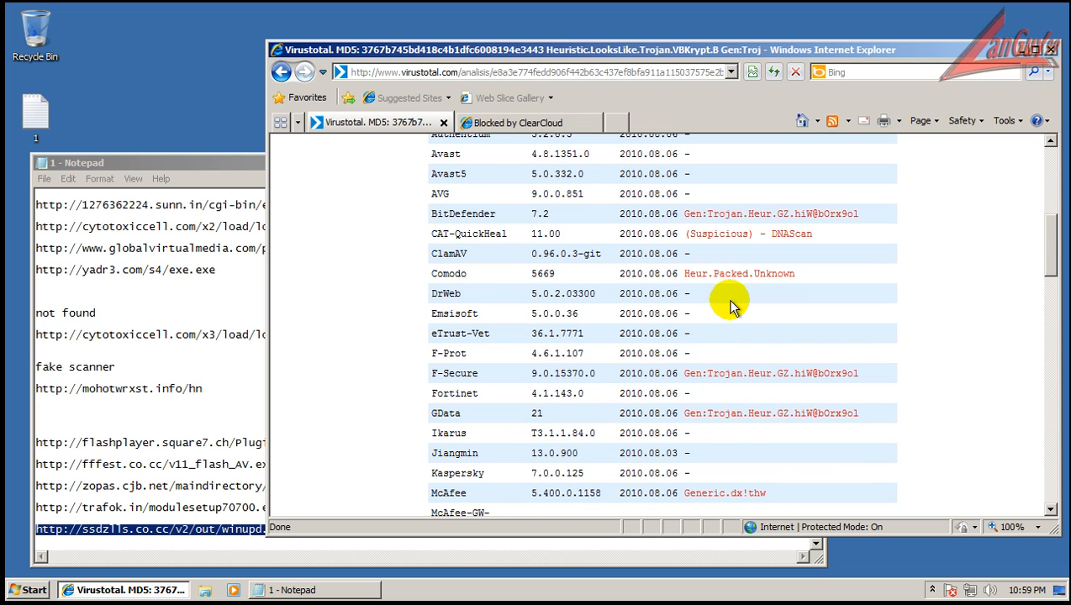
pyautogui.moveTo(715, 327)
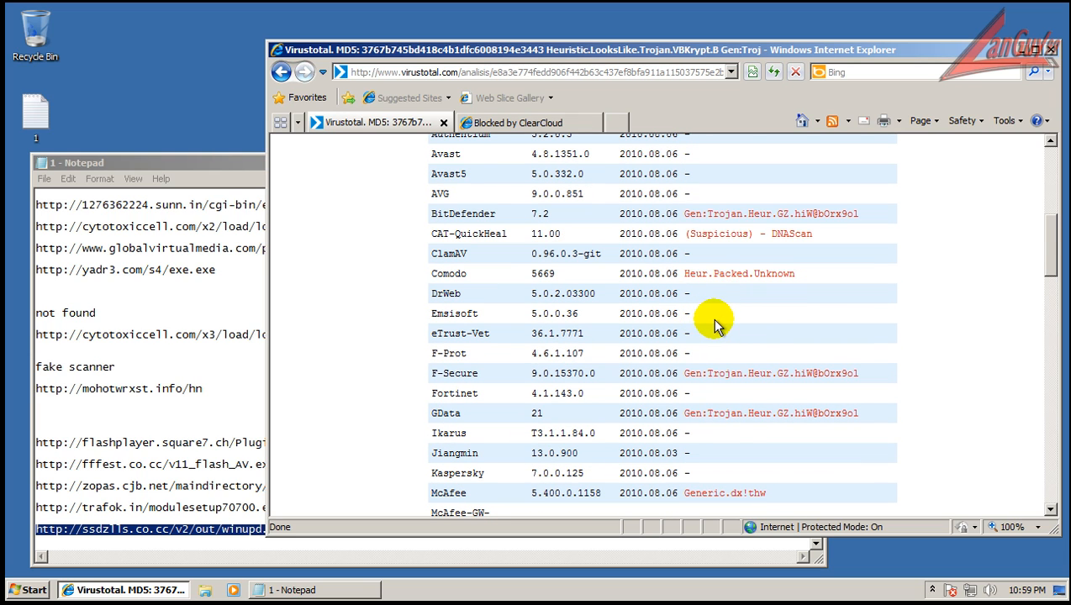
pyautogui.moveTo(719, 380)
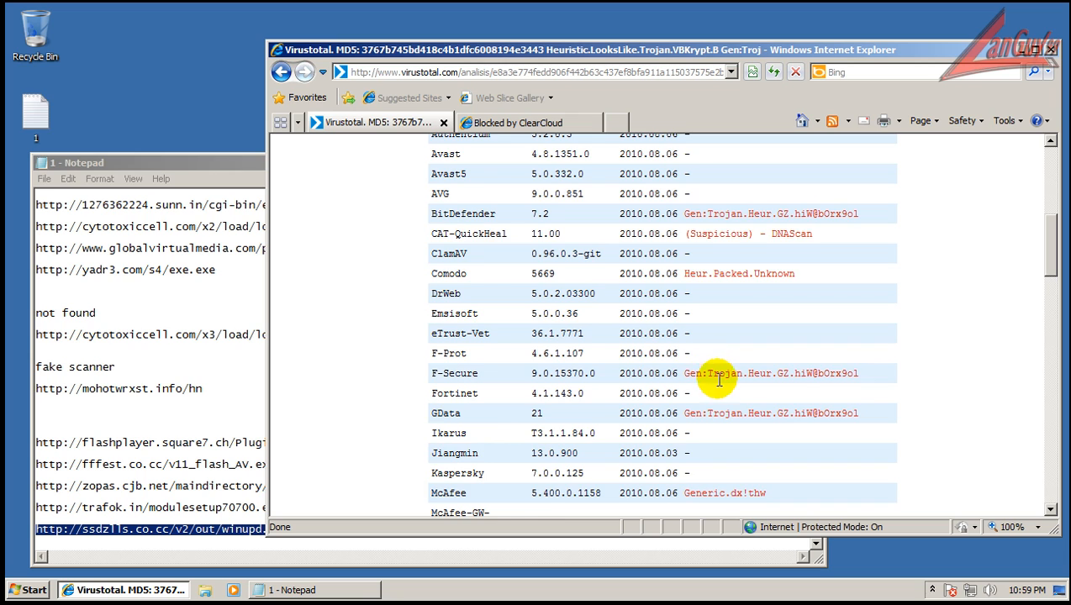
pyautogui.scroll(-3)
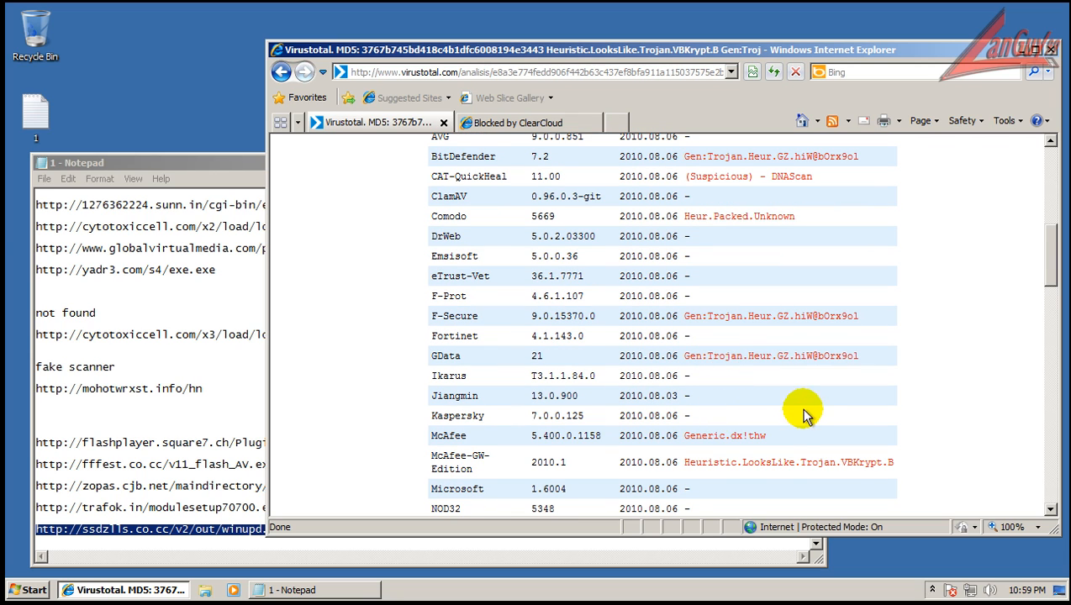
pyautogui.scroll(-3)
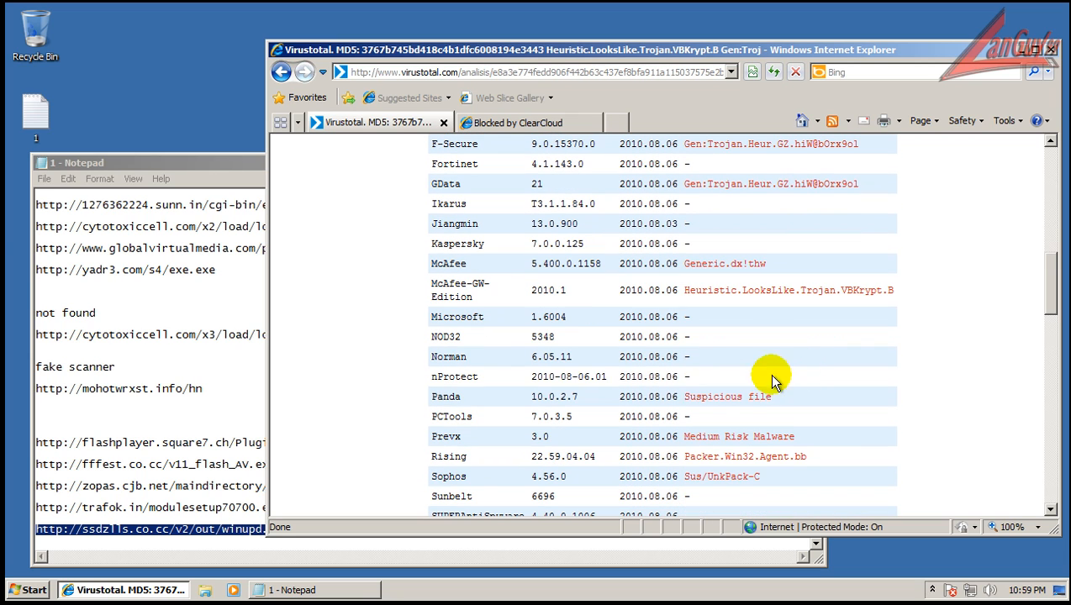
pyautogui.scroll(-3)
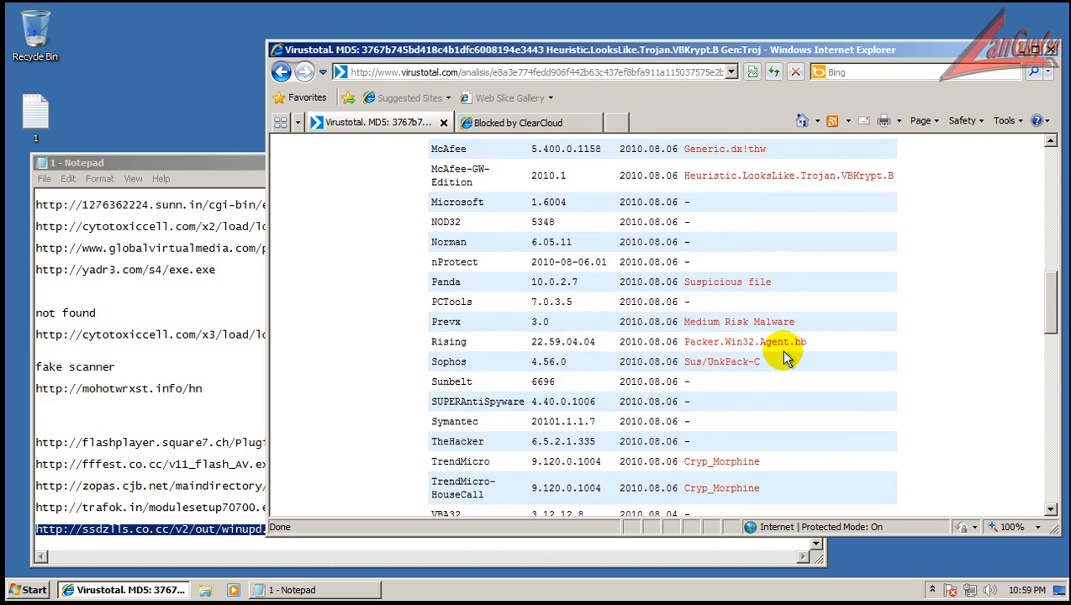
pyautogui.scroll(-3)
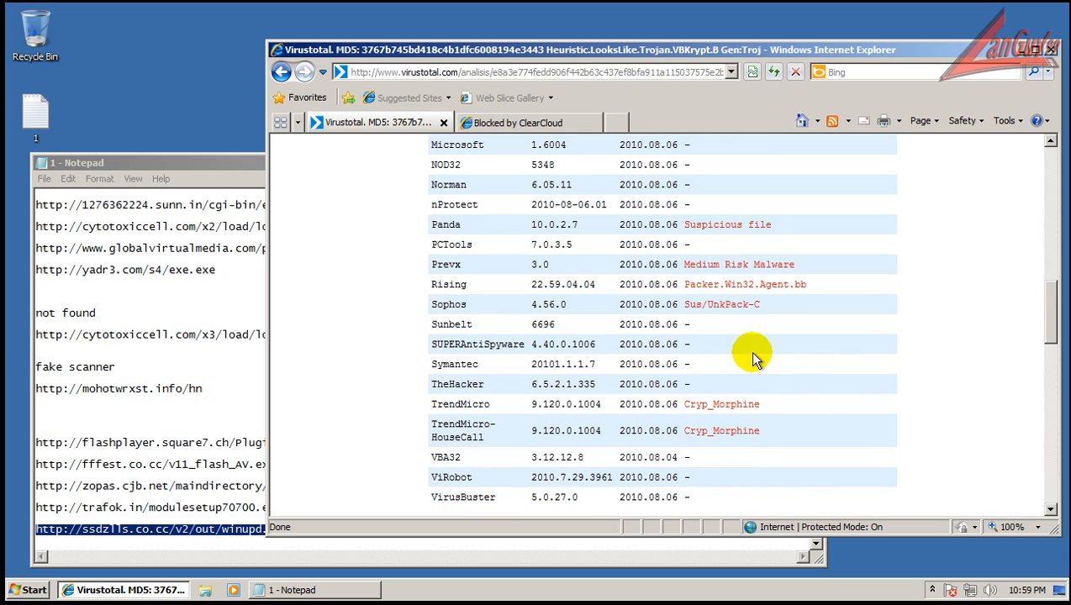
pyautogui.scroll(-3)
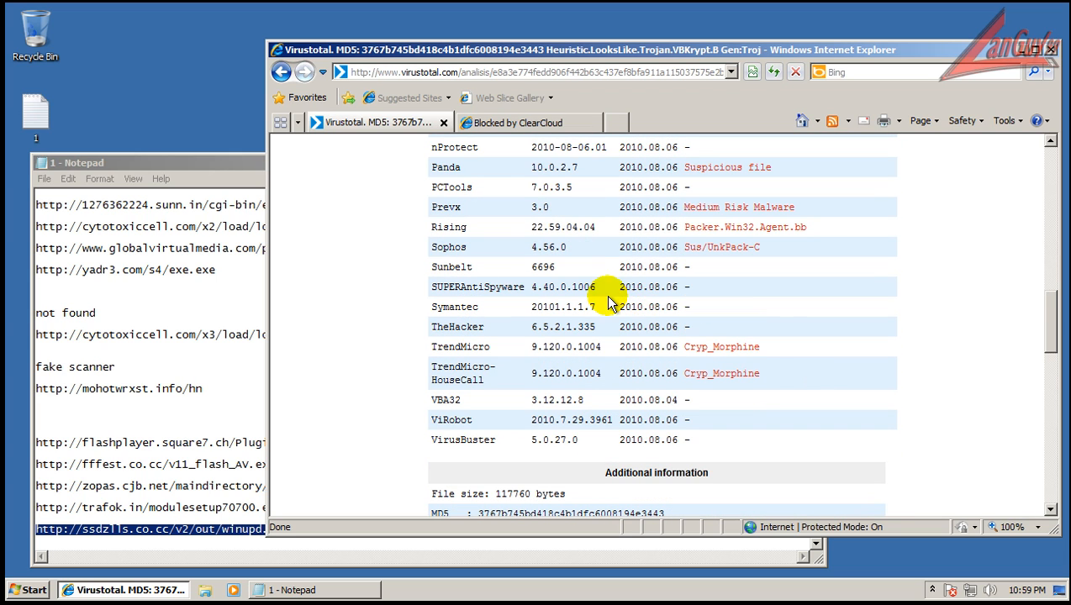
pyautogui.moveTo(715, 278)
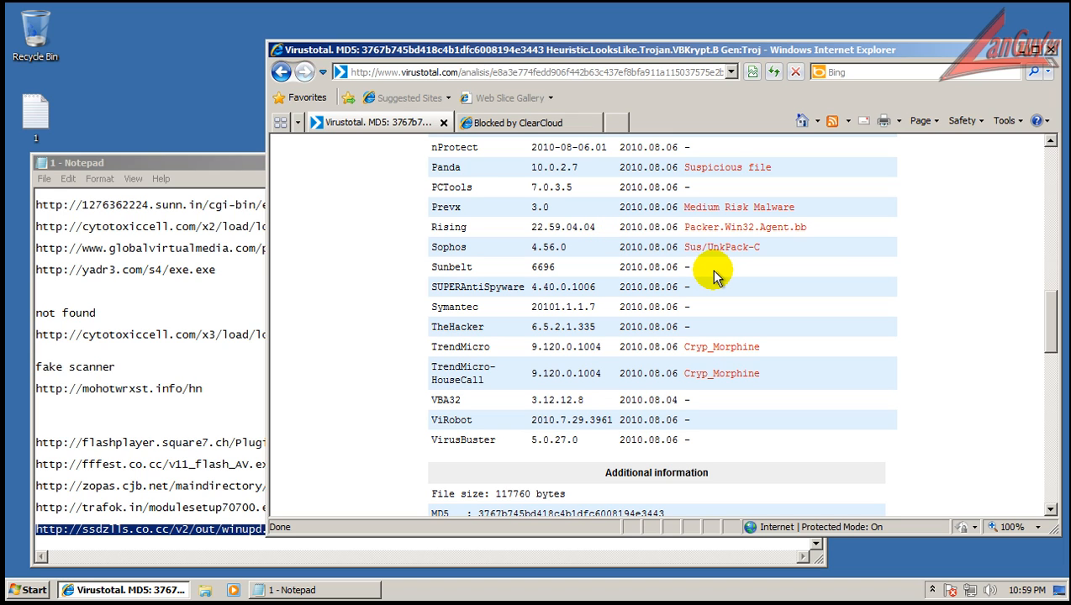
pyautogui.scroll(3)
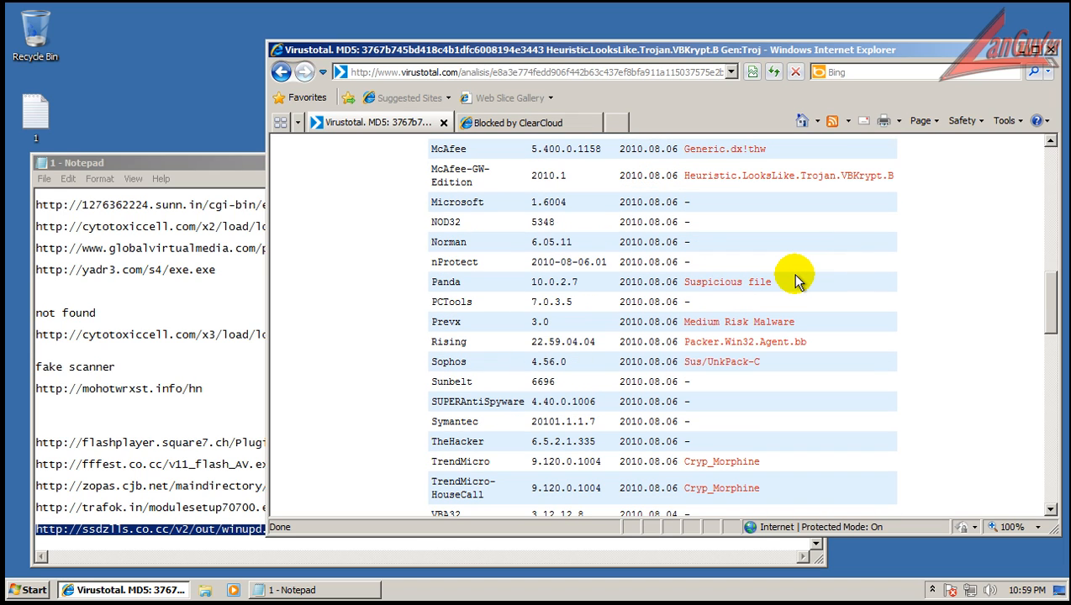
pyautogui.moveTo(713, 305)
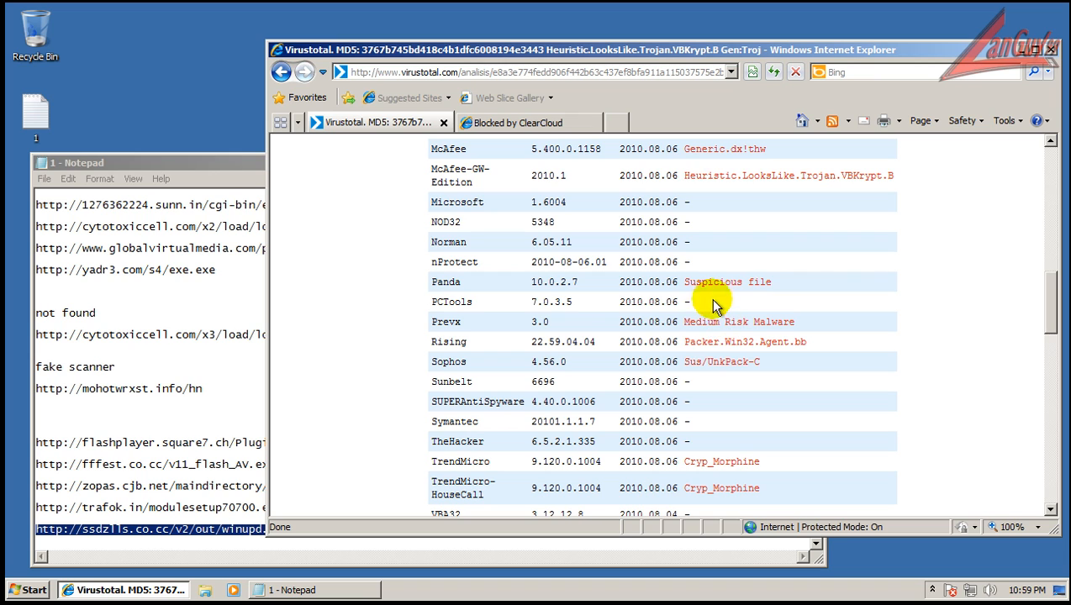
# Switch between the ClearCloud block page and VirusTotal results, then close the blocked tab
pyautogui.click(518, 121)
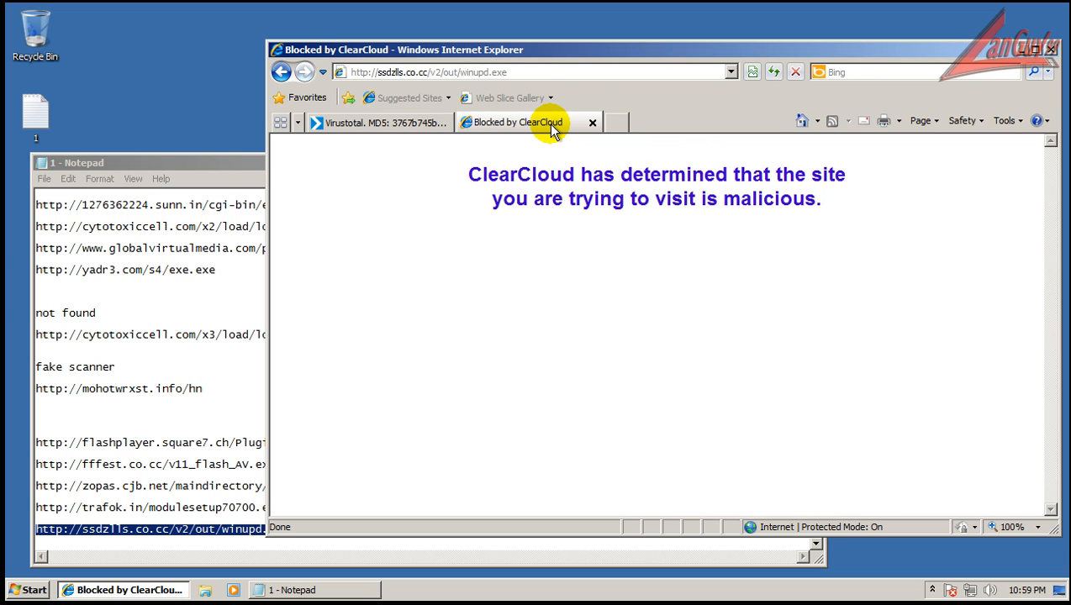
pyautogui.click(379, 122)
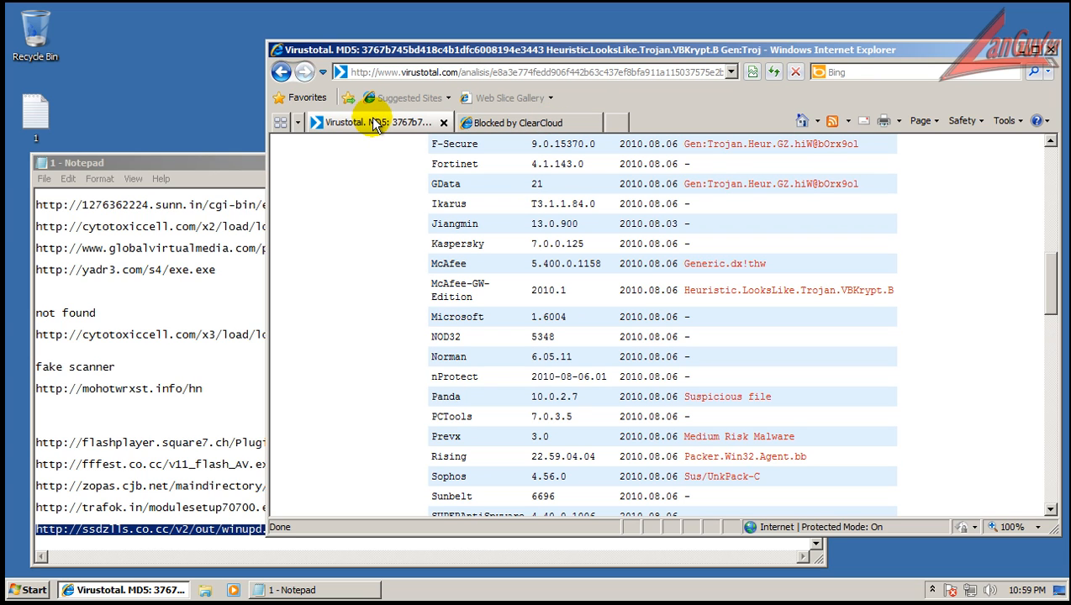
pyautogui.moveTo(751, 322)
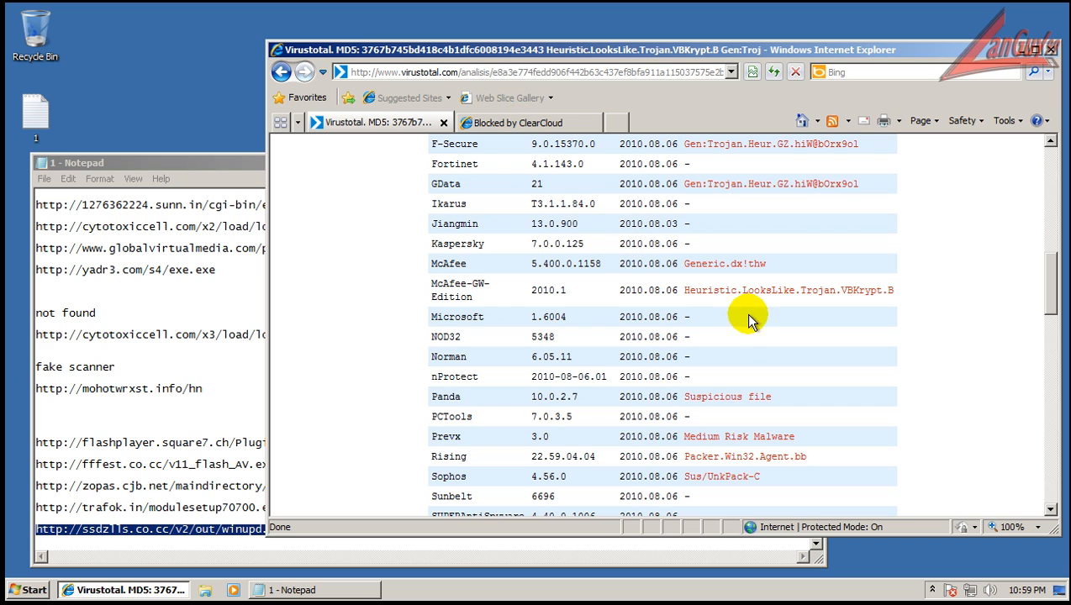
pyautogui.click(518, 122)
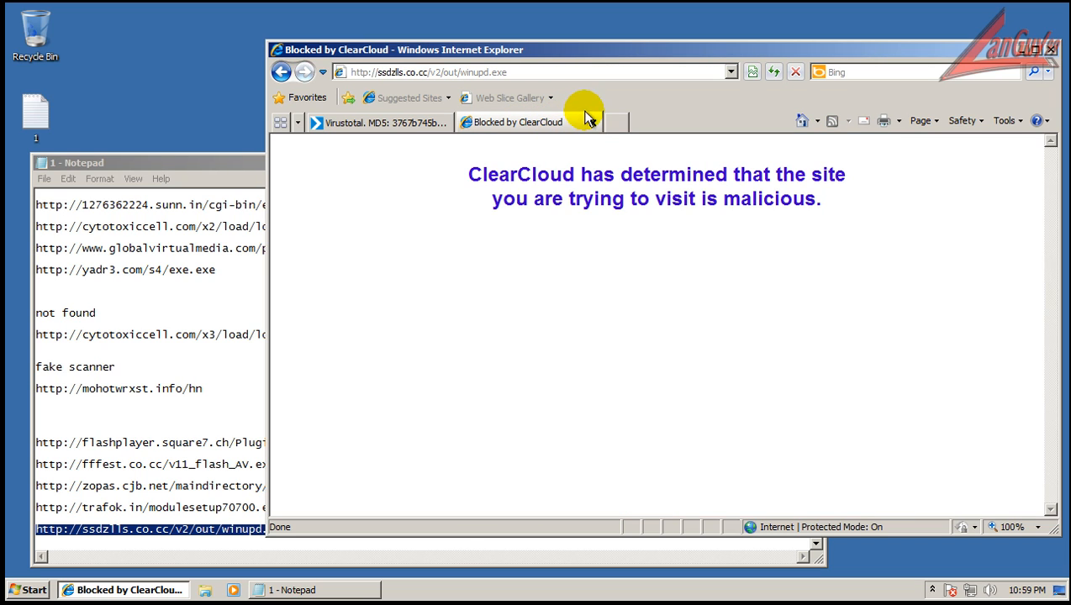
pyautogui.click(379, 122)
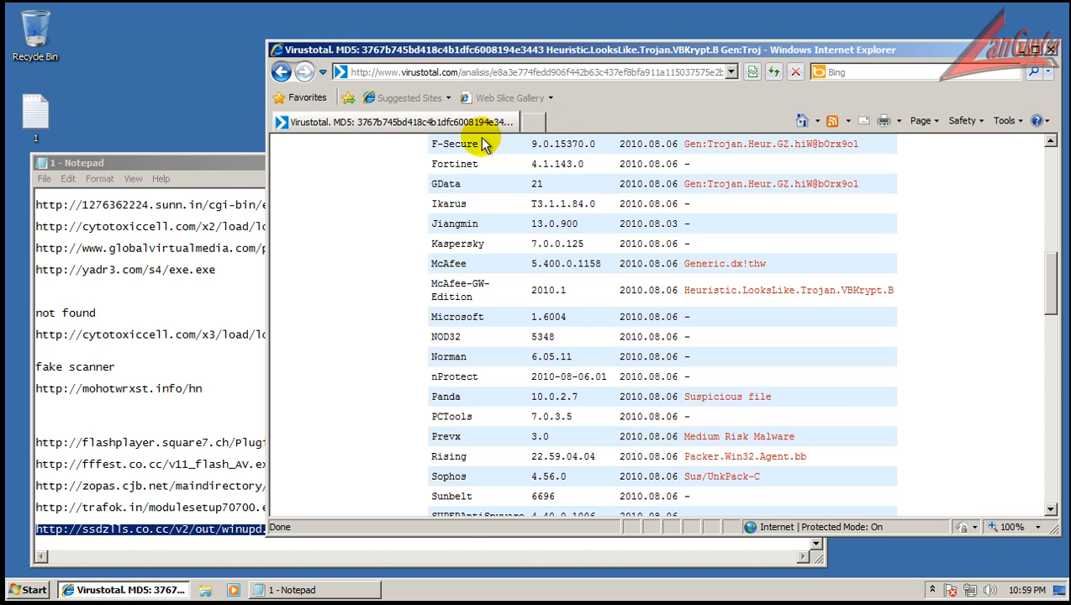
pyautogui.moveTo(898, 156)
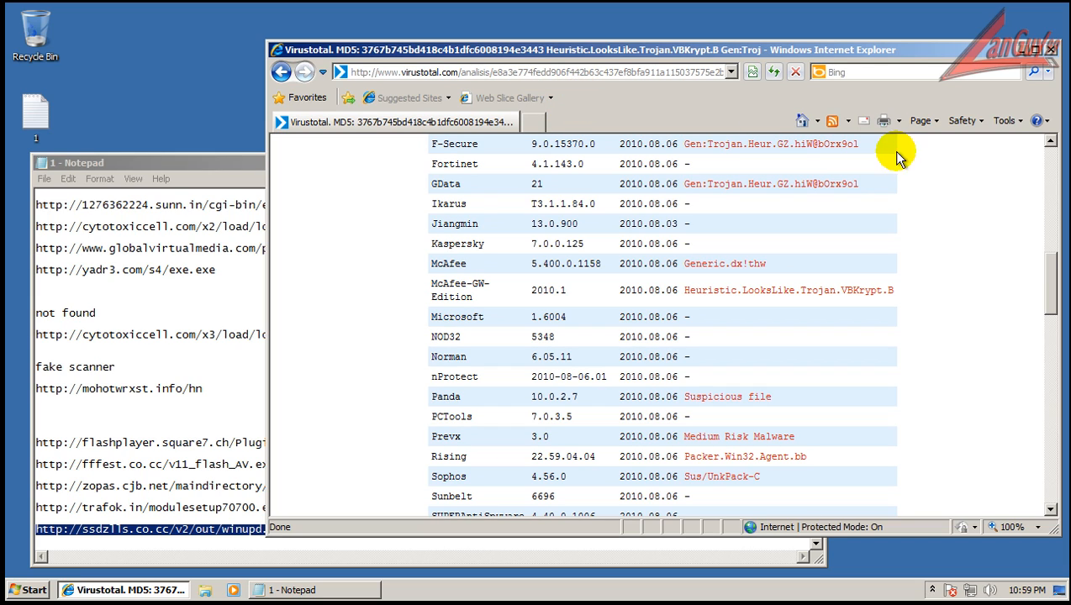
pyautogui.moveTo(964, 207)
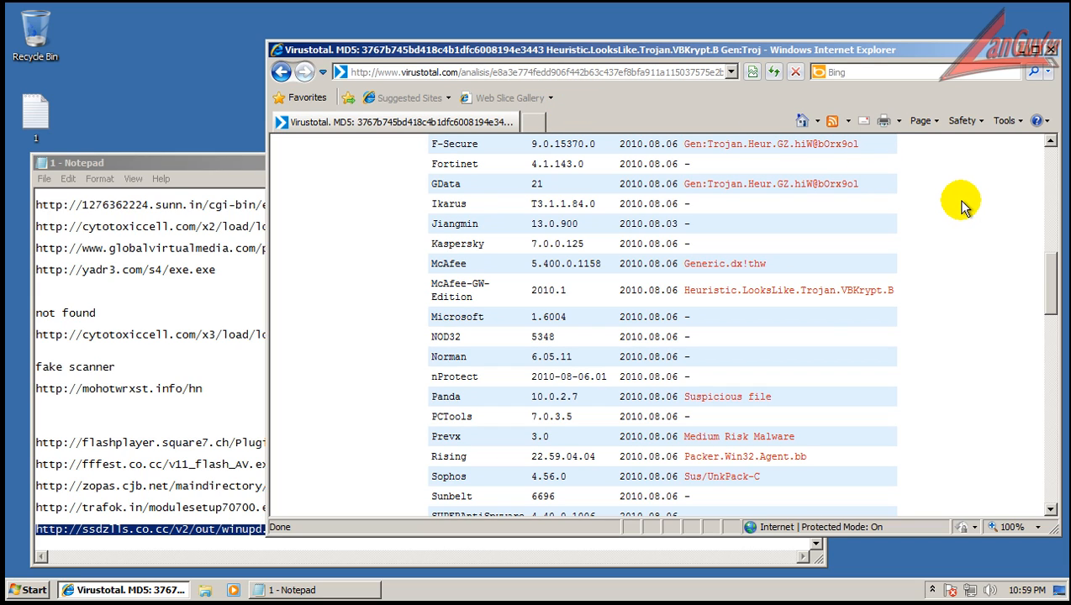
pyautogui.moveTo(953, 231)
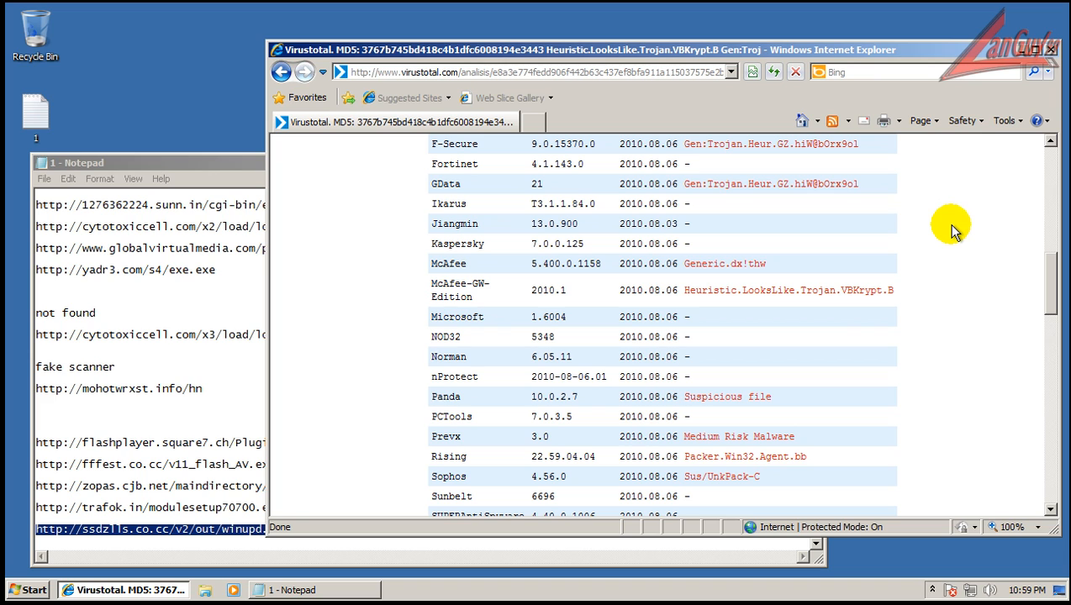
pyautogui.scroll(3)
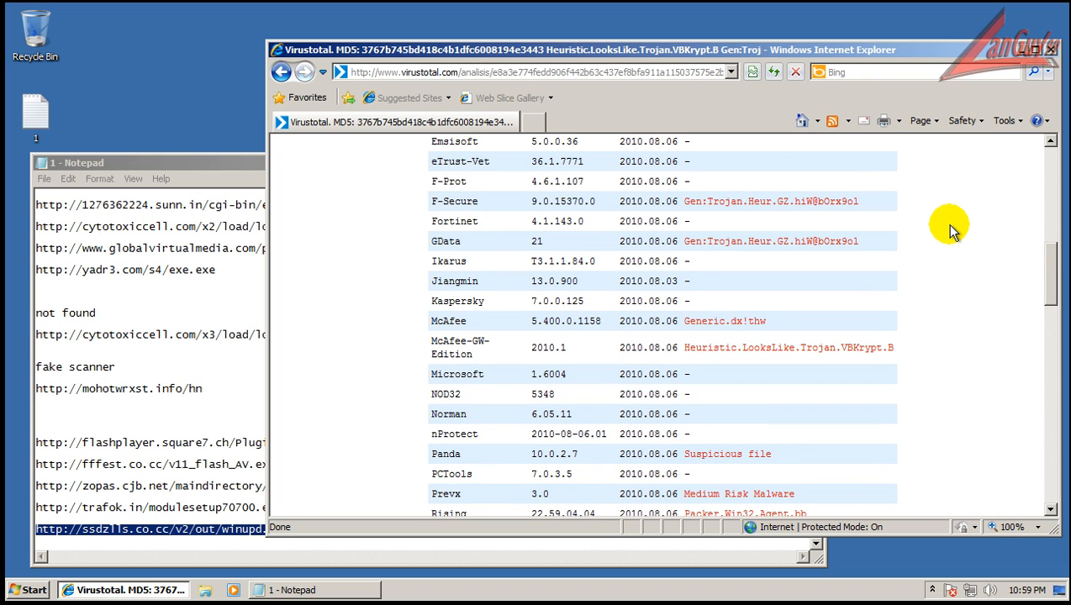
pyautogui.scroll(3)
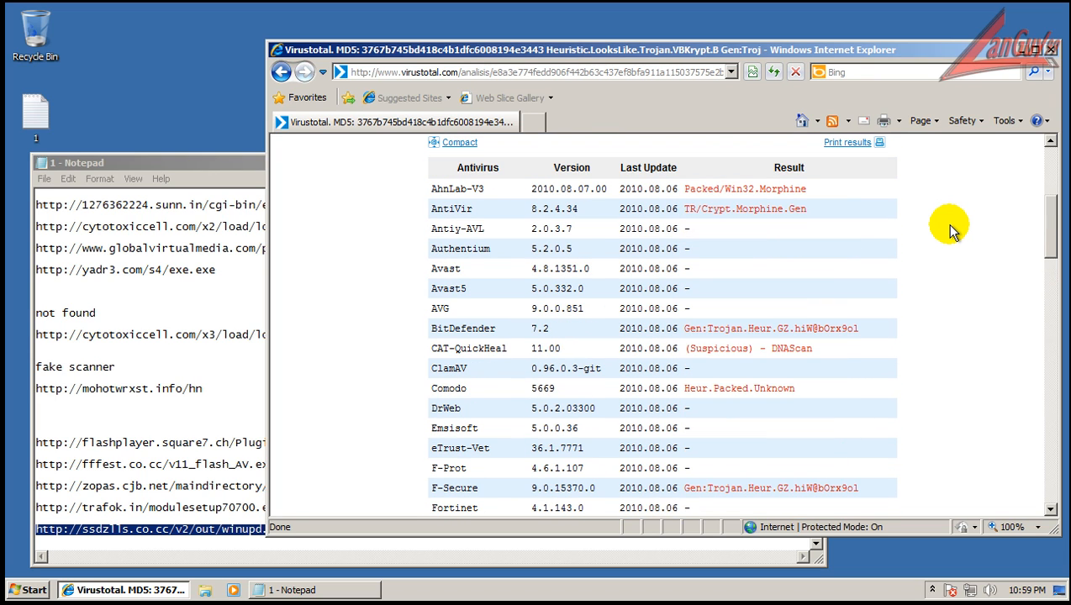
pyautogui.moveTo(642, 156)
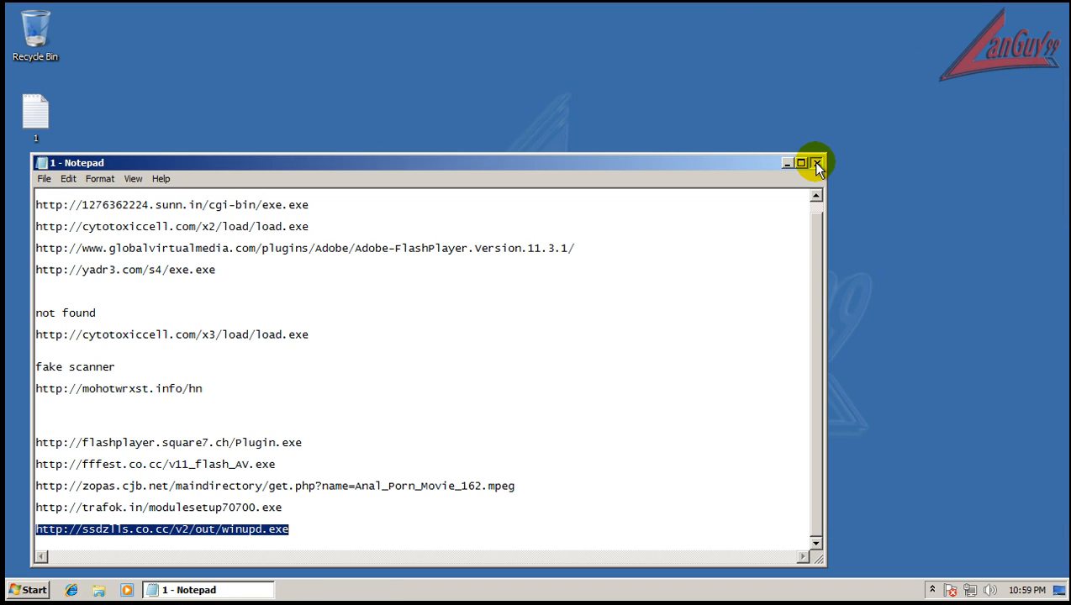
# Close Notepad and discard the unsaved link list
pyautogui.click(815, 162)
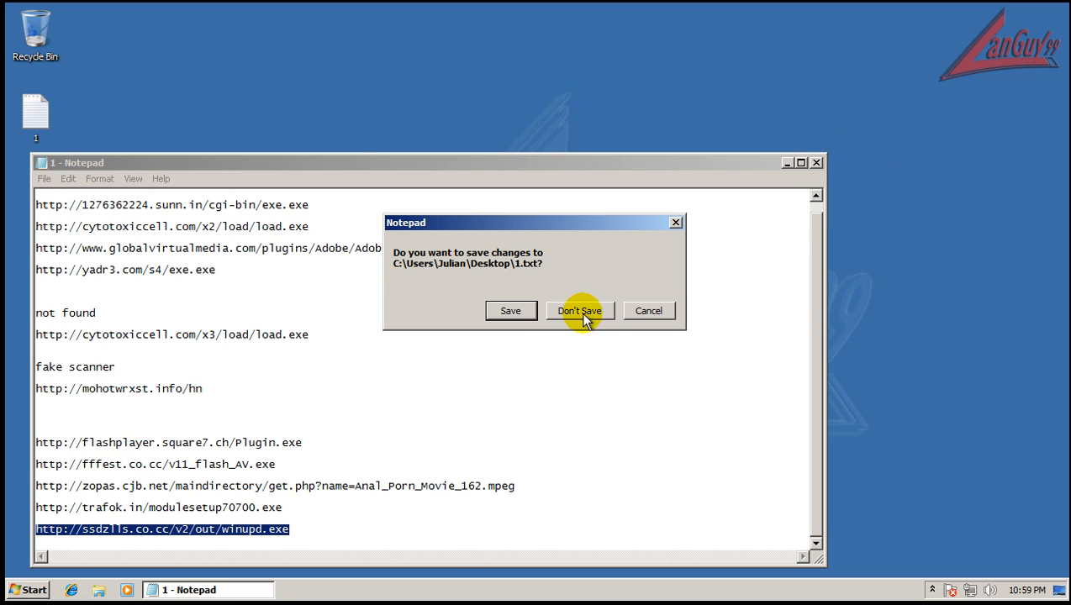
pyautogui.click(578, 311)
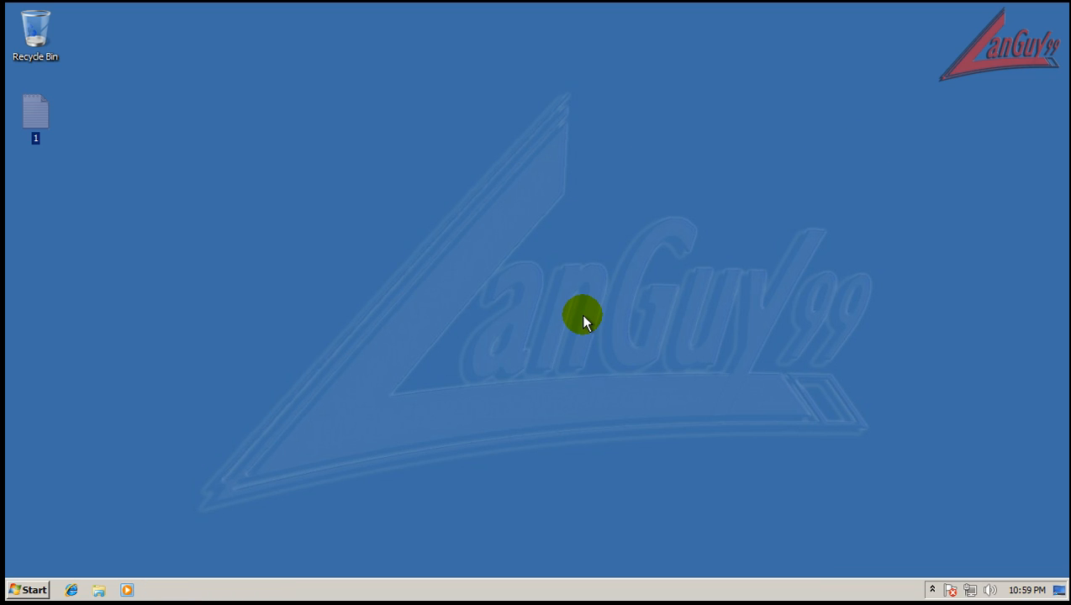